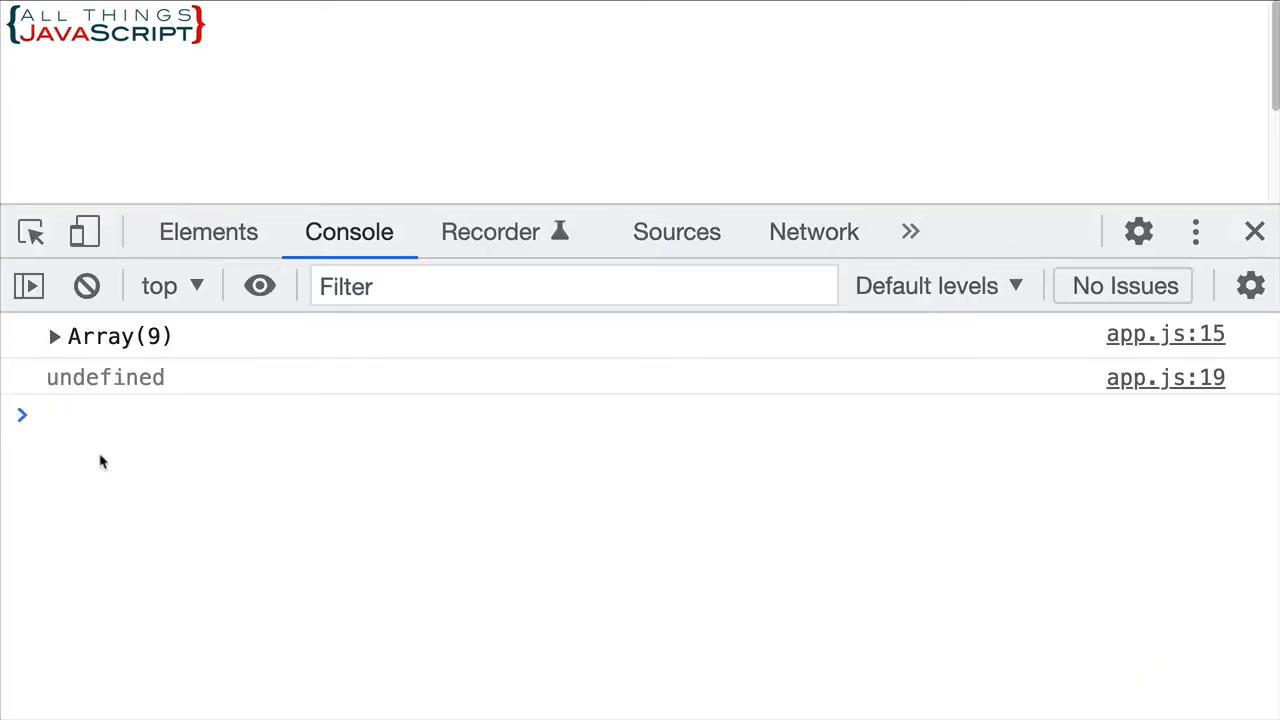
{"action": "mouse_move", "coordinate": [86, 428]}
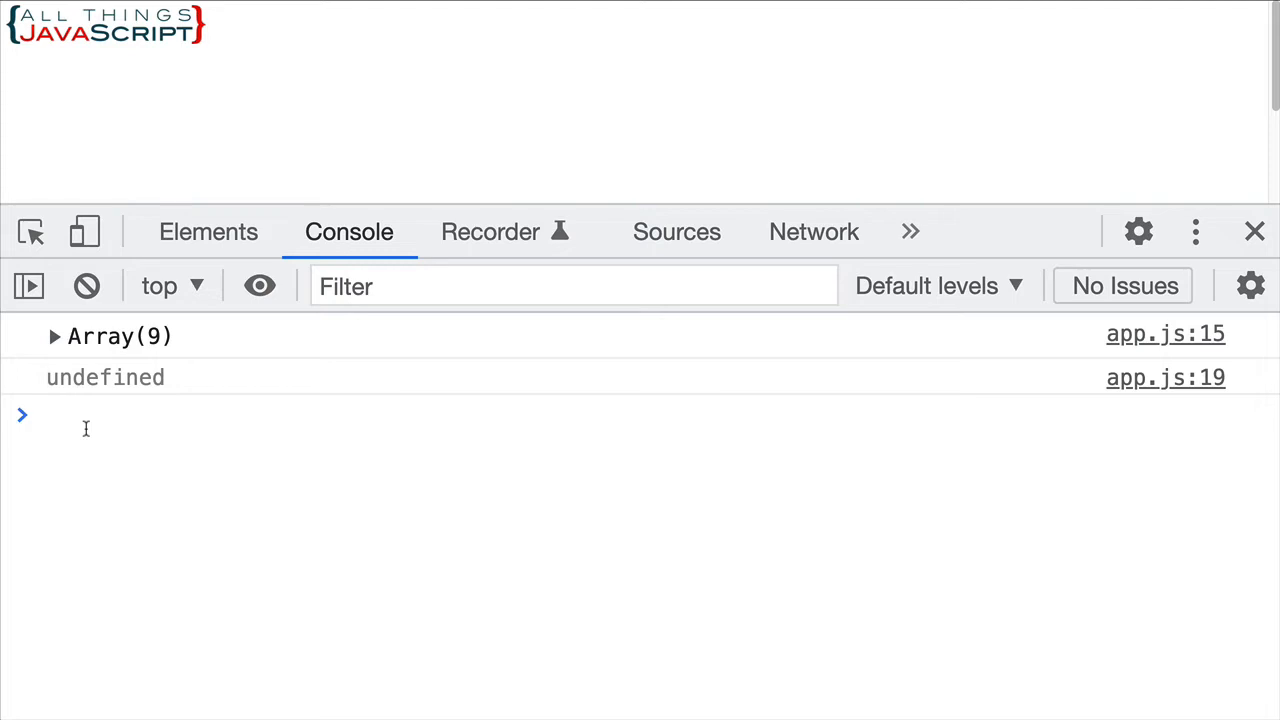
Enter the array literal [1, 2, 3, 4, 5, 6, 7, 8] in the console and end it with a semicolon
{"action": "type", "text": "[1,"}
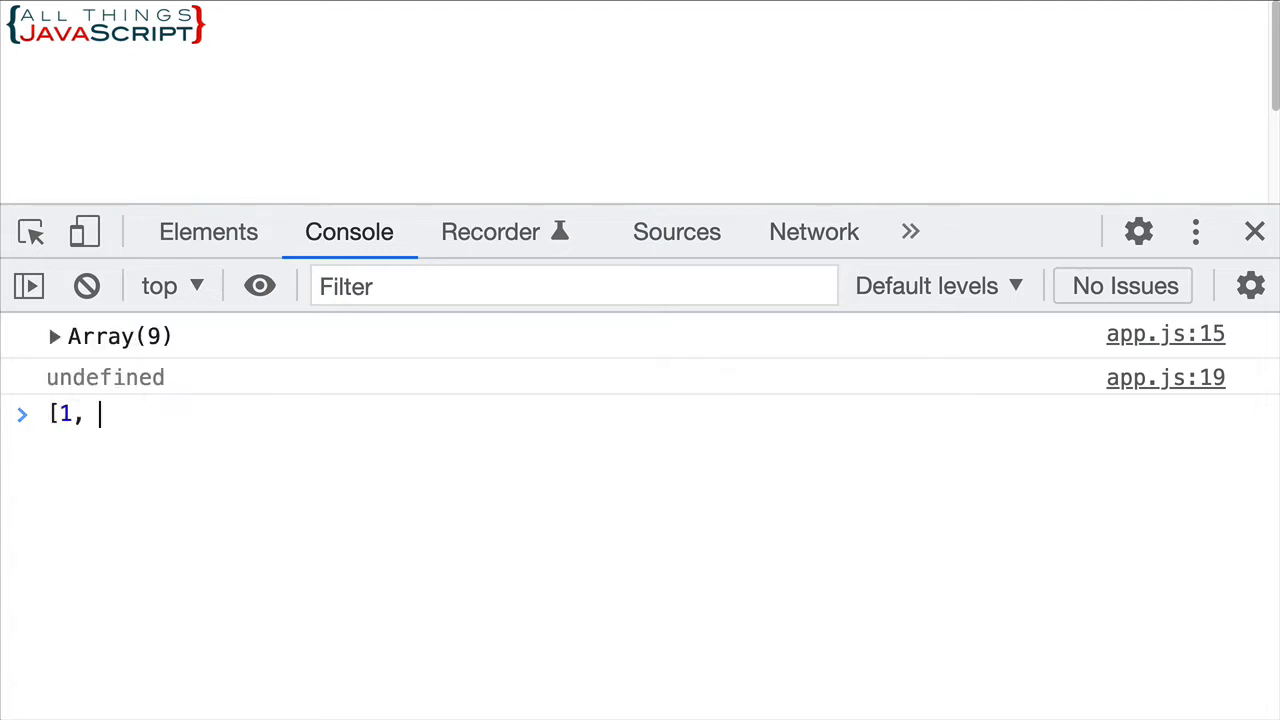
{"action": "type", "text": "2, 3, 4, 5, 6, 7, 8"}
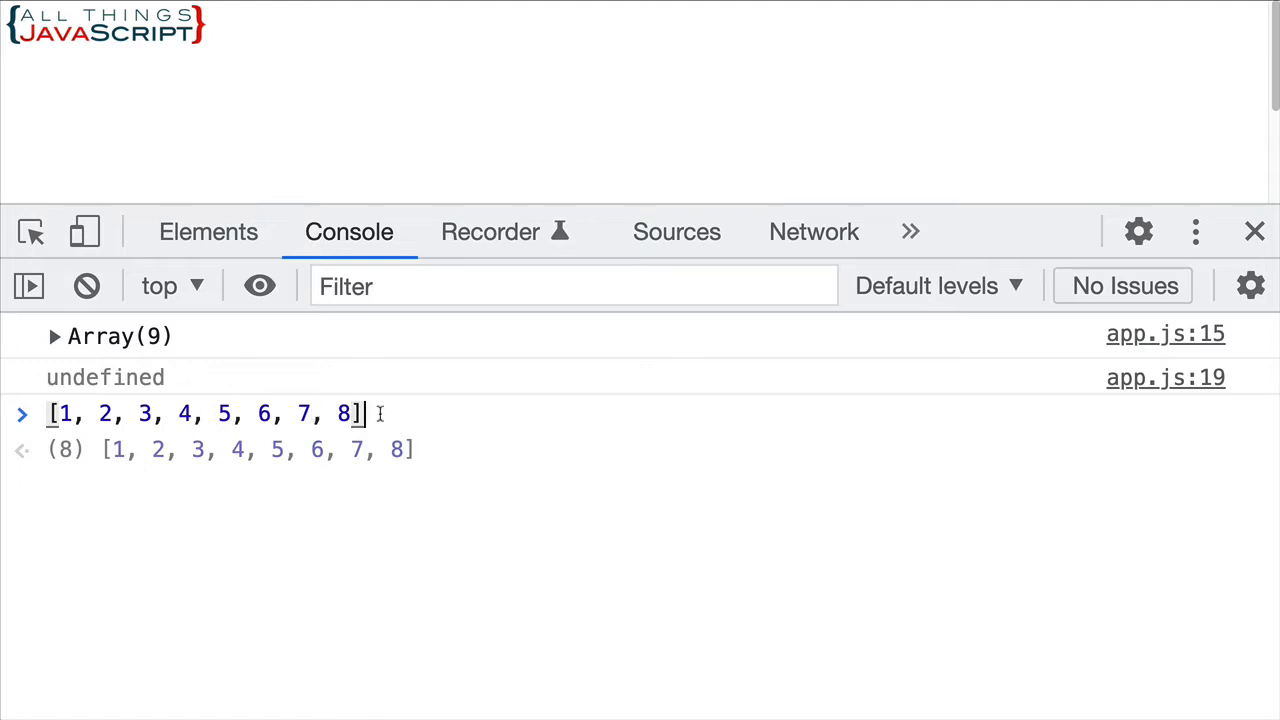
{"action": "type", "text": ";"}
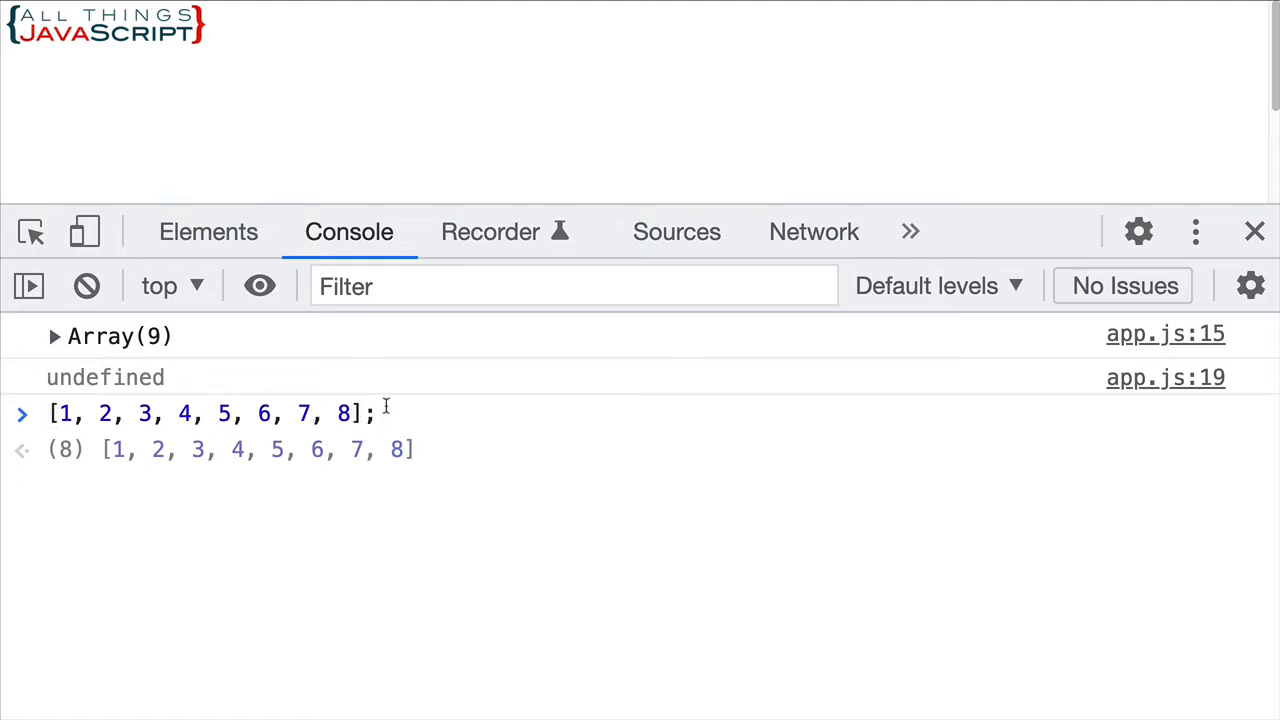
{"action": "mouse_move", "coordinate": [56, 414]}
{"action": "type", "text": "= "}
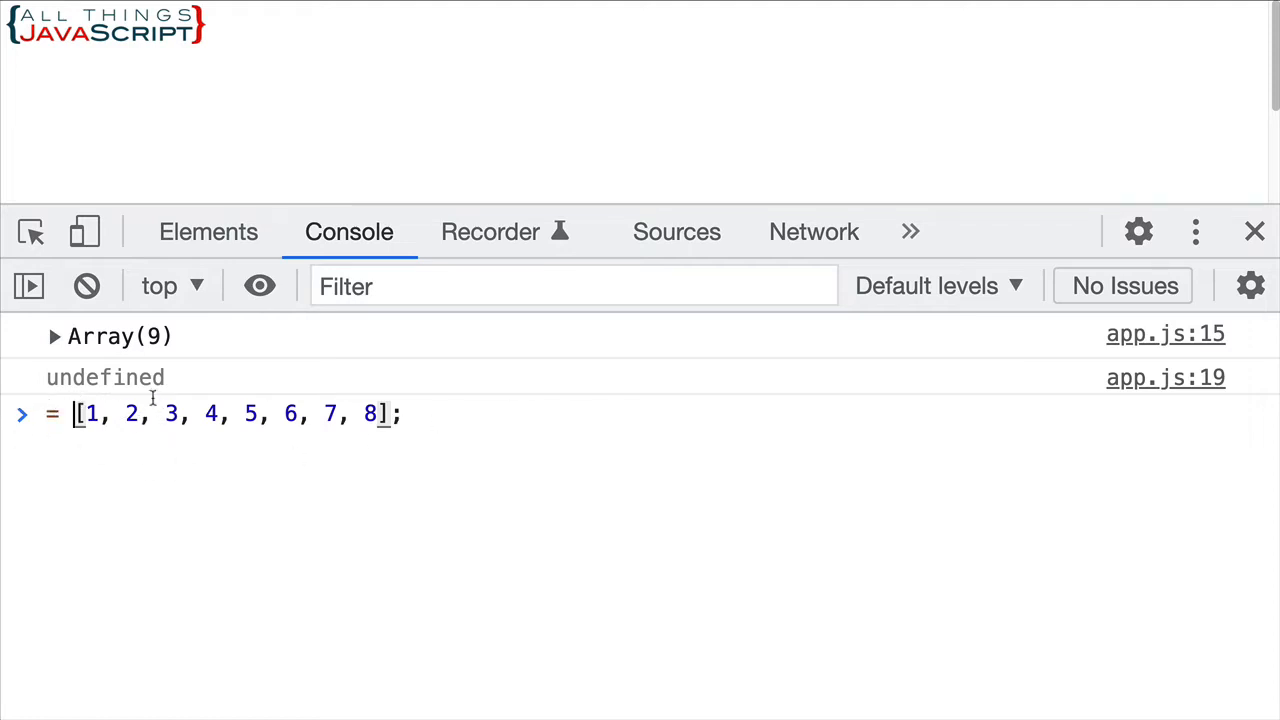
{"action": "mouse_move", "coordinate": [112, 492]}
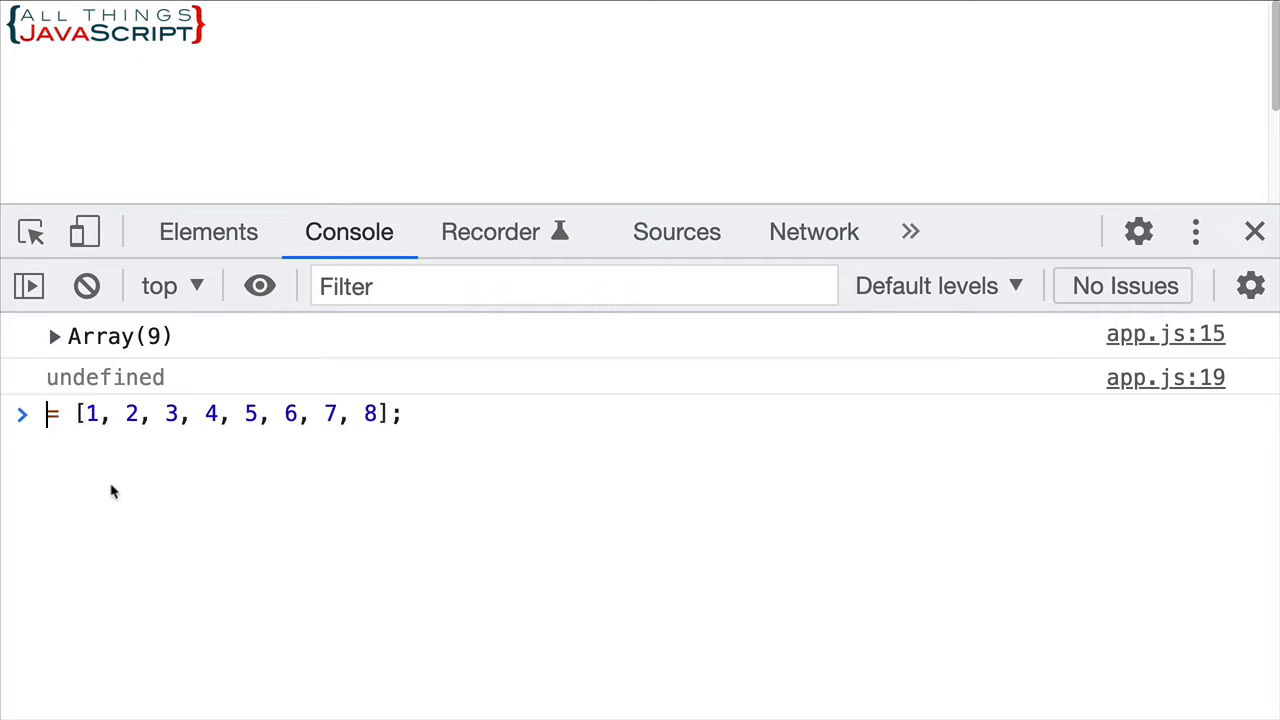
{"action": "mouse_move", "coordinate": [110, 486]}
{"action": "type", "text": "[]"}
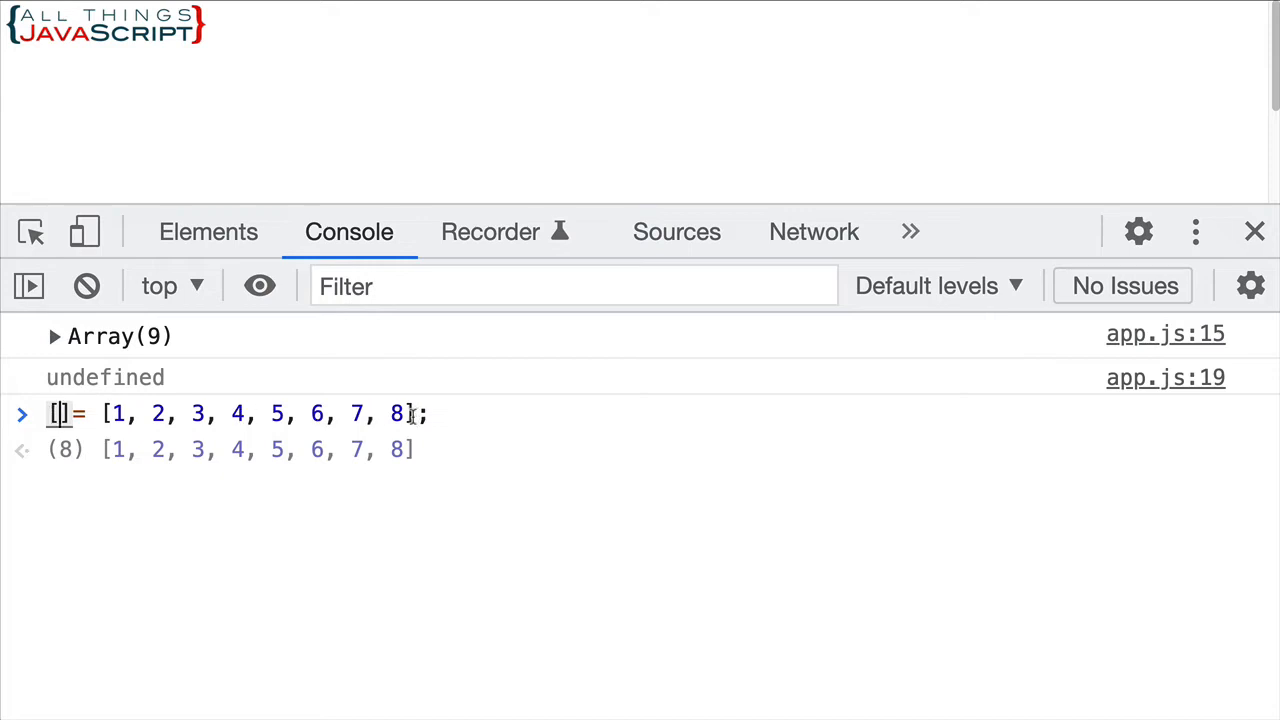
{"action": "mouse_move", "coordinate": [196, 458]}
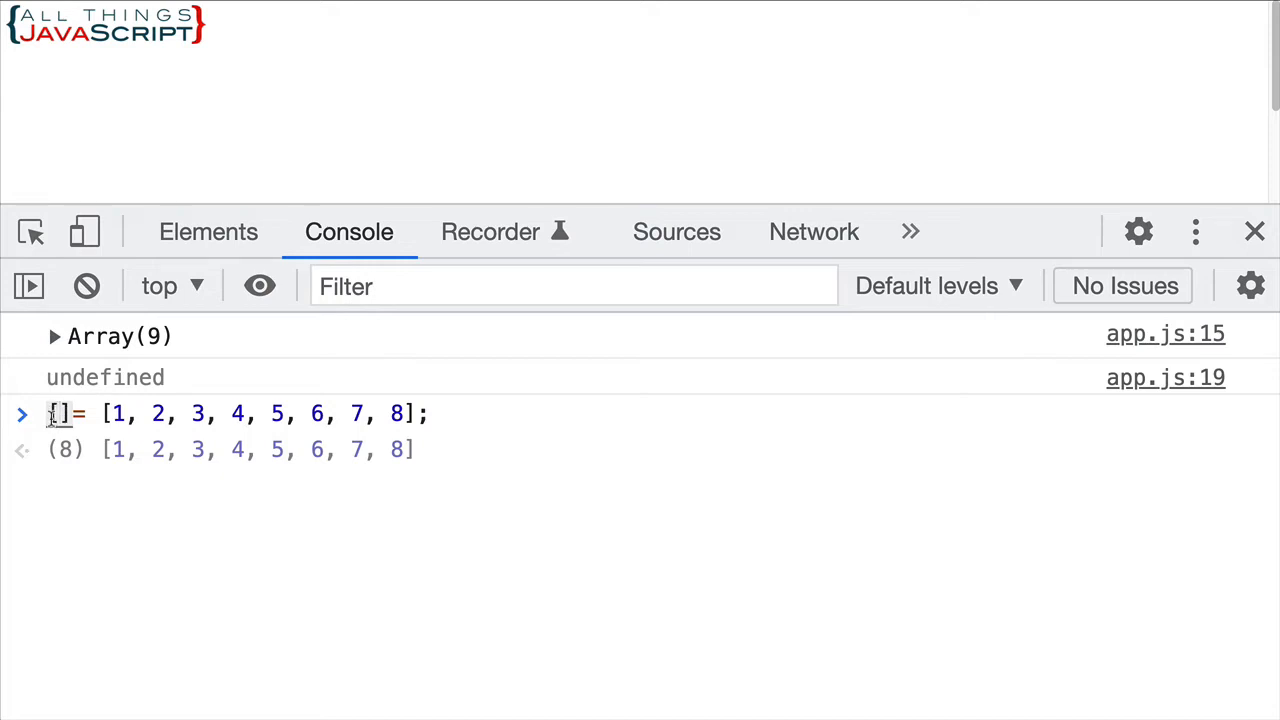
Write the left side [num1, num2, ...smallArray] of the destructuring assignment in the console
{"action": "type", "text": "num1, nu"}
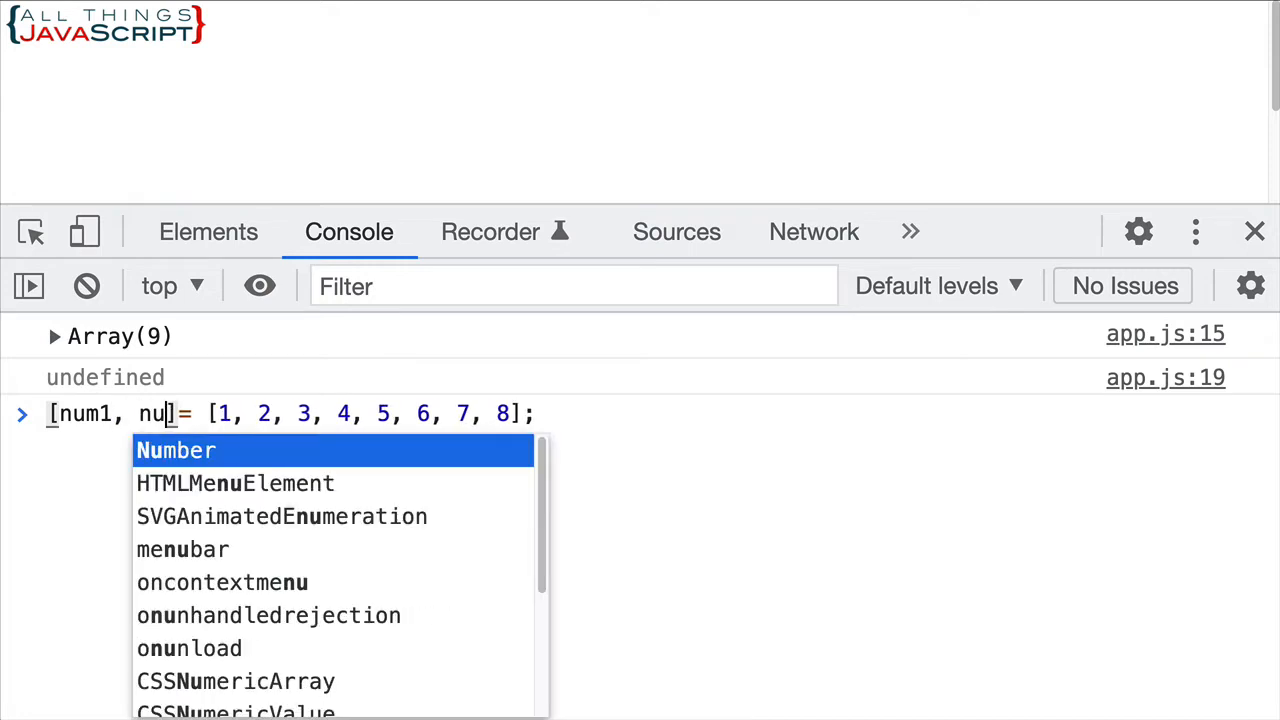
{"action": "type", "text": "m2"}
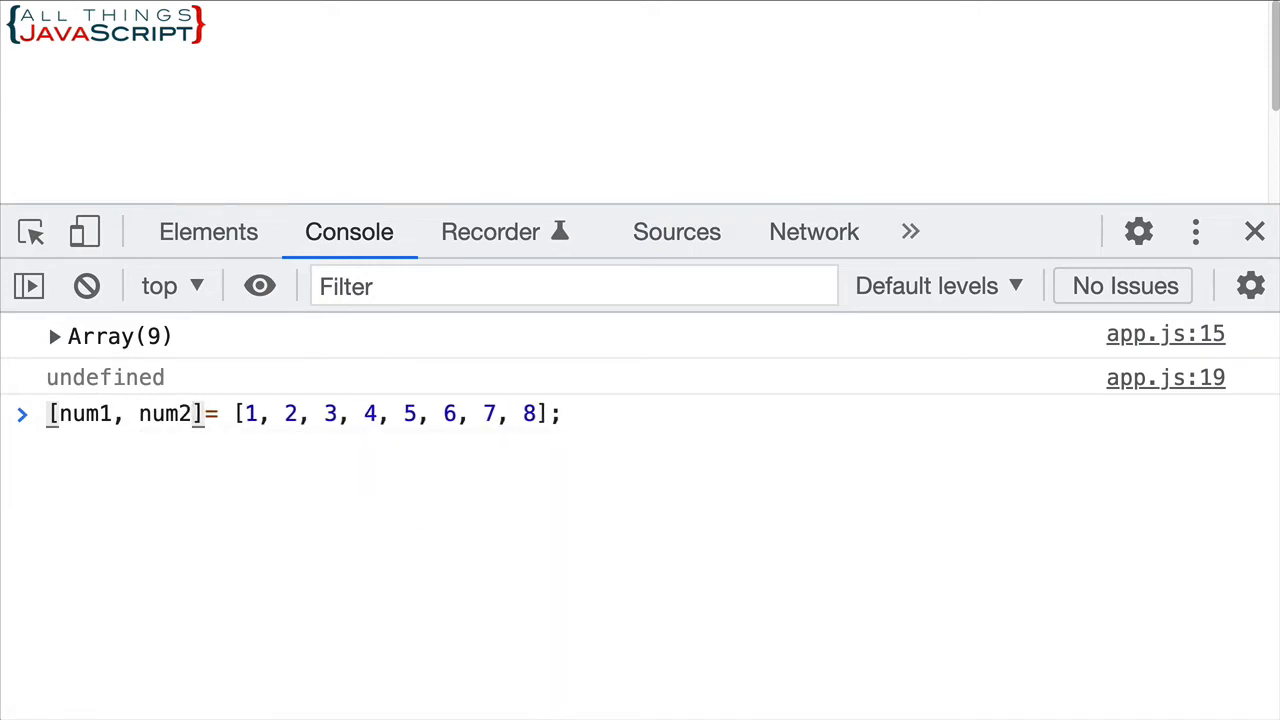
{"action": "type", "text": ","}
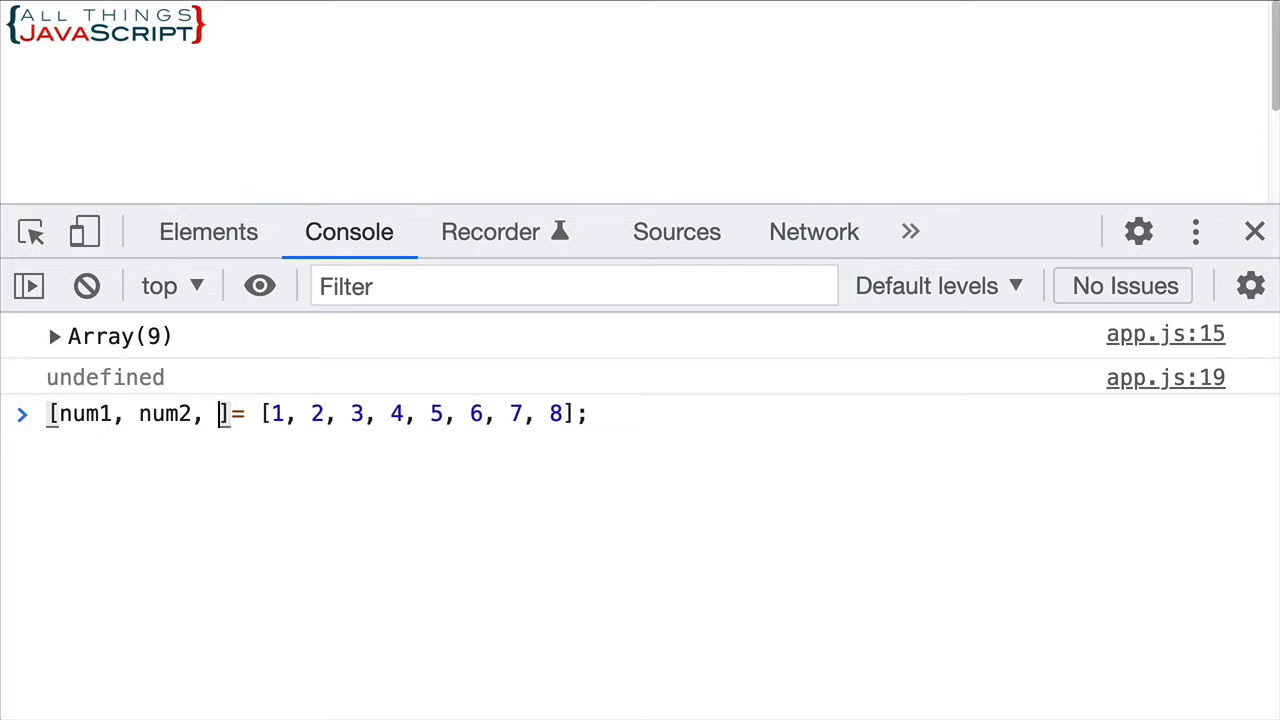
{"action": "type", "text": "..."}
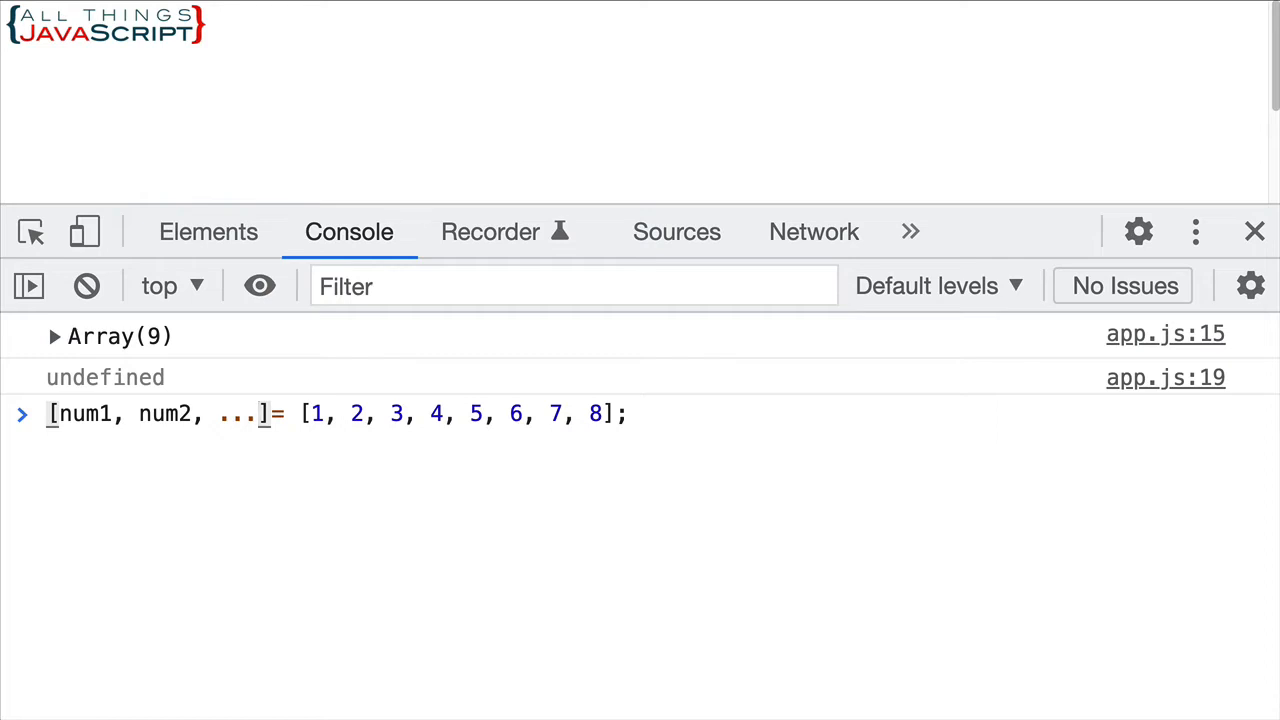
{"action": "type", "text": "smallArray"}
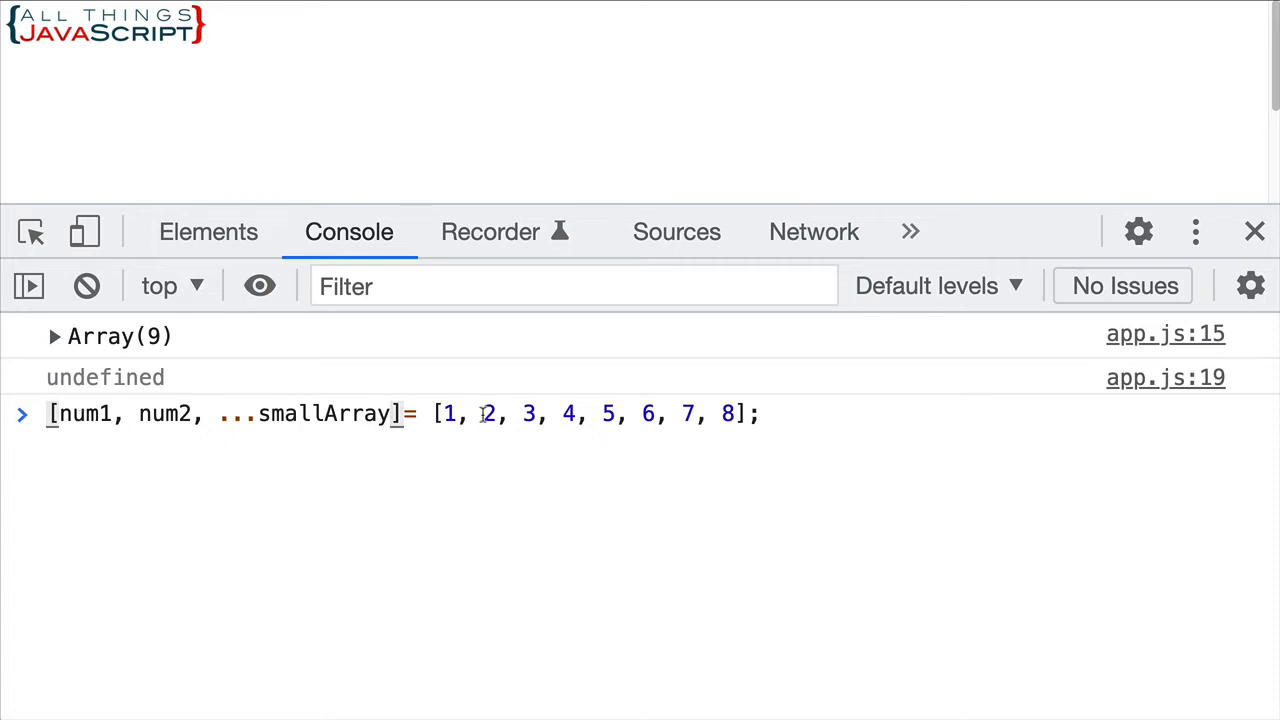
{"action": "mouse_move", "coordinate": [248, 444]}
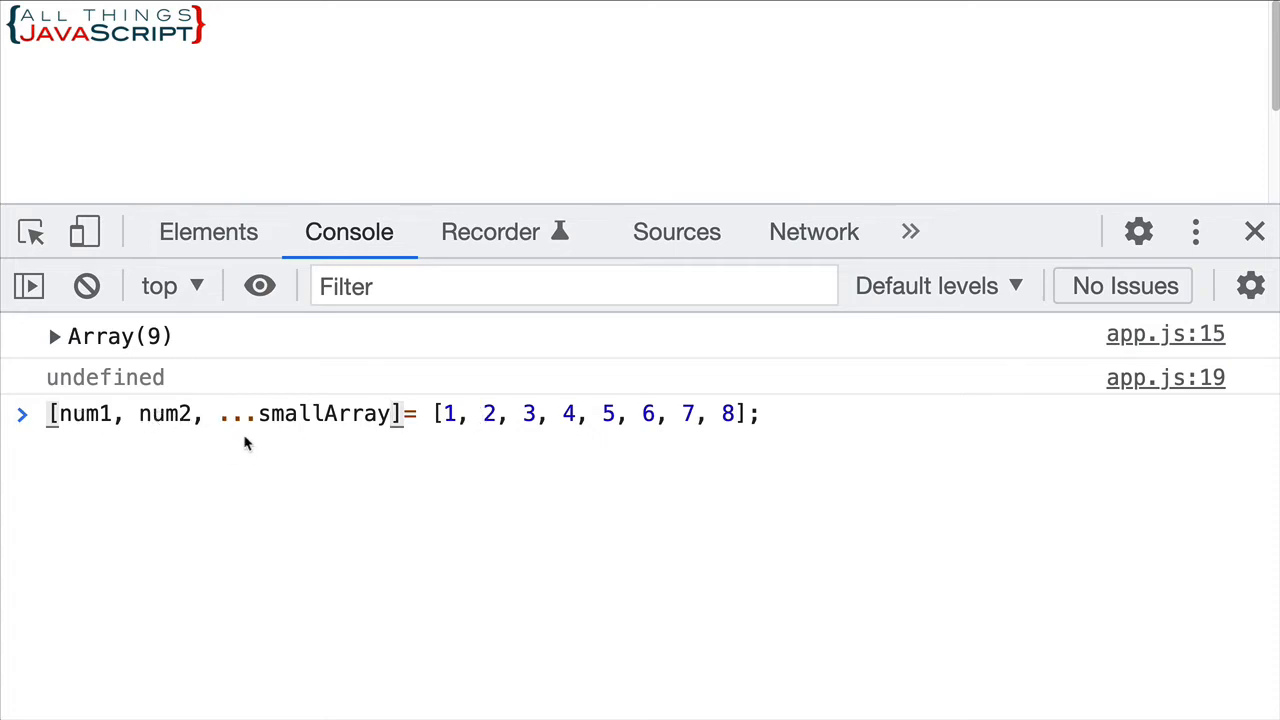
{"action": "mouse_move", "coordinate": [278, 412]}
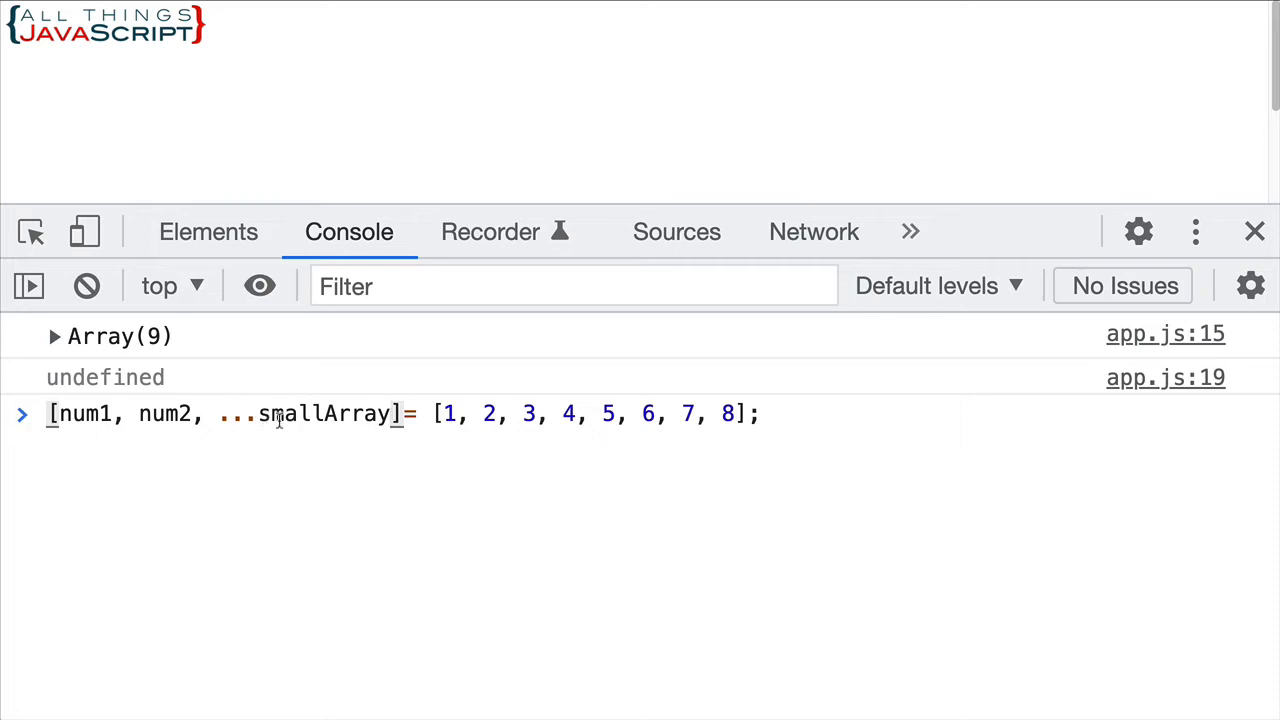
{"action": "mouse_move", "coordinate": [796, 432]}
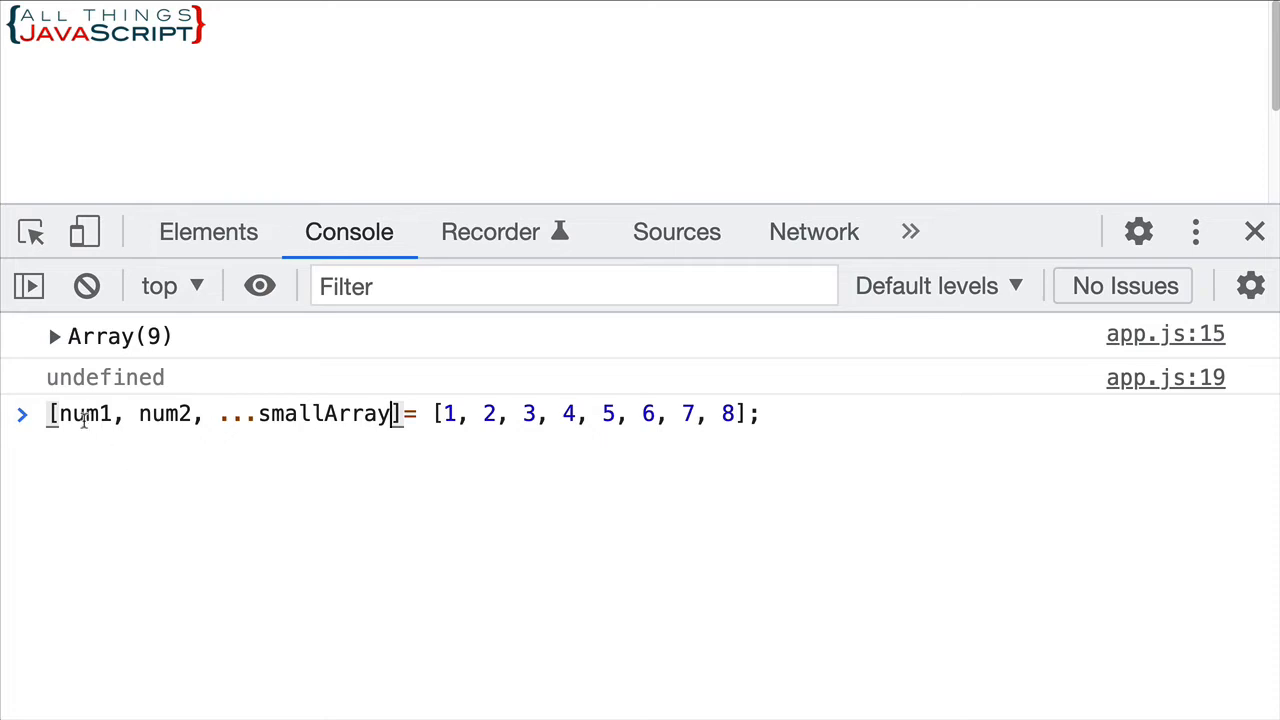
{"action": "mouse_move", "coordinate": [708, 448]}
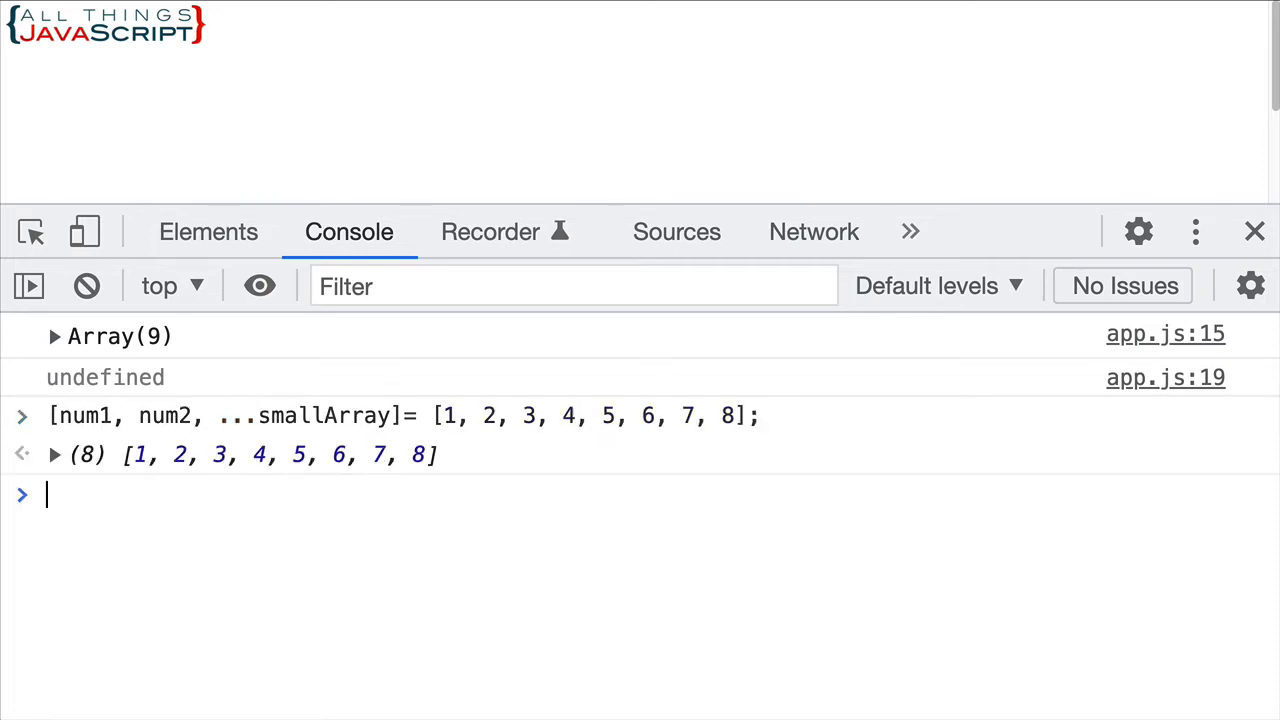
Evaluate num1, num2 and smallArray to show 1, 2 and [3, 4, 5, 6, 7, 8]
{"action": "type", "text": "num1"}
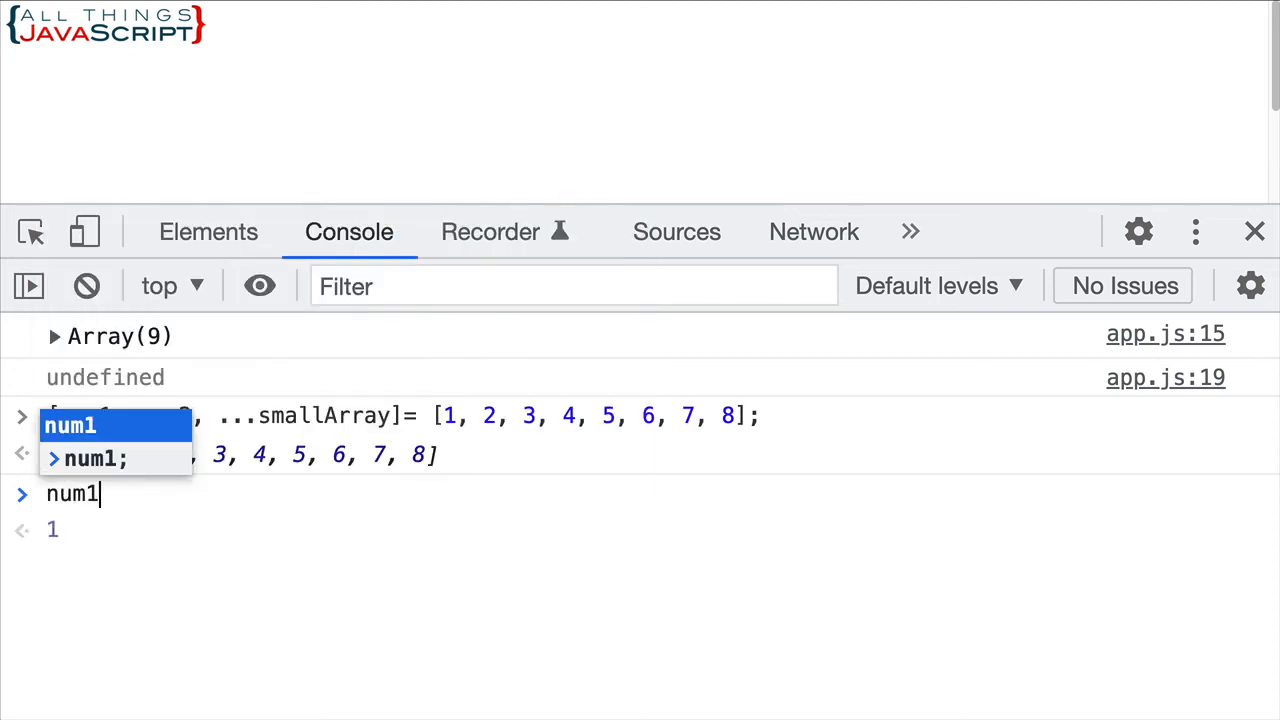
{"action": "key", "text": "Enter"}
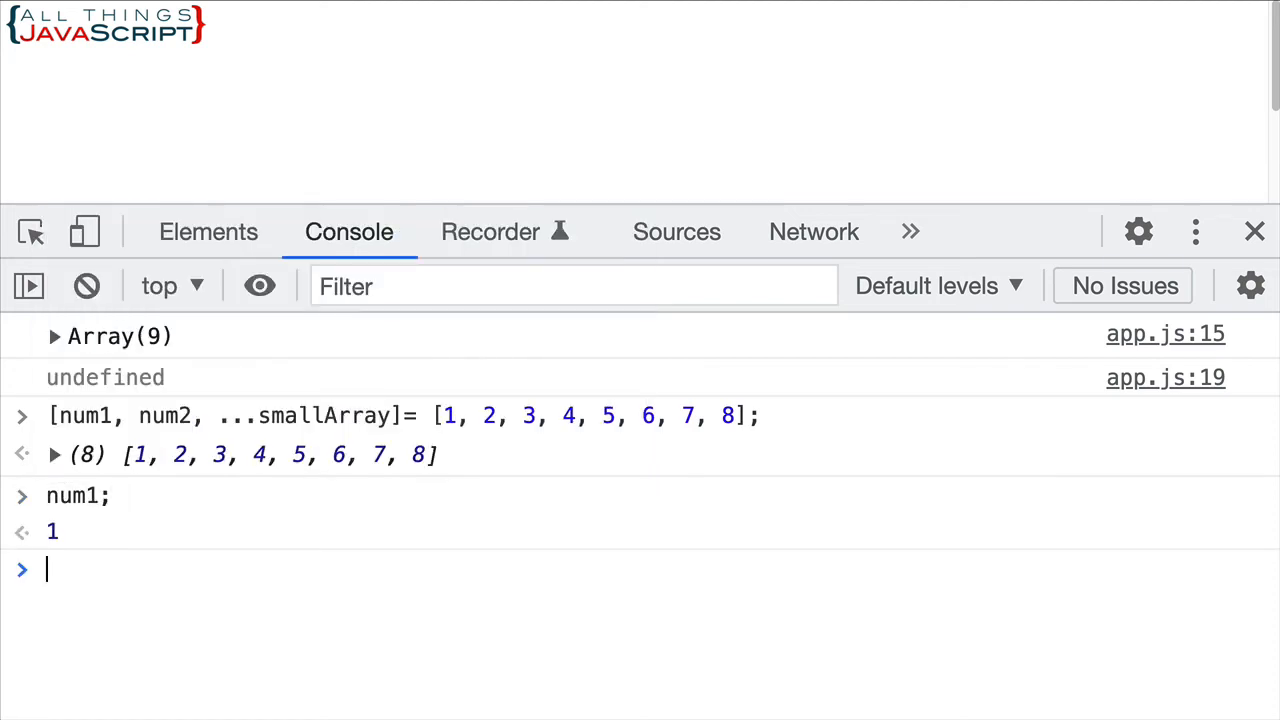
{"action": "type", "text": "num"}
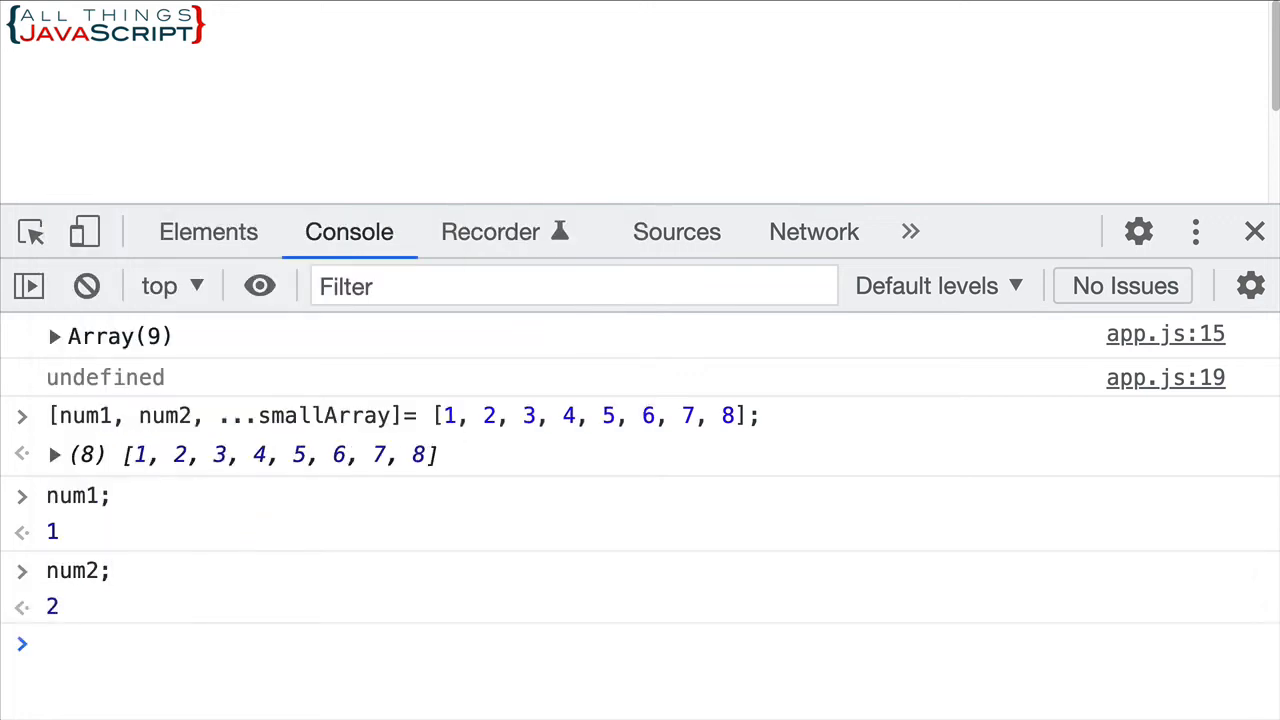
{"action": "type", "text": "smallArray"}
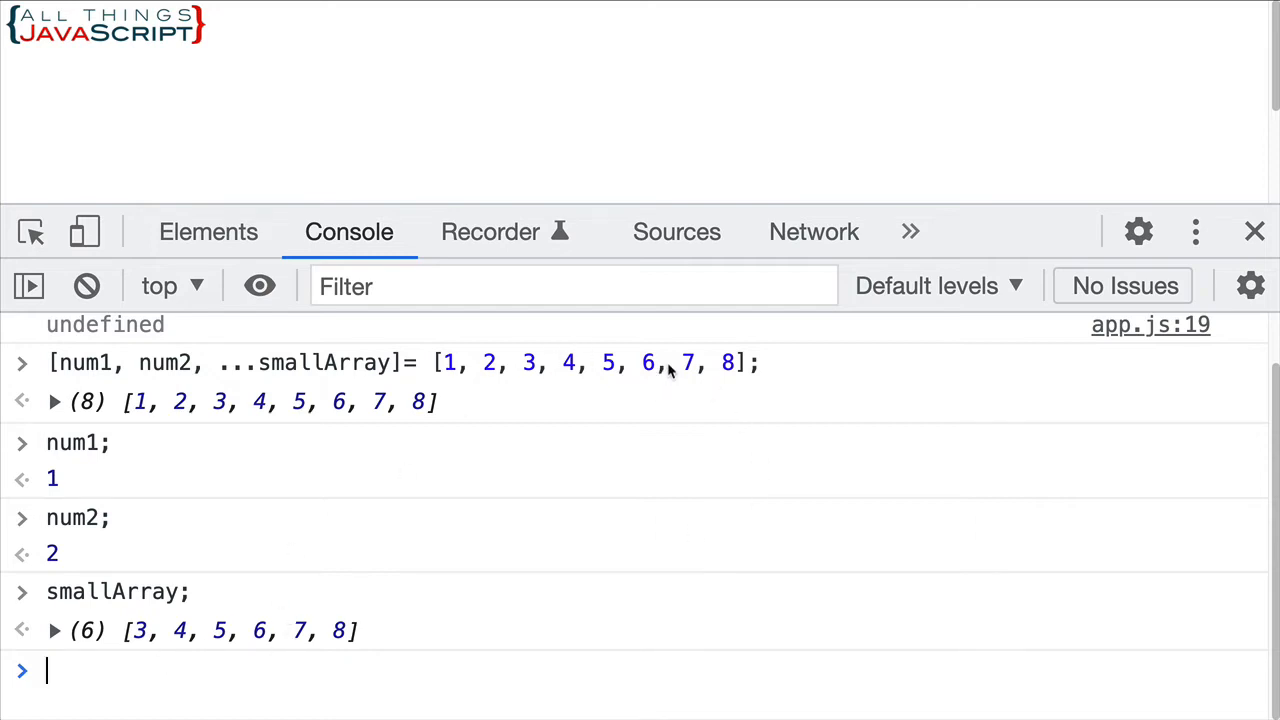
{"action": "mouse_move", "coordinate": [808, 388]}
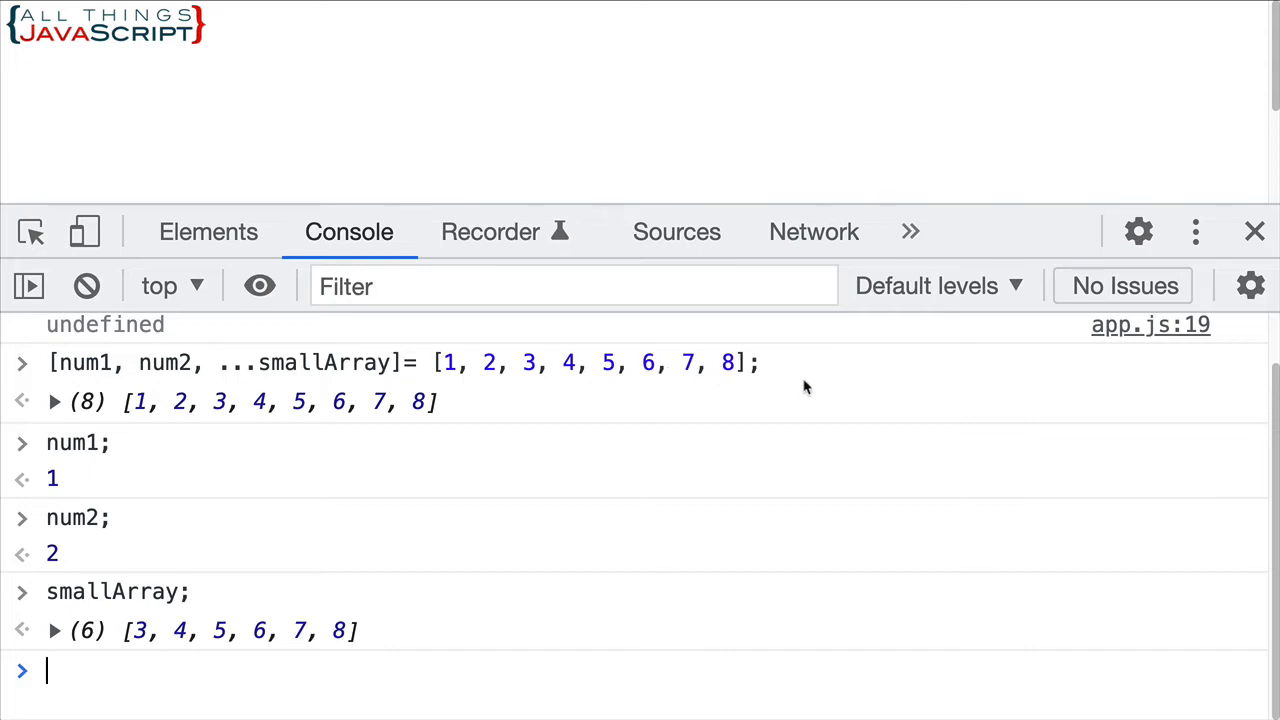
{"action": "mouse_move", "coordinate": [1108, 408]}
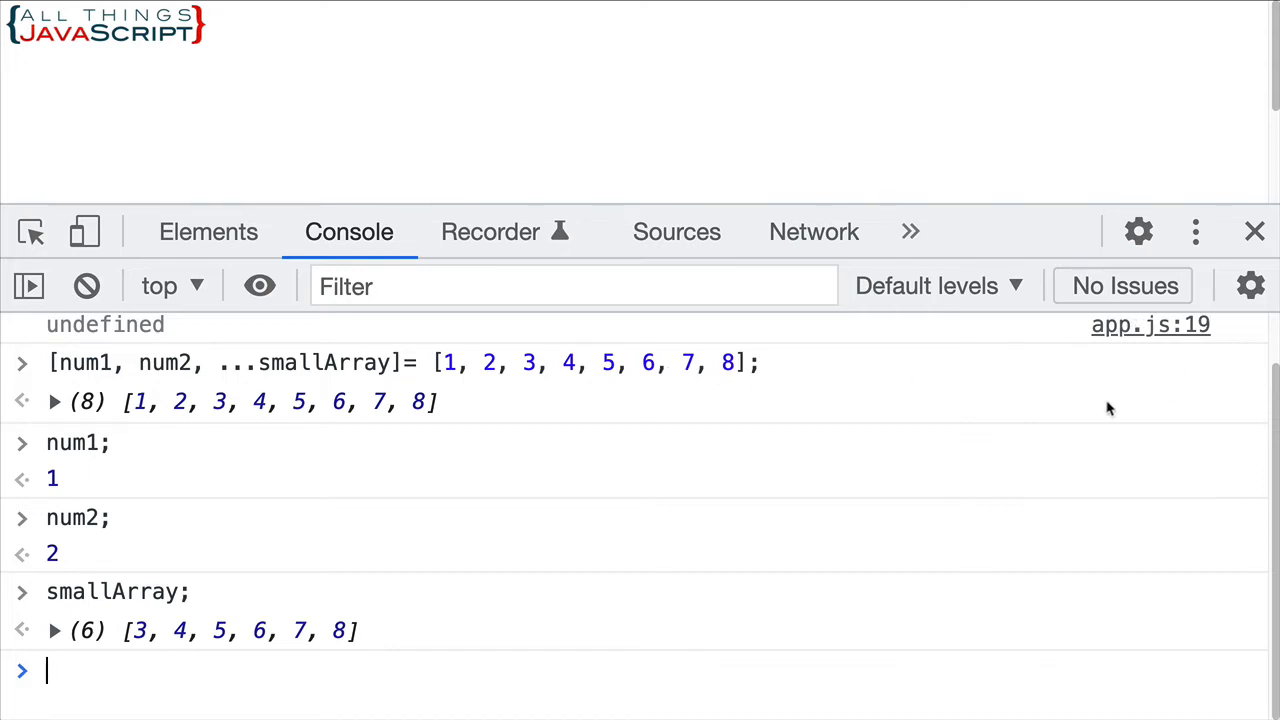
{"action": "mouse_move", "coordinate": [550, 500]}
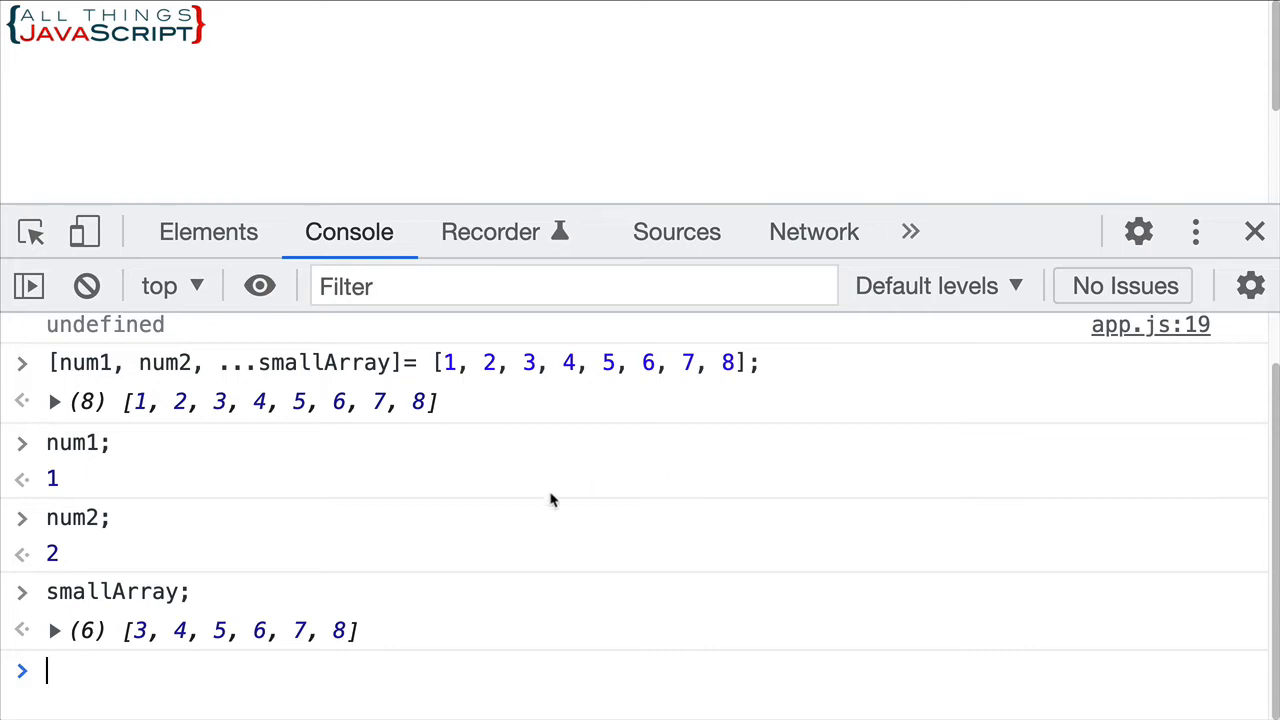
{"action": "mouse_move", "coordinate": [340, 448]}
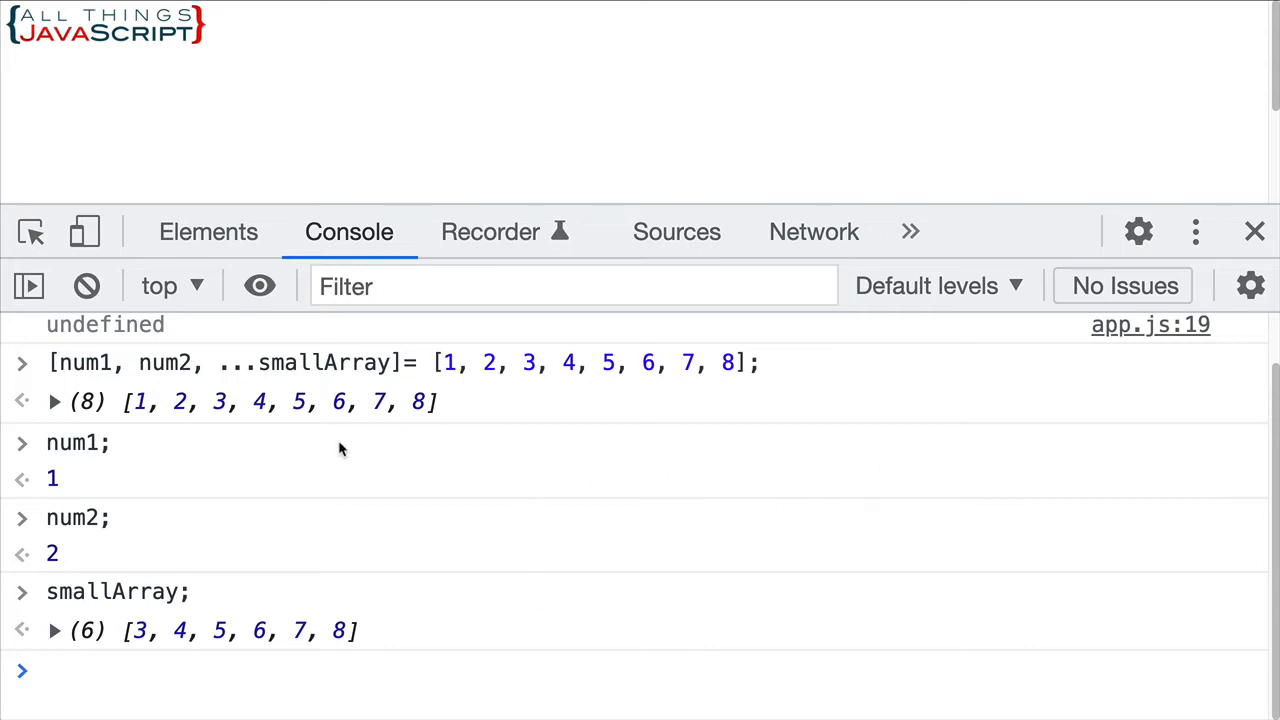
{"action": "mouse_move", "coordinate": [552, 384]}
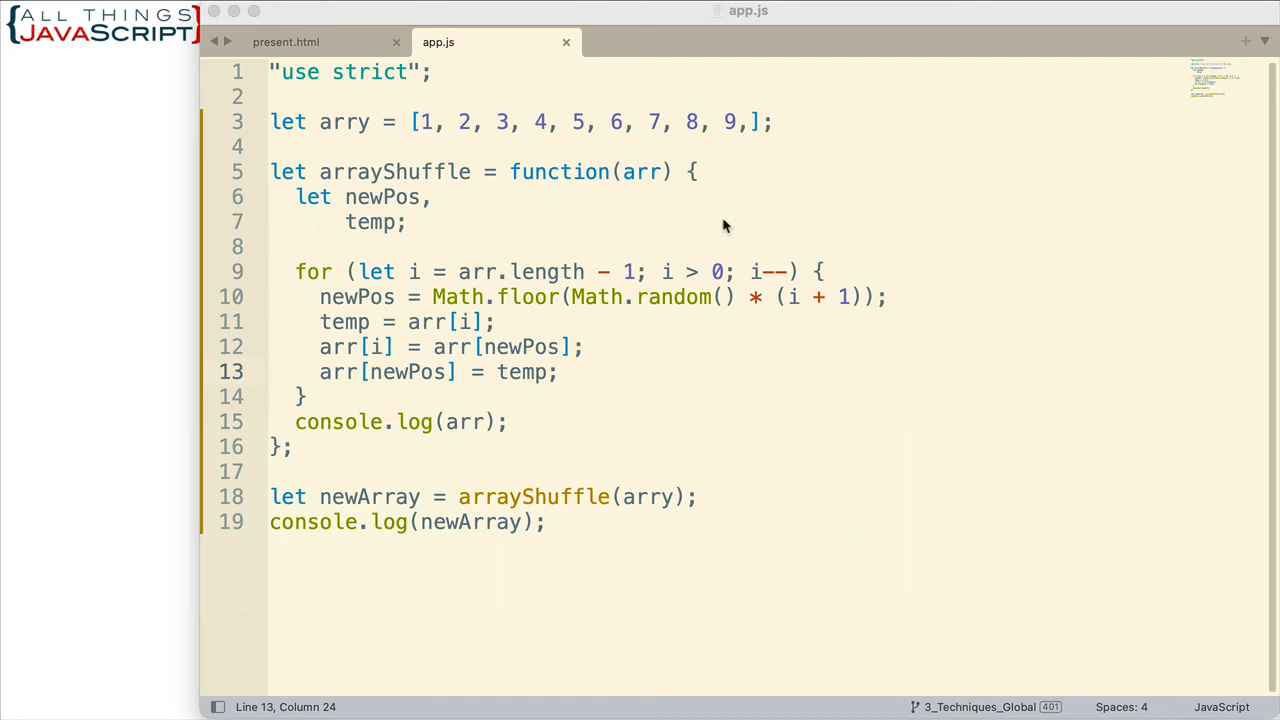
{"action": "mouse_move", "coordinate": [818, 338]}
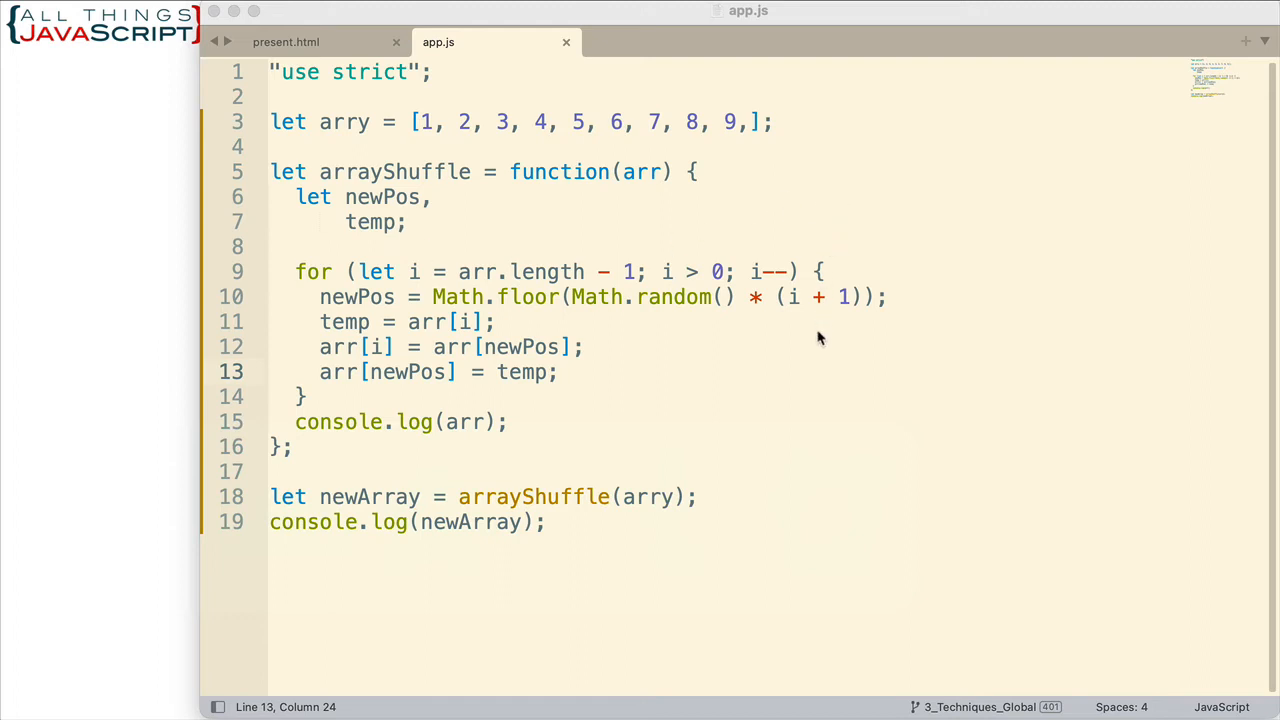
{"action": "mouse_move", "coordinate": [416, 478]}
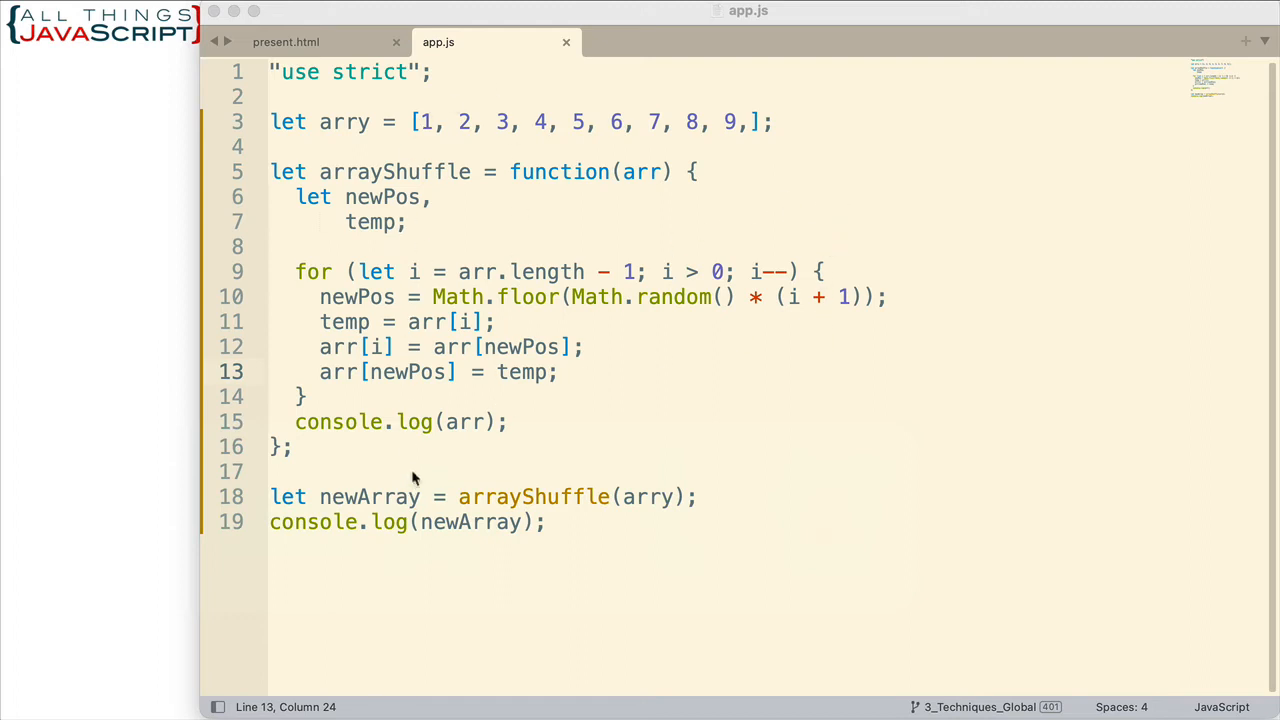
{"action": "mouse_move", "coordinate": [396, 118]}
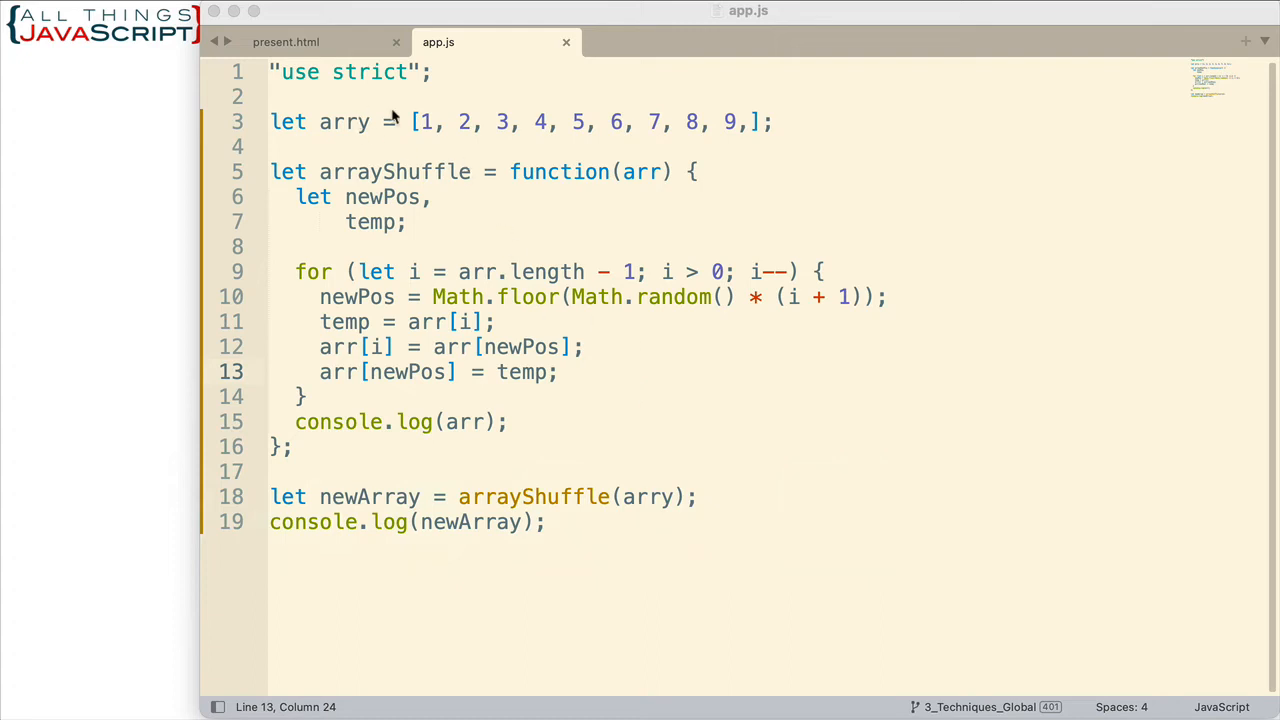
{"action": "mouse_move", "coordinate": [558, 270]}
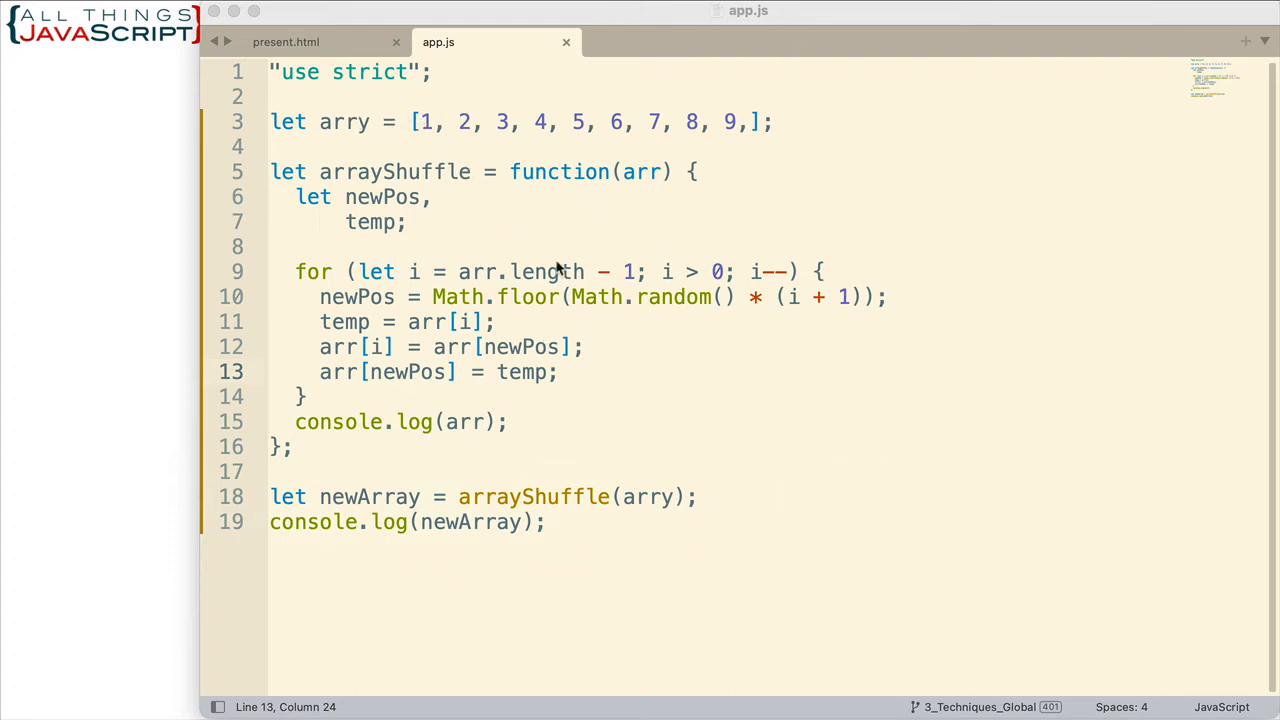
{"action": "mouse_move", "coordinate": [640, 186]}
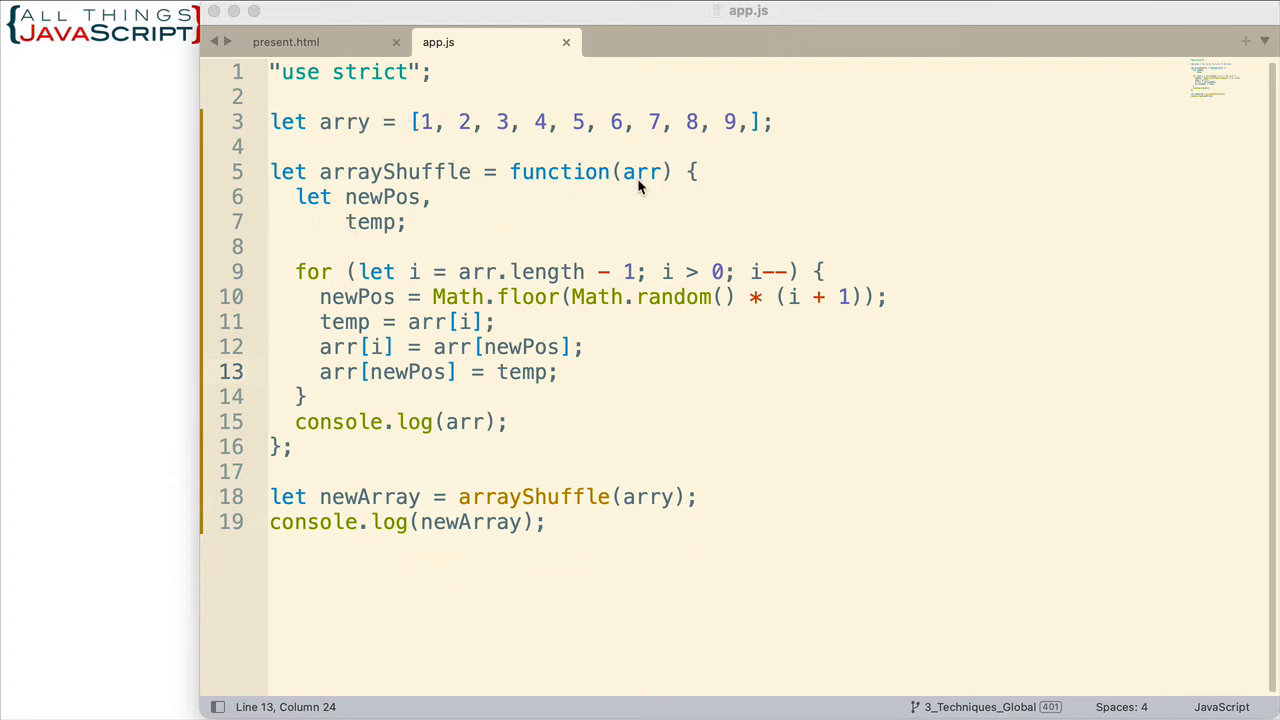
{"action": "mouse_move", "coordinate": [616, 150]}
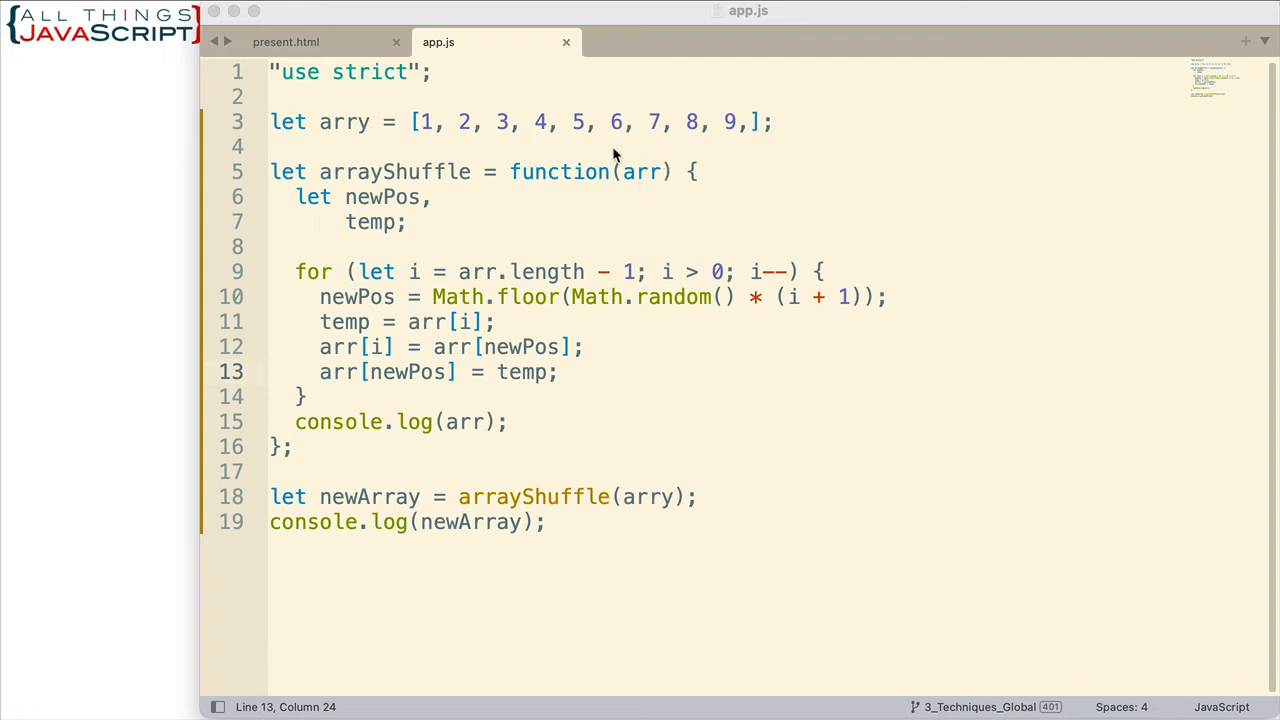
{"action": "mouse_move", "coordinate": [570, 122]}
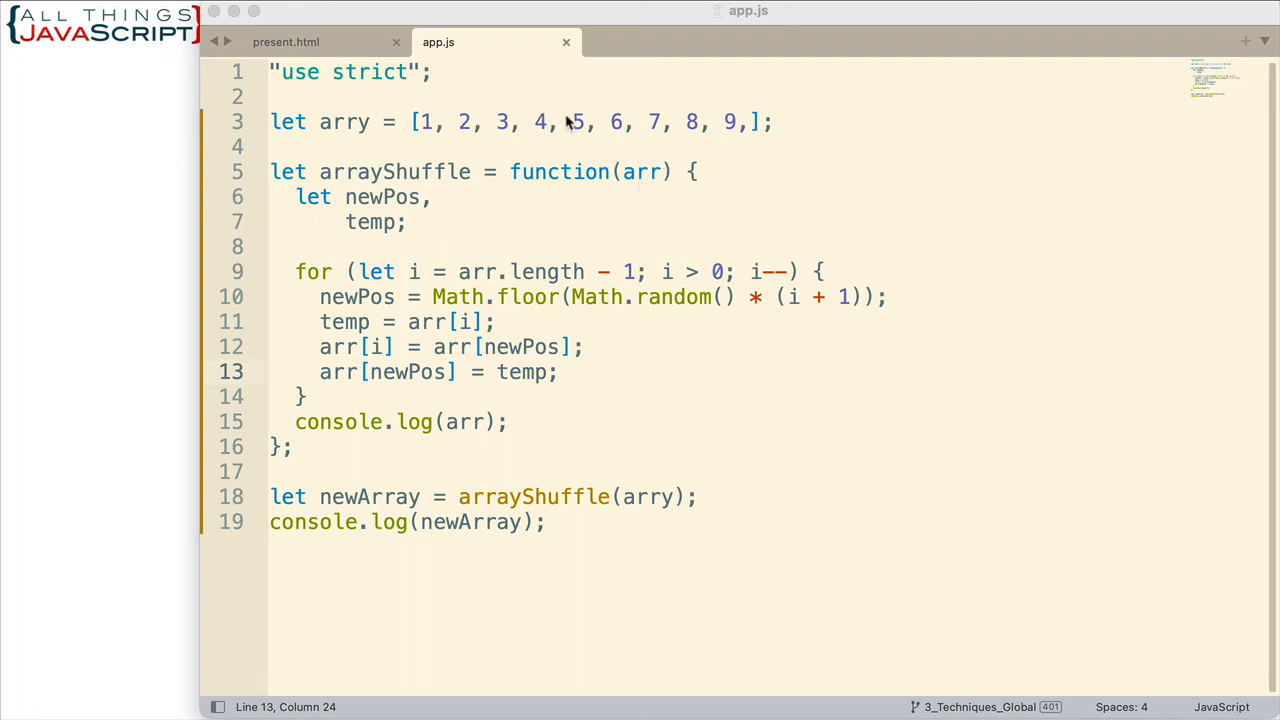
{"action": "mouse_move", "coordinate": [640, 46]}
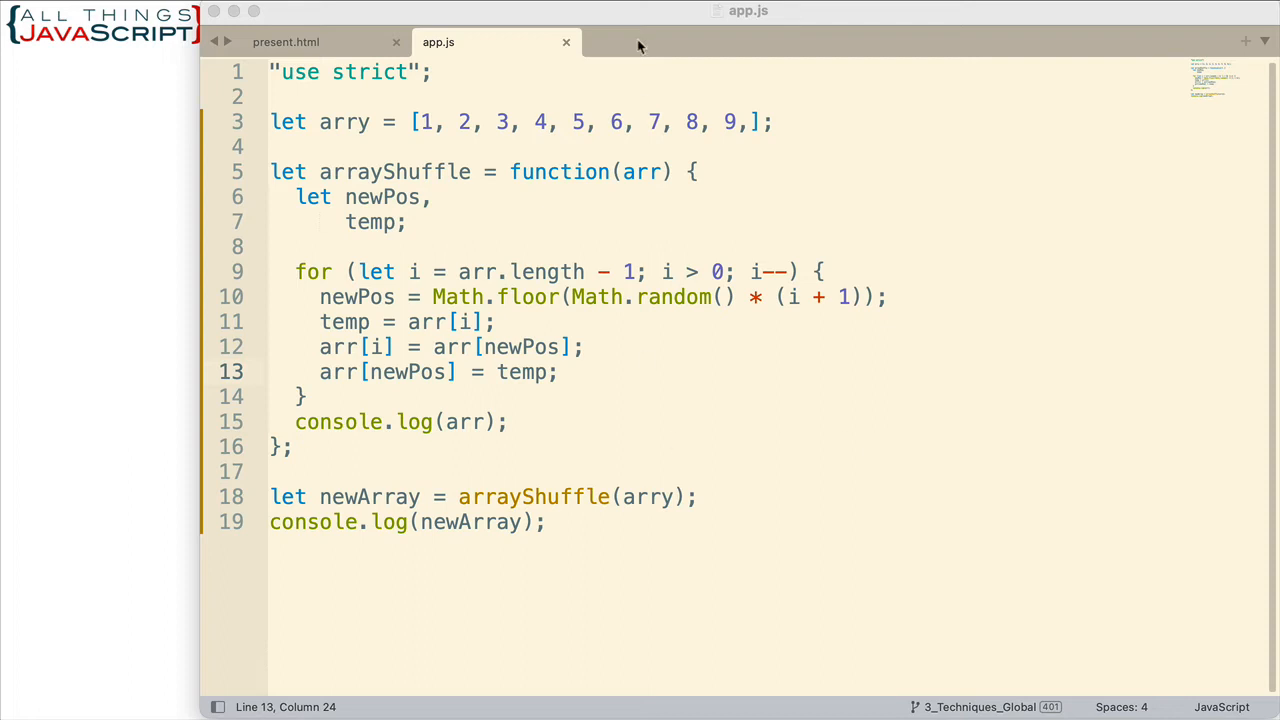
{"action": "mouse_move", "coordinate": [444, 300]}
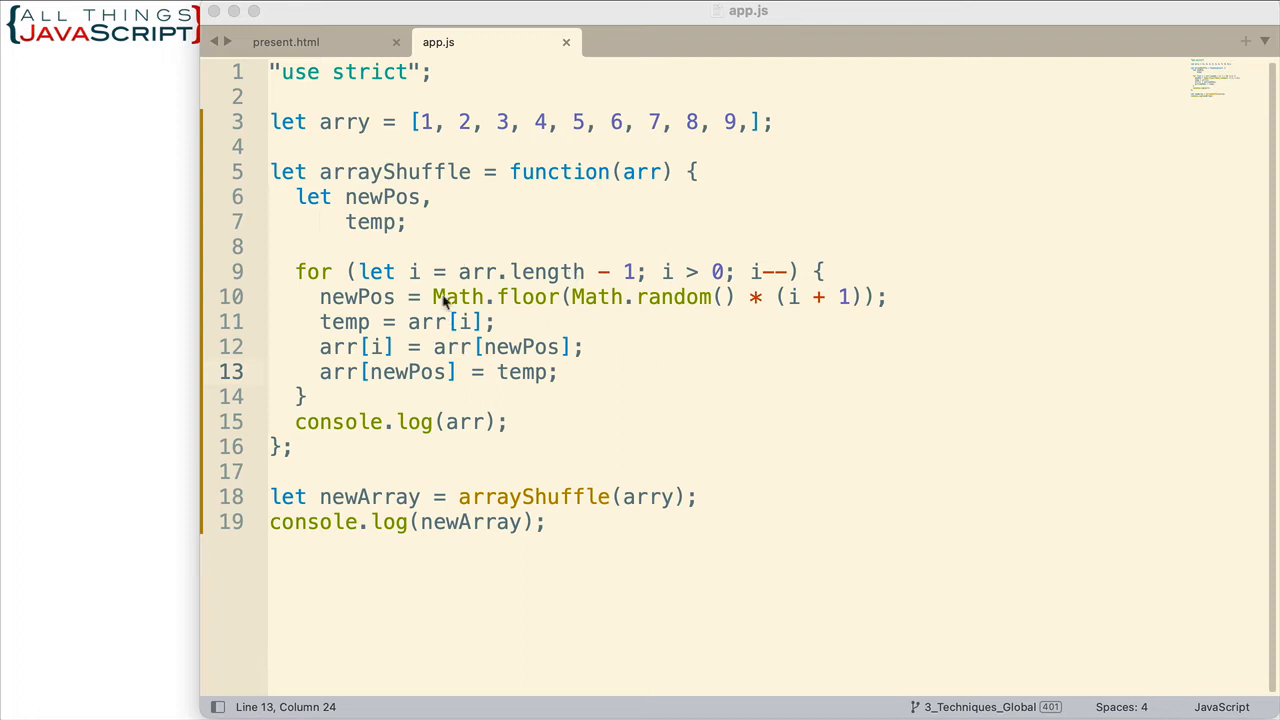
{"action": "mouse_move", "coordinate": [552, 368]}
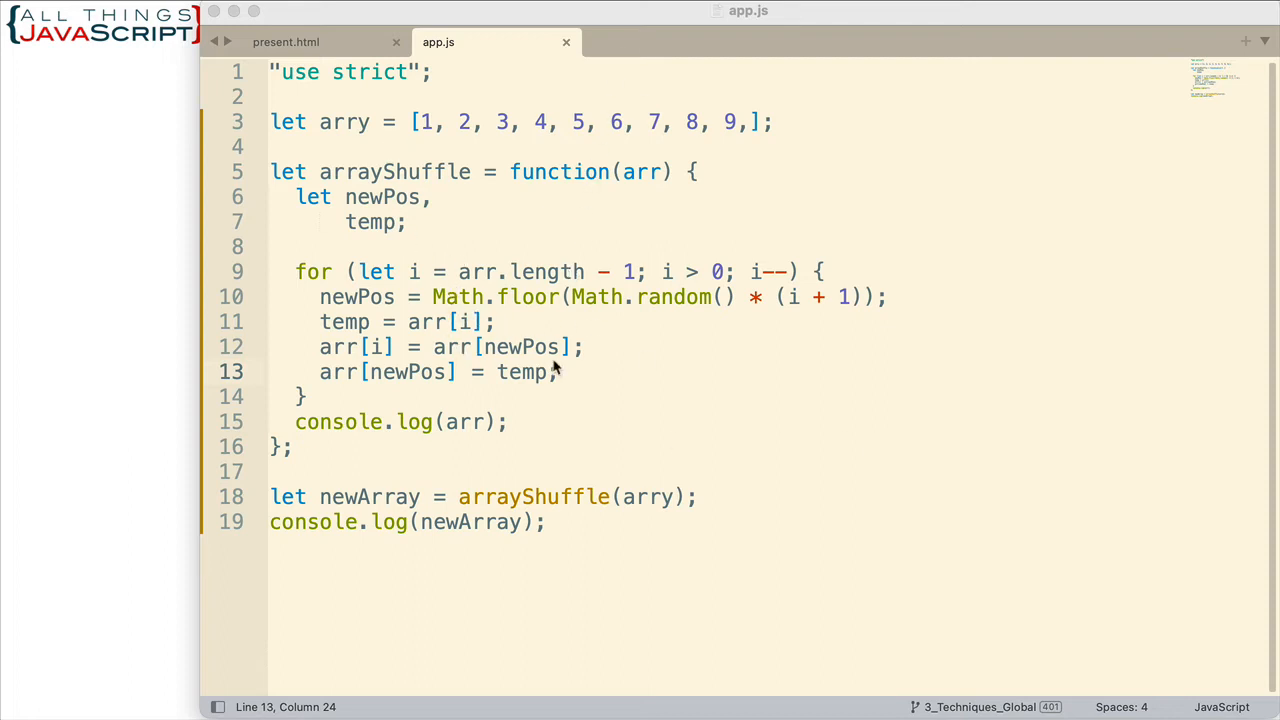
{"action": "mouse_move", "coordinate": [772, 346]}
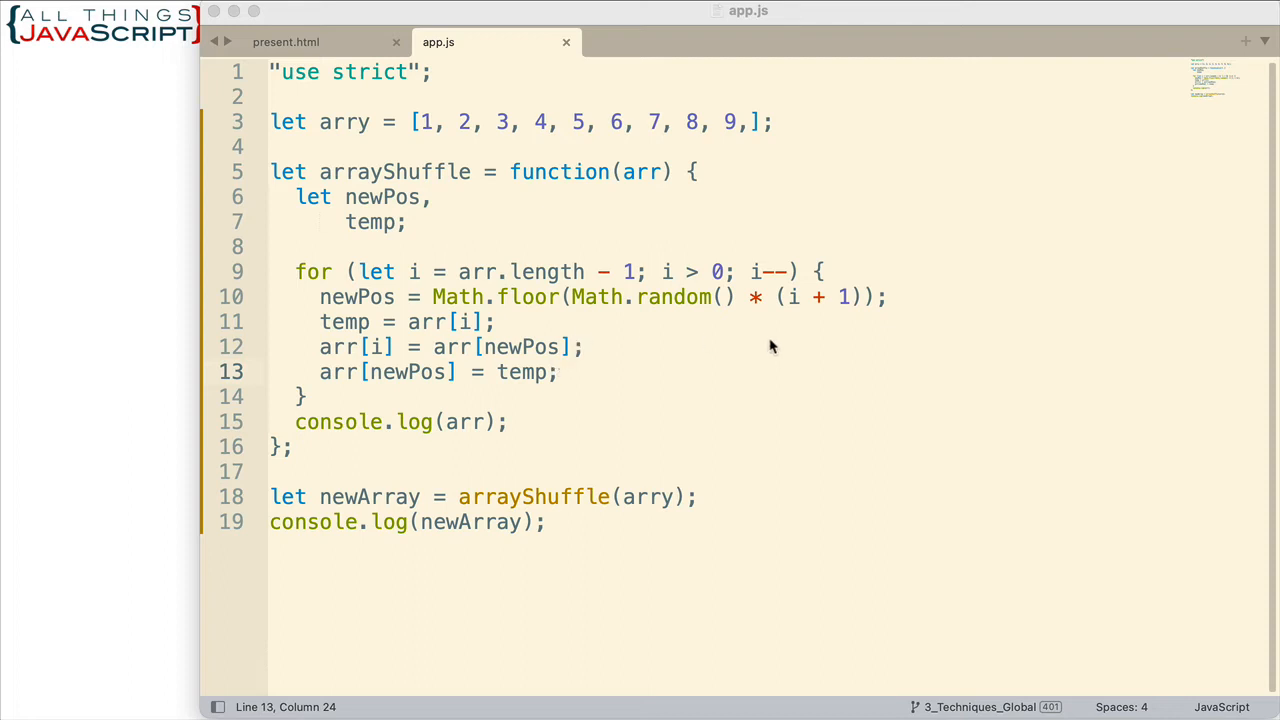
{"action": "mouse_move", "coordinate": [904, 306]}
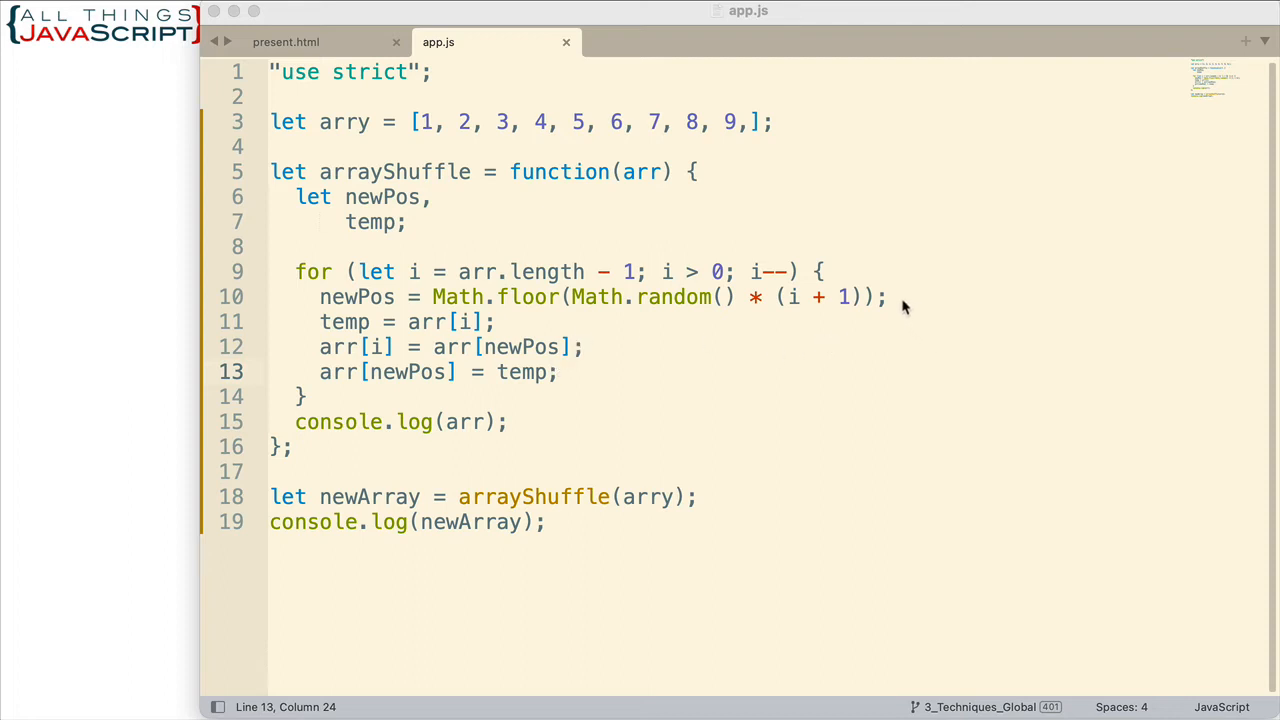
Add a blank line after the swap statements and remove the trailing comma after 9 in arry
{"action": "left_click", "coordinate": [884, 296]}
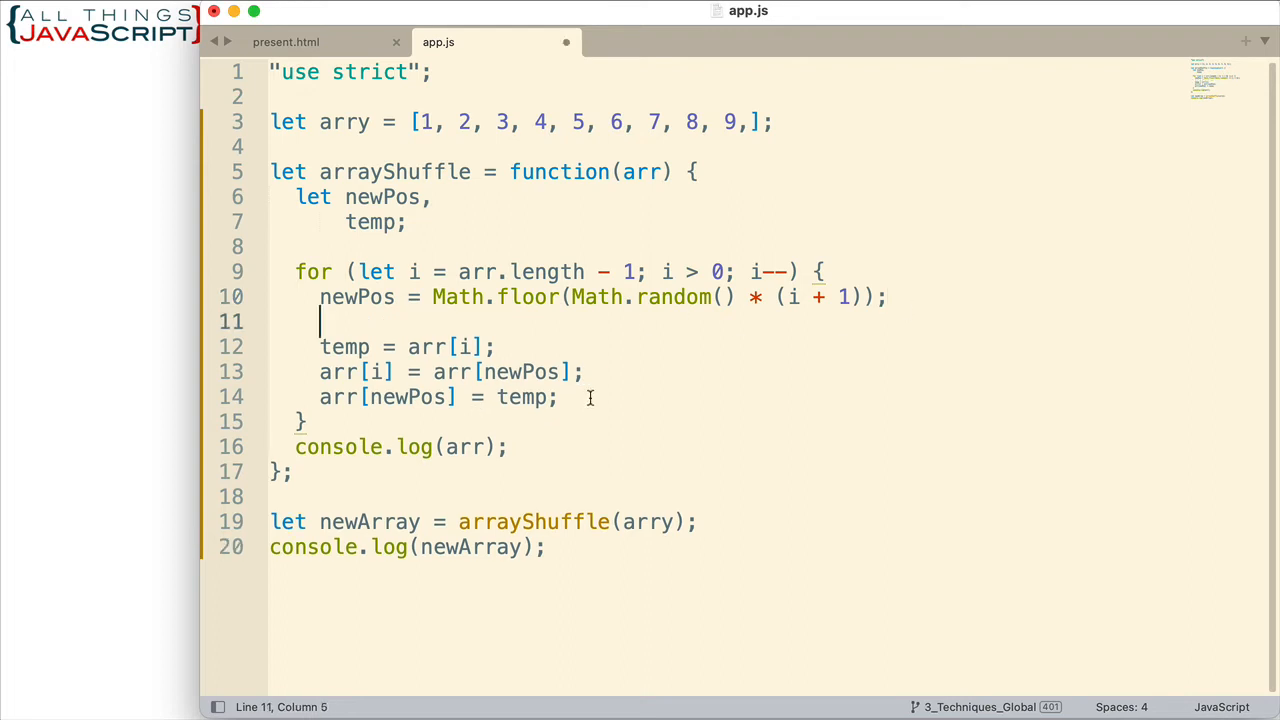
{"action": "key", "text": "Enter"}
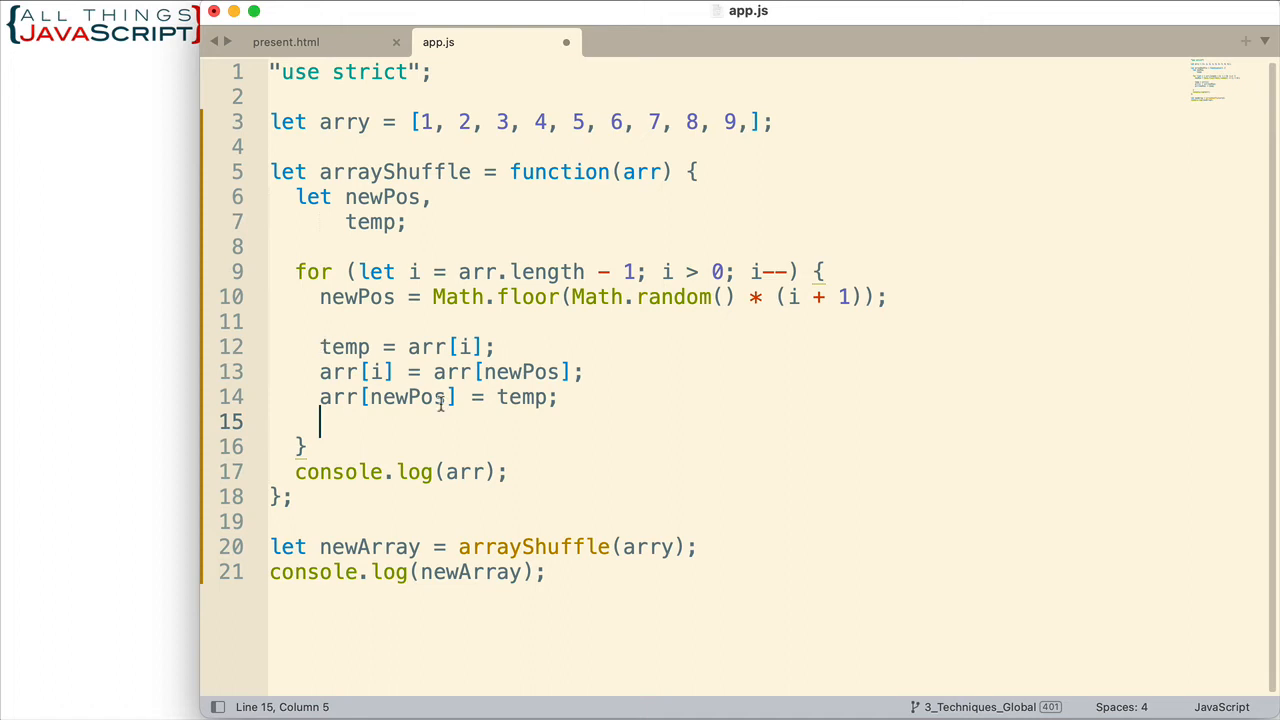
{"action": "mouse_move", "coordinate": [696, 212]}
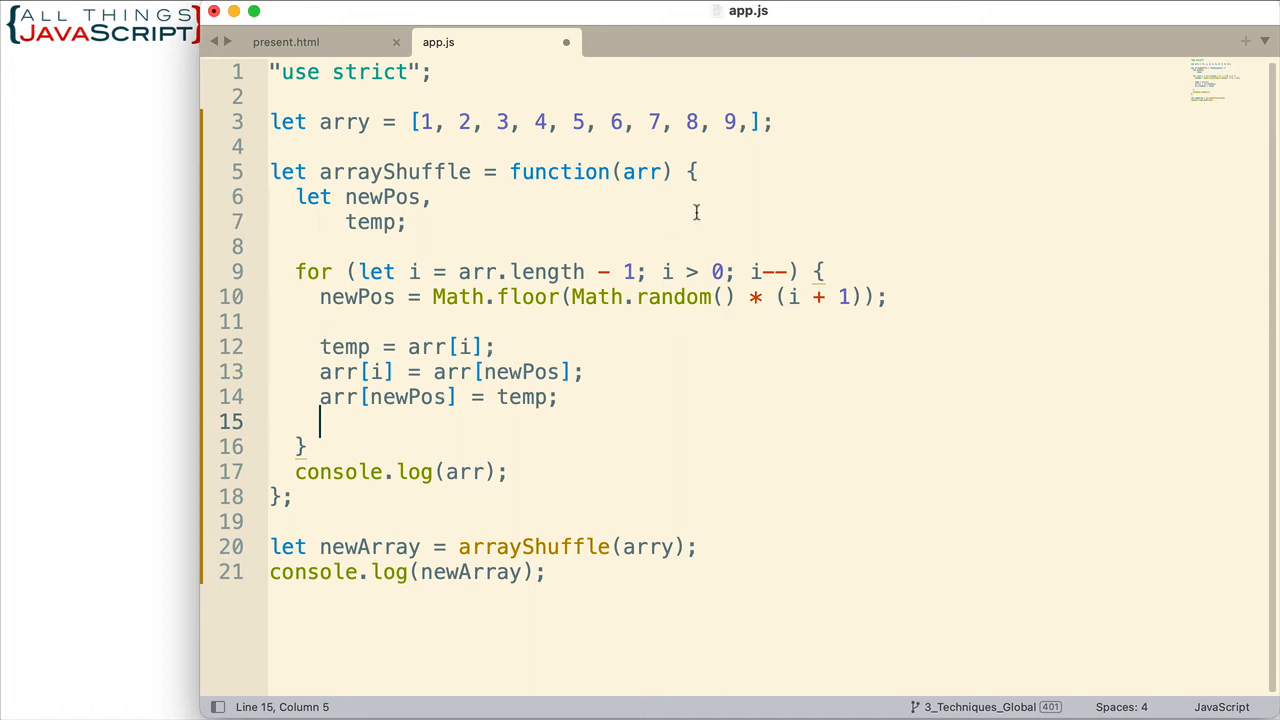
{"action": "mouse_move", "coordinate": [724, 238]}
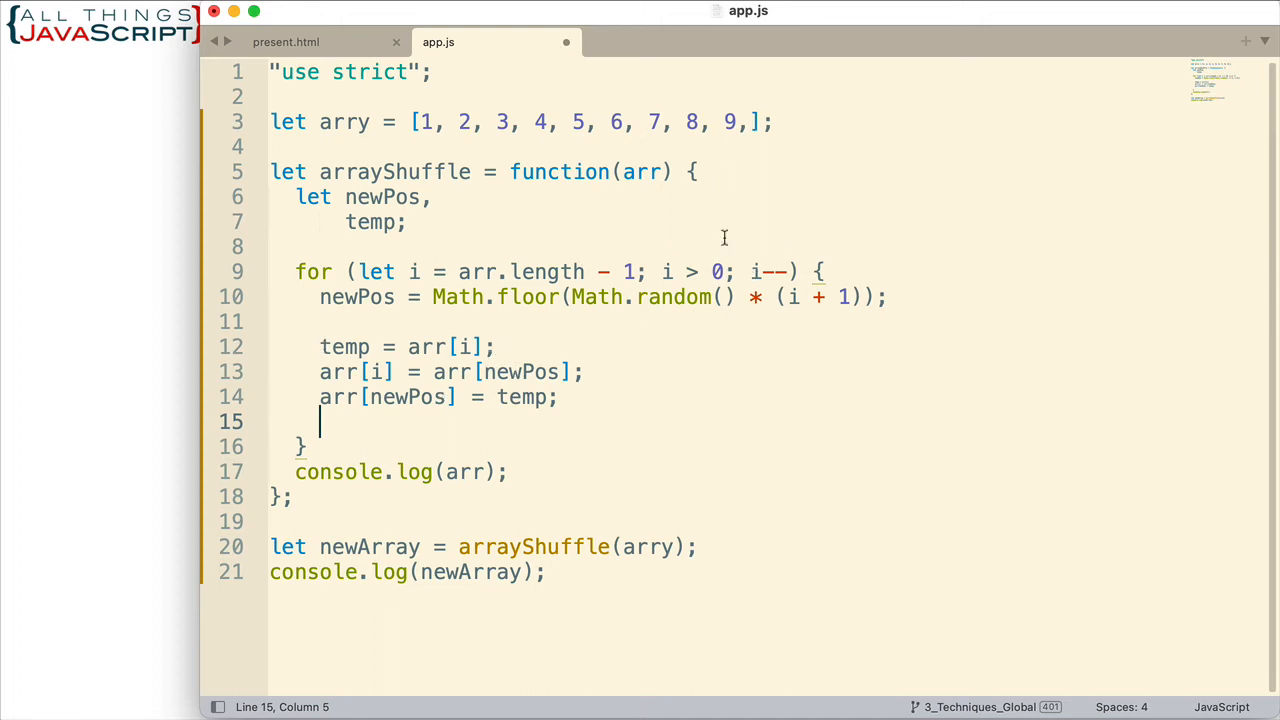
{"action": "mouse_move", "coordinate": [804, 248]}
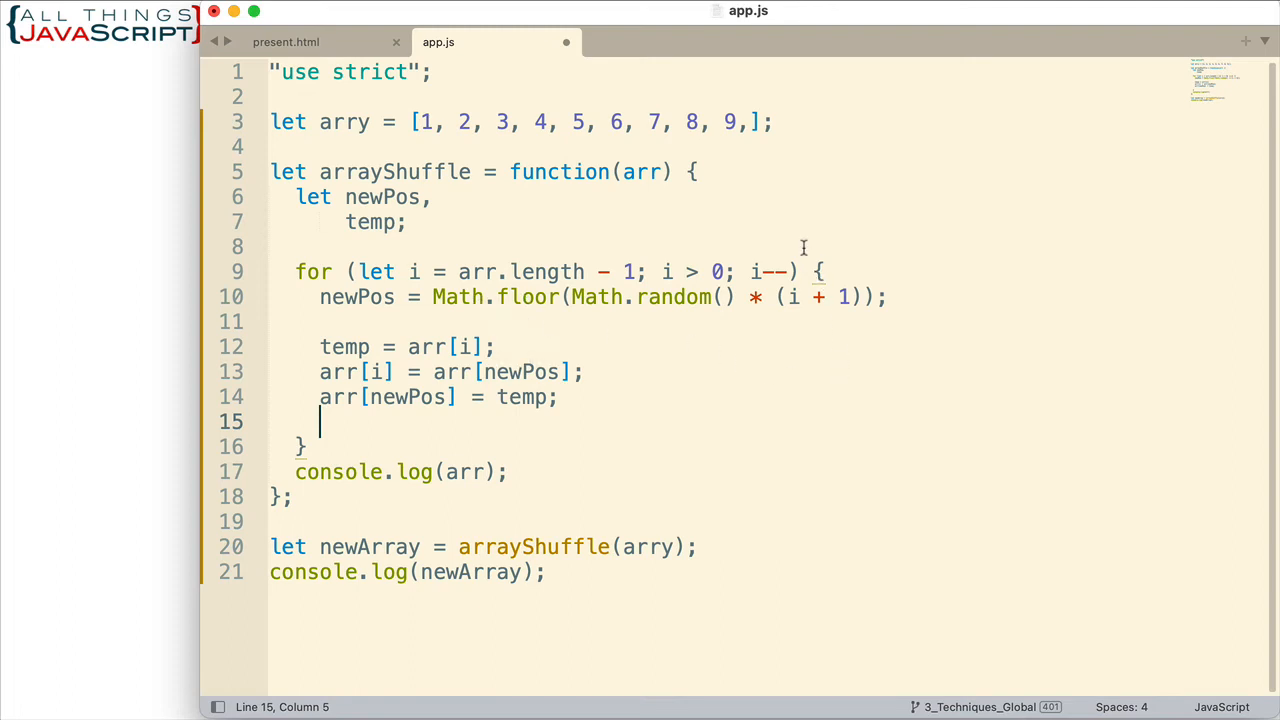
{"action": "mouse_move", "coordinate": [768, 130]}
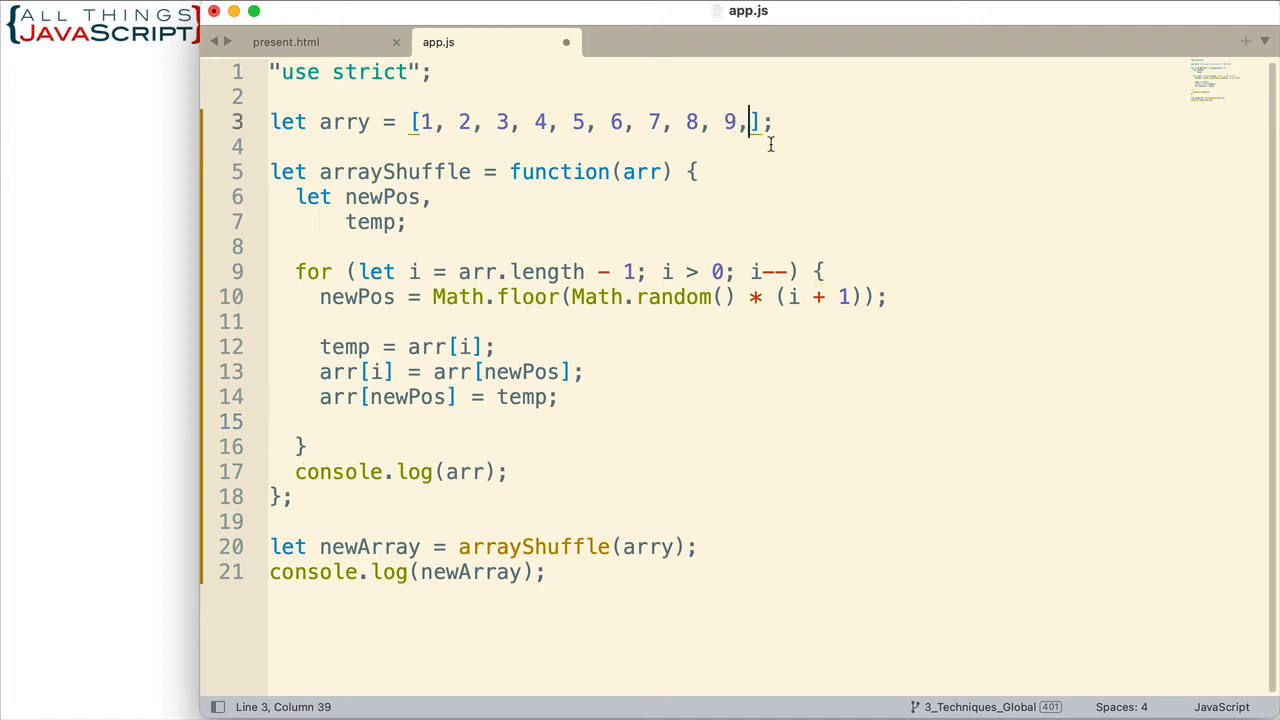
{"action": "key", "text": "backspace"}
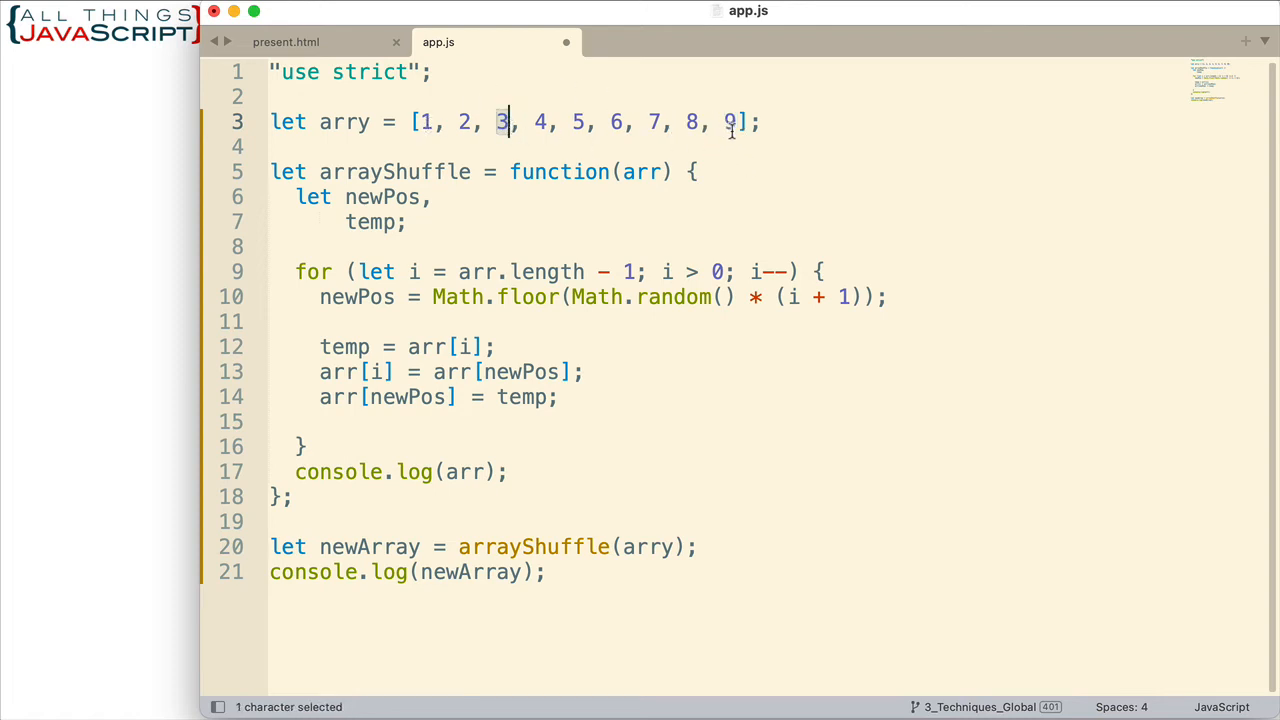
{"action": "mouse_move", "coordinate": [316, 348]}
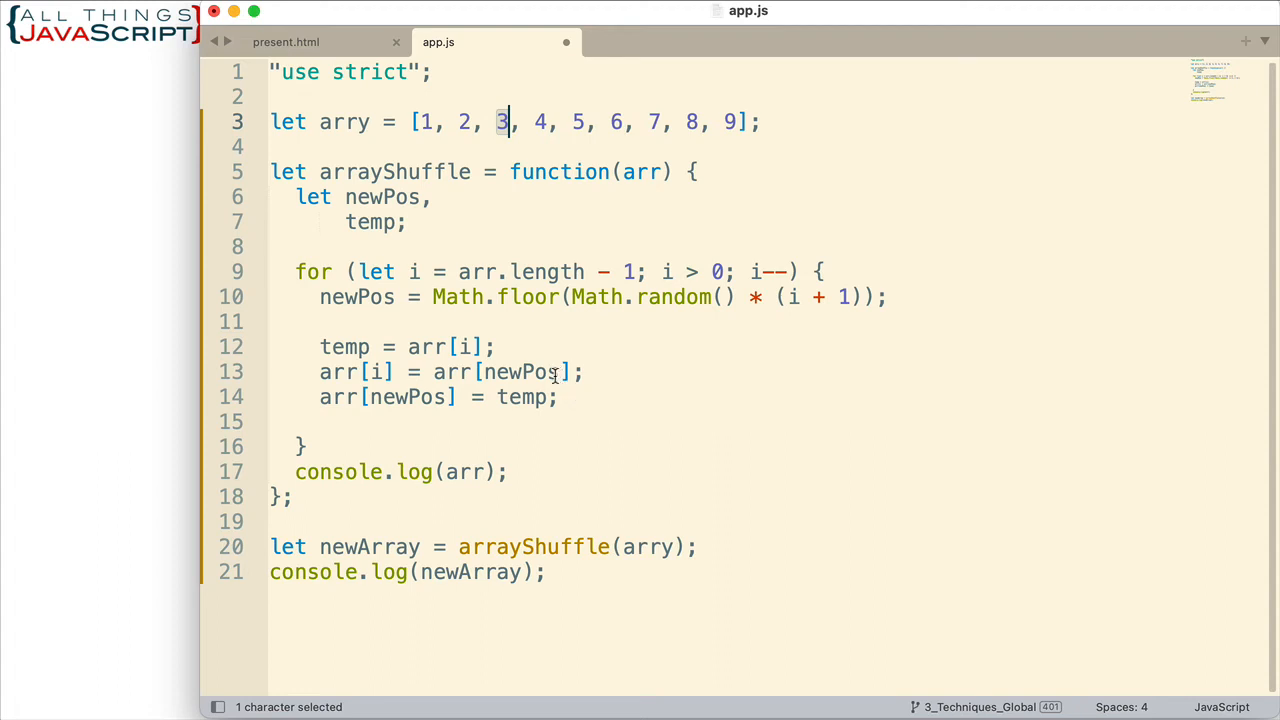
{"action": "mouse_move", "coordinate": [588, 406]}
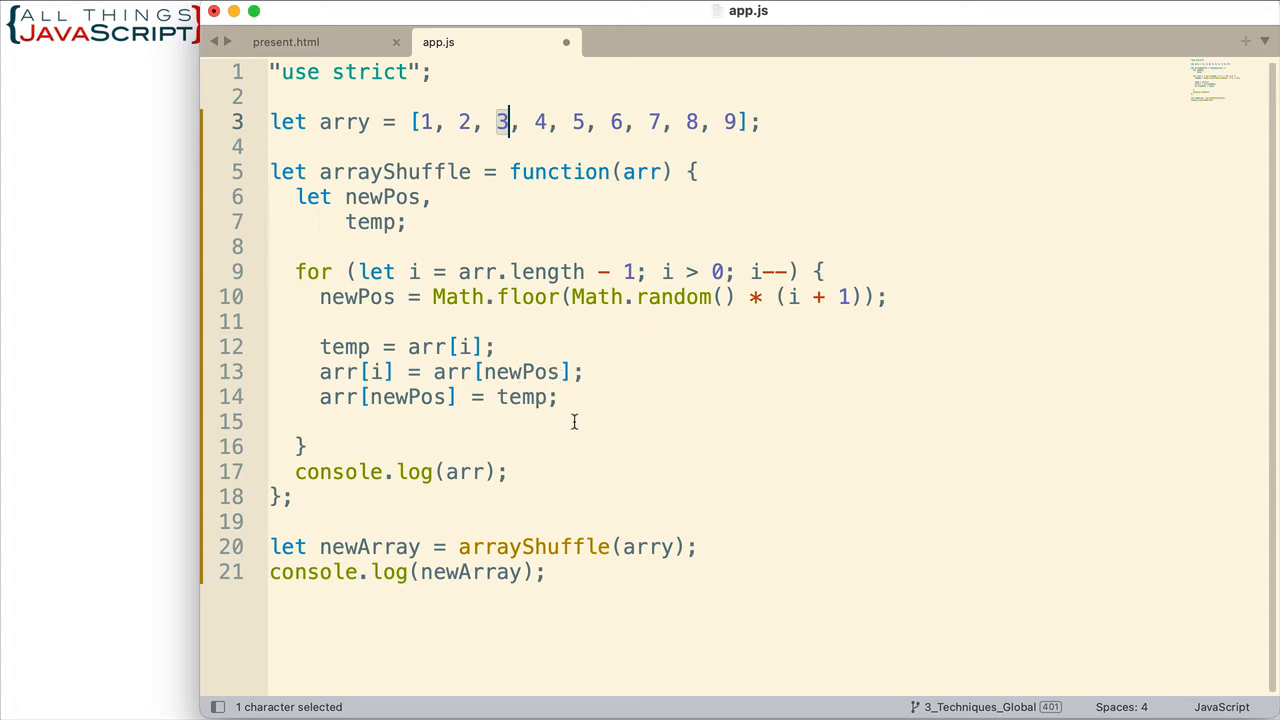
{"action": "mouse_move", "coordinate": [392, 414]}
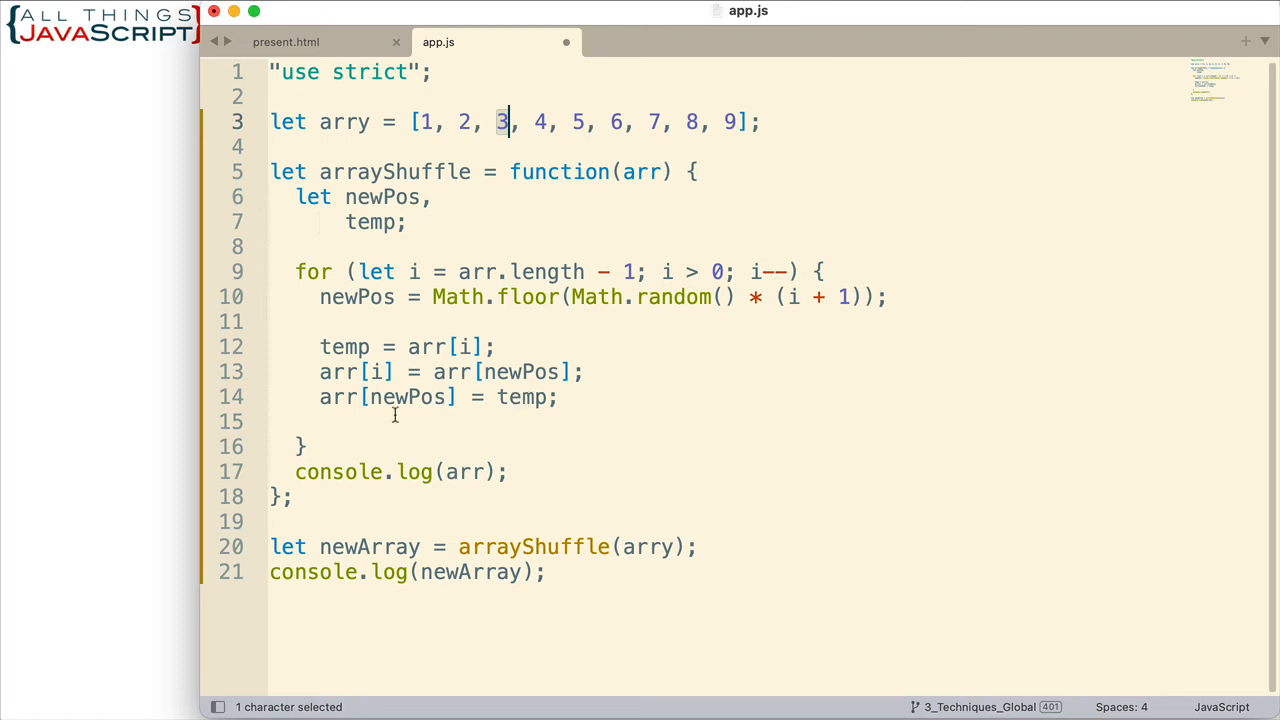
{"action": "mouse_move", "coordinate": [508, 380]}
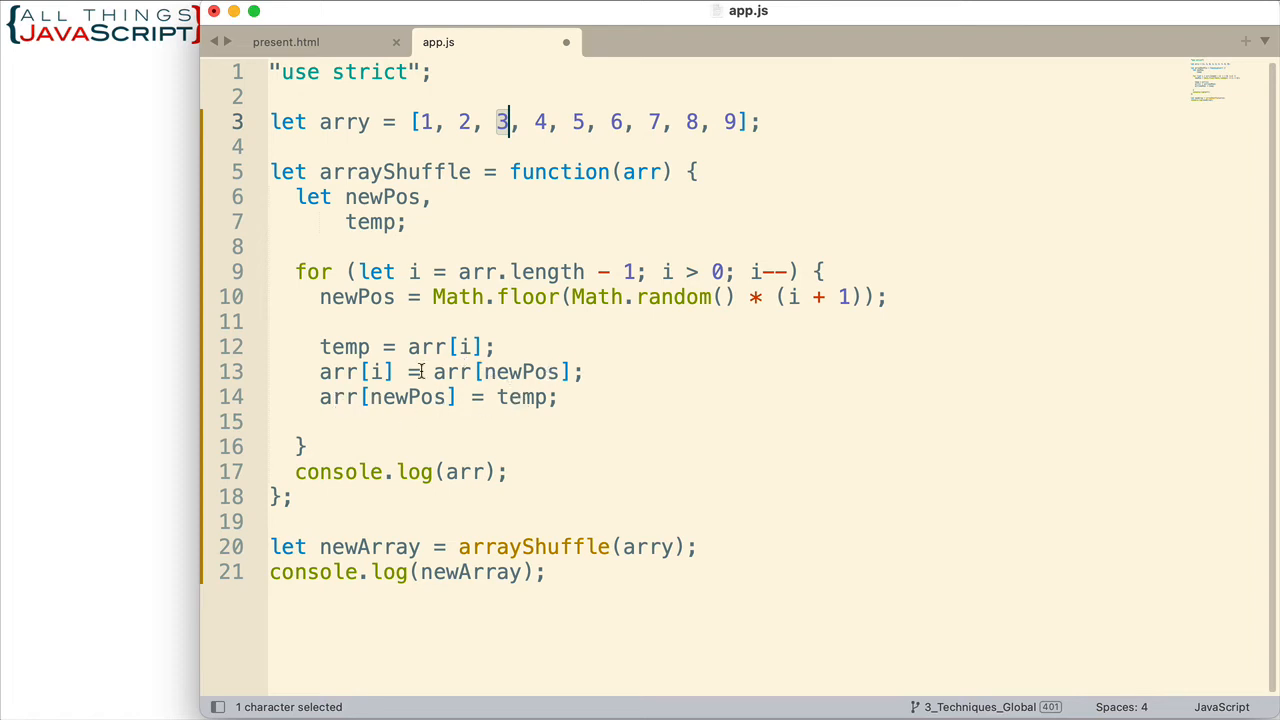
{"action": "mouse_move", "coordinate": [352, 360]}
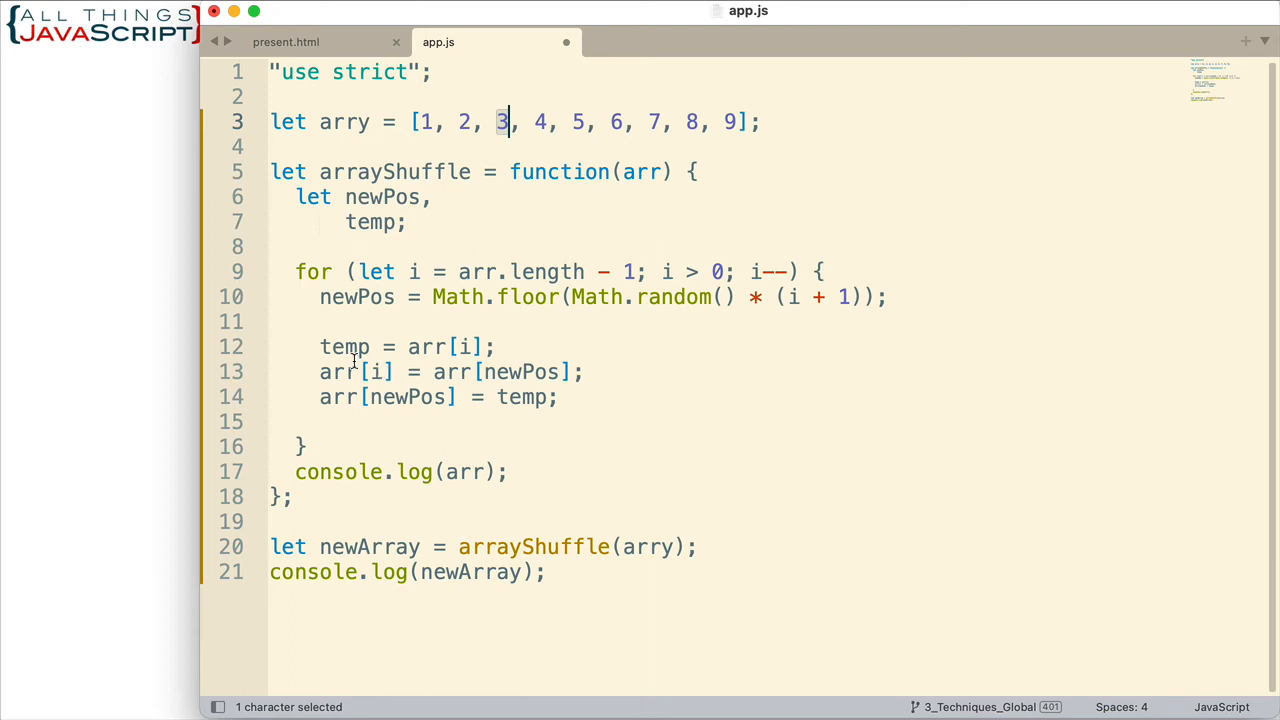
{"action": "mouse_move", "coordinate": [322, 348]}
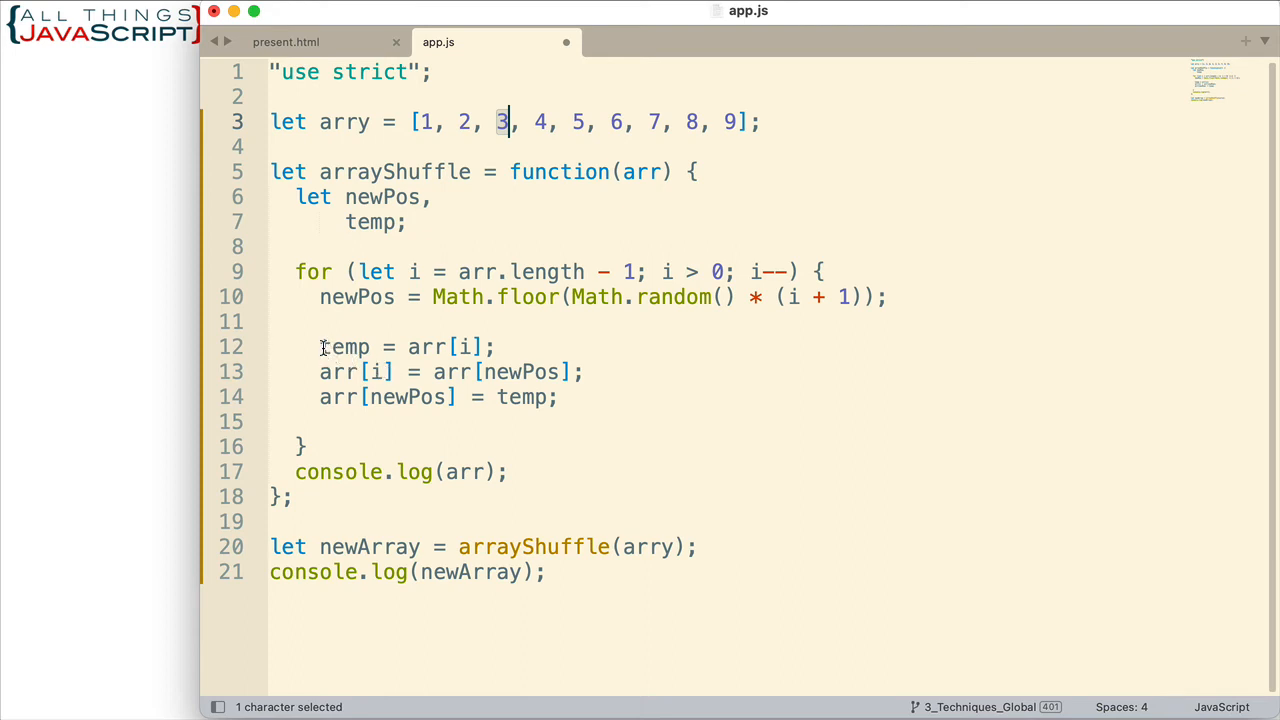
Wrap the three temp-swap lines in a block comment, end newPos with a semicolon, and add an empty line 16
{"action": "left_click", "coordinate": [320, 346]}
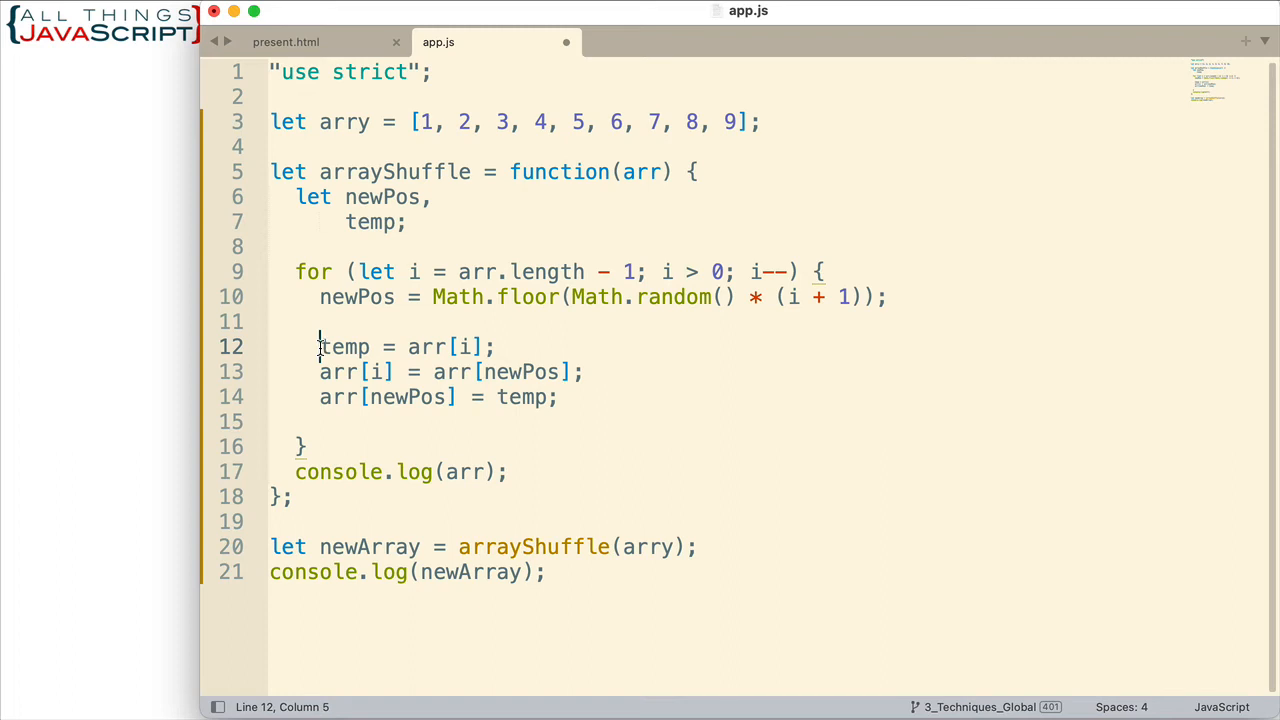
{"action": "left_click_drag", "start_coordinate": [320, 346], "coordinate": [436, 370]}
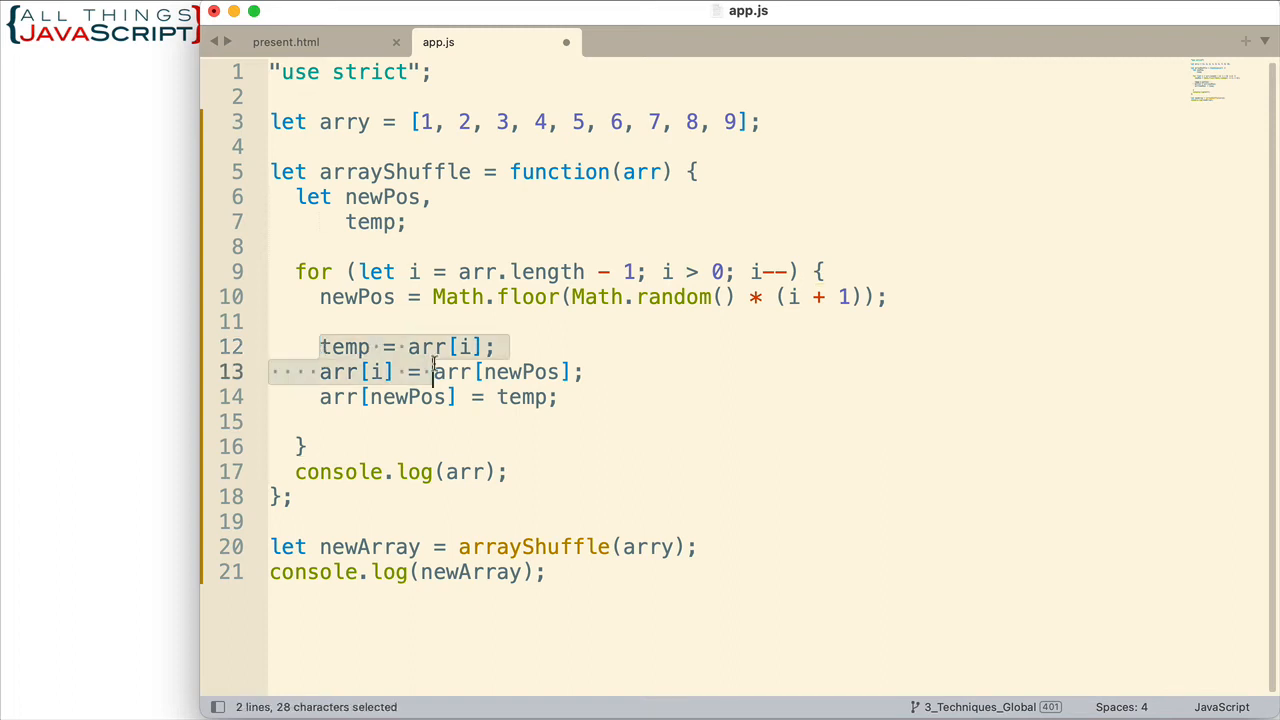
{"action": "left_click_drag", "start_coordinate": [432, 370], "coordinate": [564, 396]}
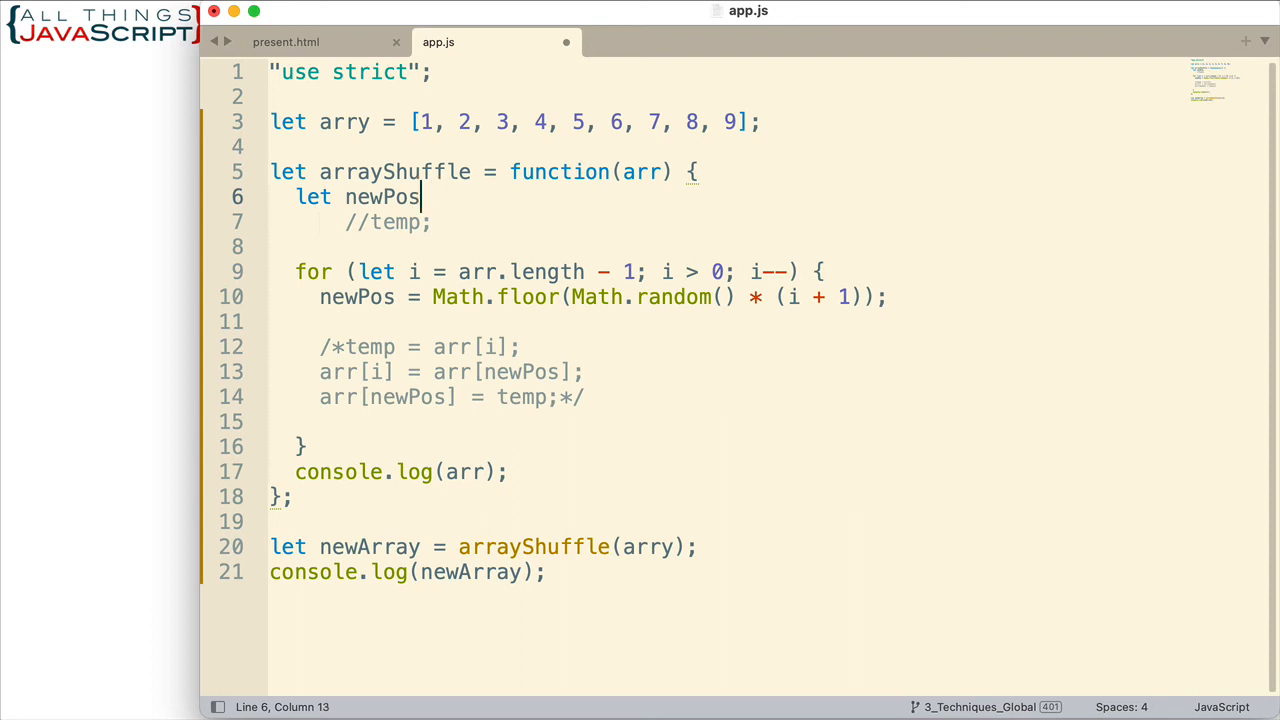
{"action": "type", "text": ";"}
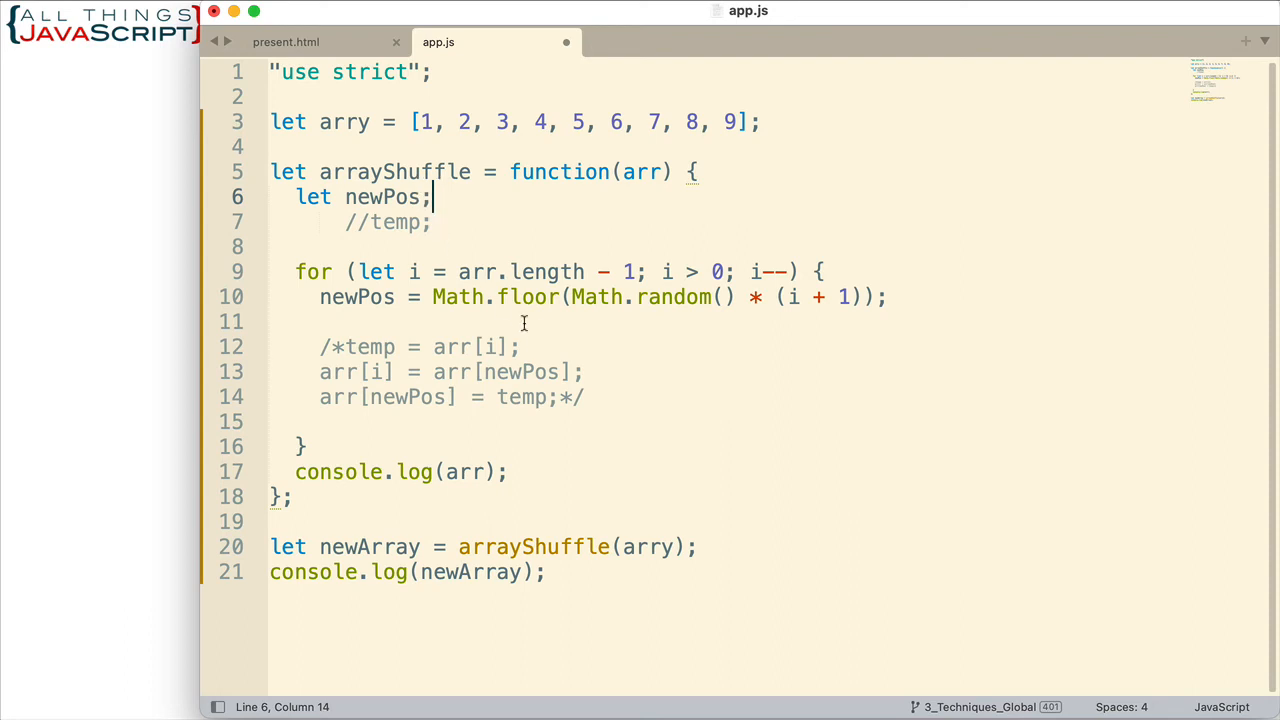
{"action": "left_click", "coordinate": [584, 396]}
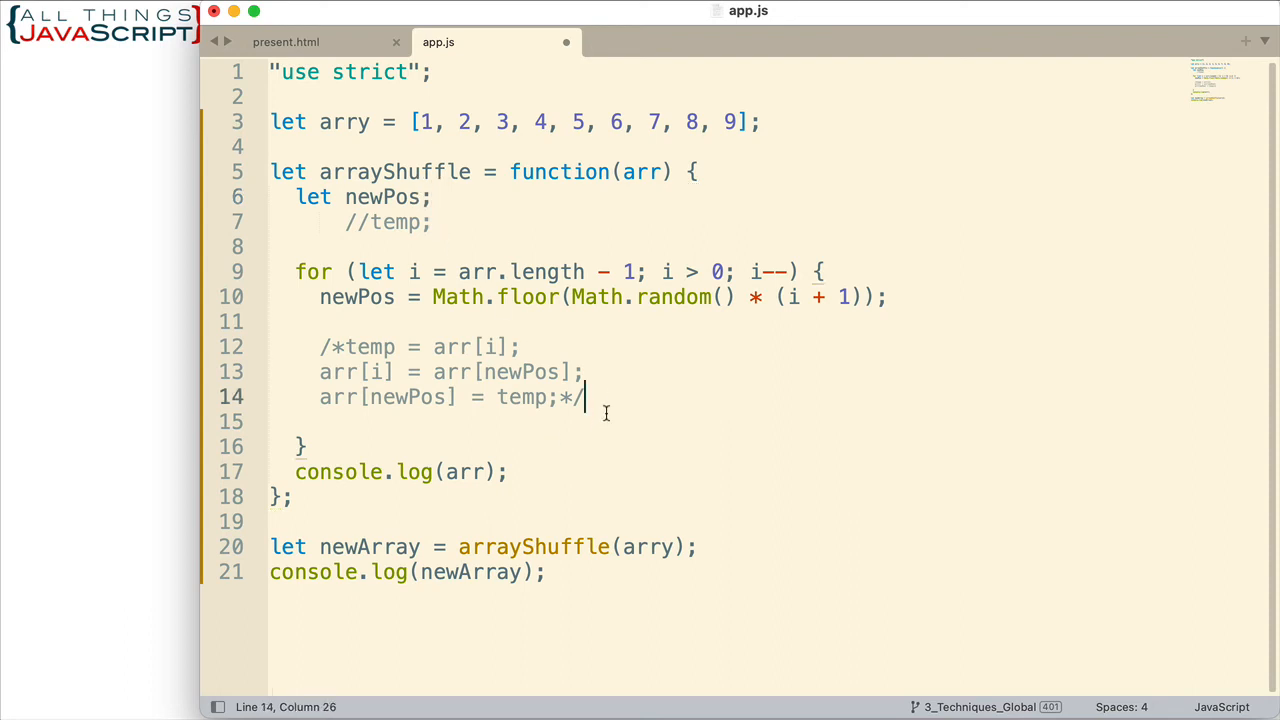
{"action": "mouse_move", "coordinate": [588, 396]}
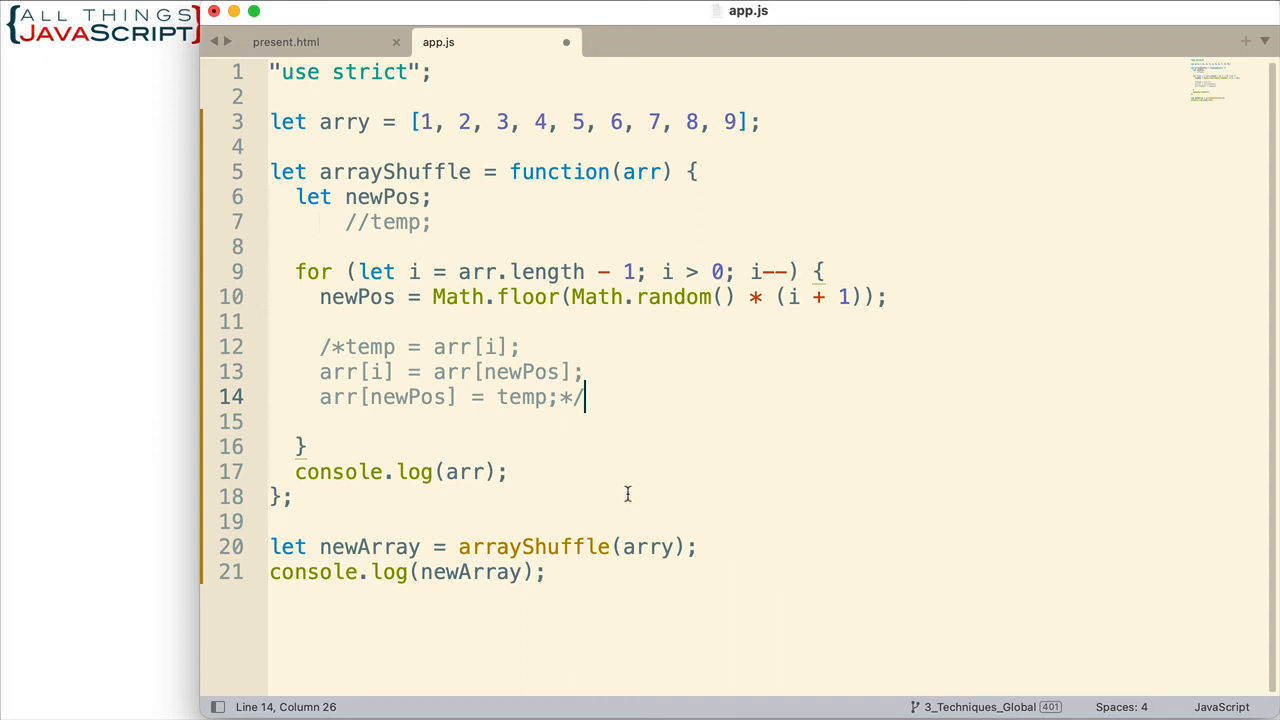
{"action": "key", "text": "enter"}
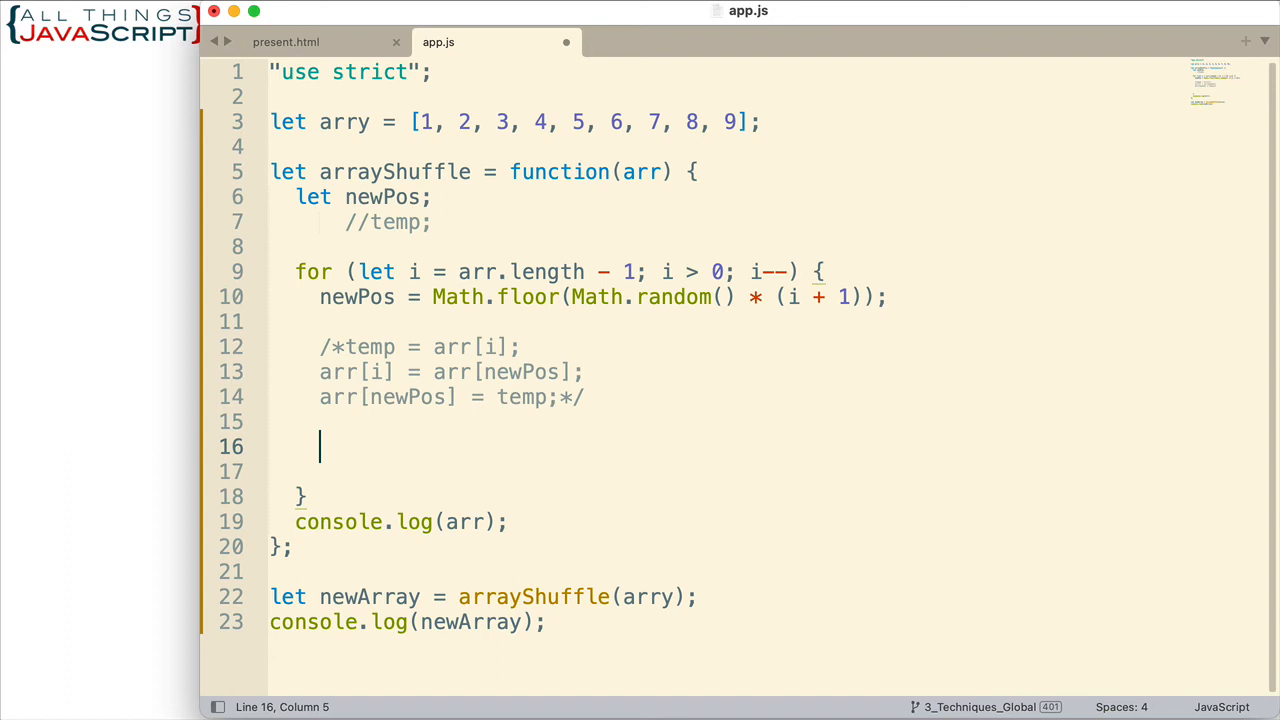
Write arr[newPos], arr[i] on line 16 inside the shuffle loop
{"action": "type", "text": "arr"}
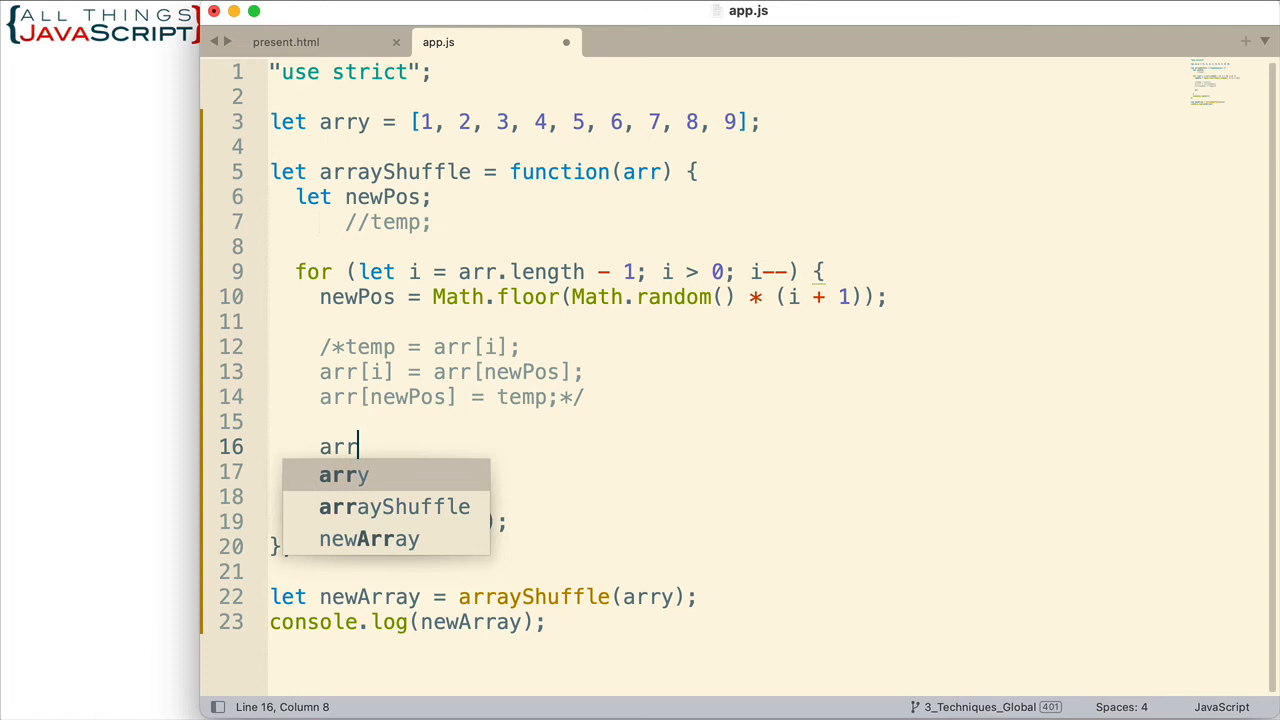
{"action": "key", "text": "Escape"}
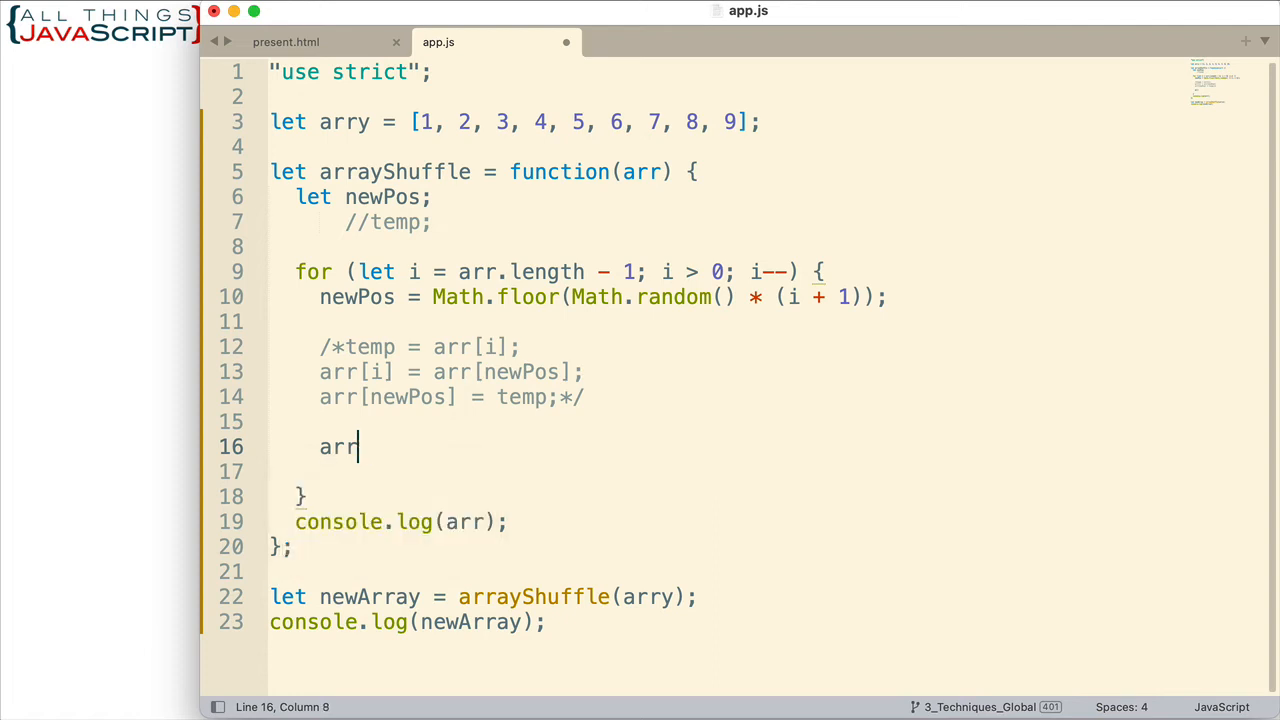
{"action": "type", "text": "["}
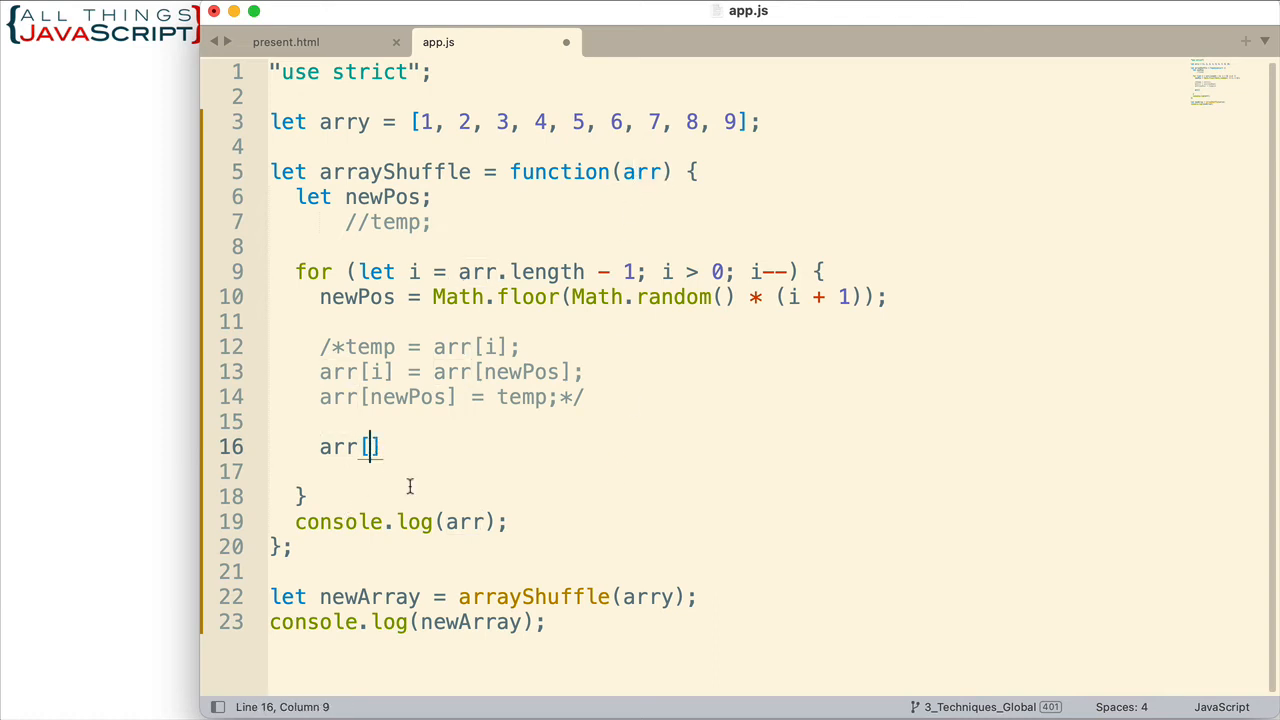
{"action": "type", "text": "newPos"}
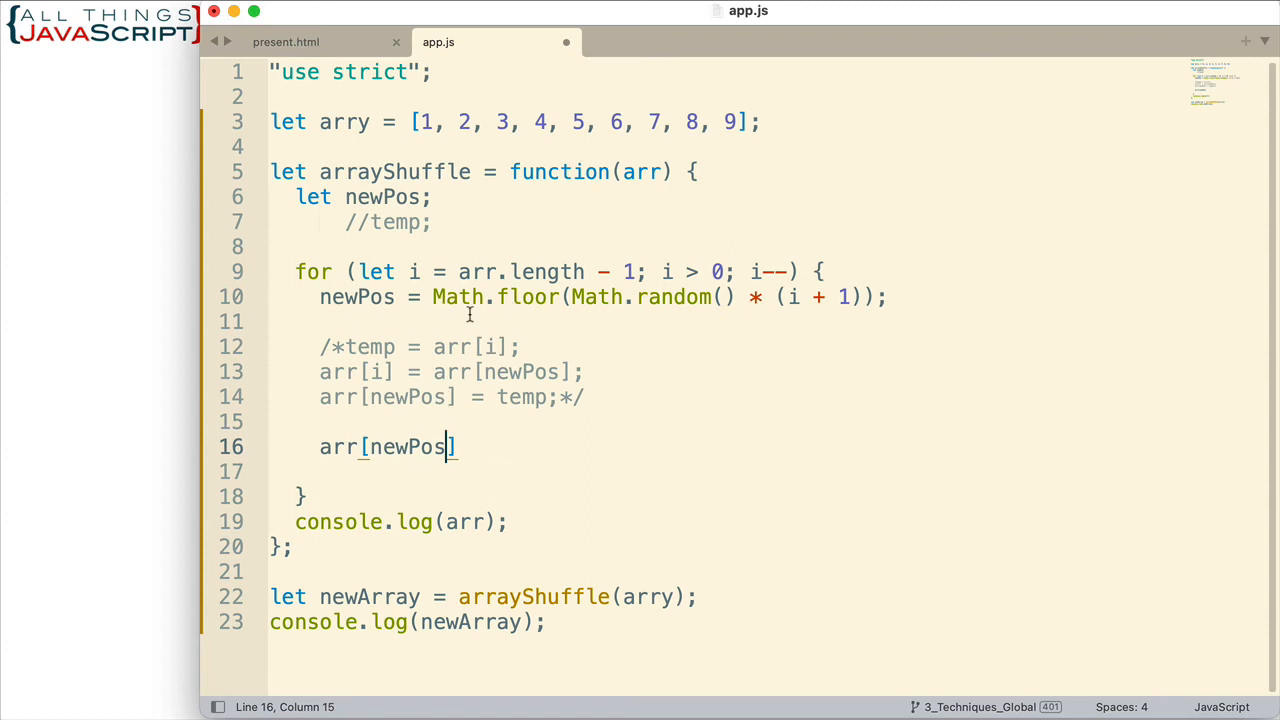
{"action": "mouse_move", "coordinate": [576, 484]}
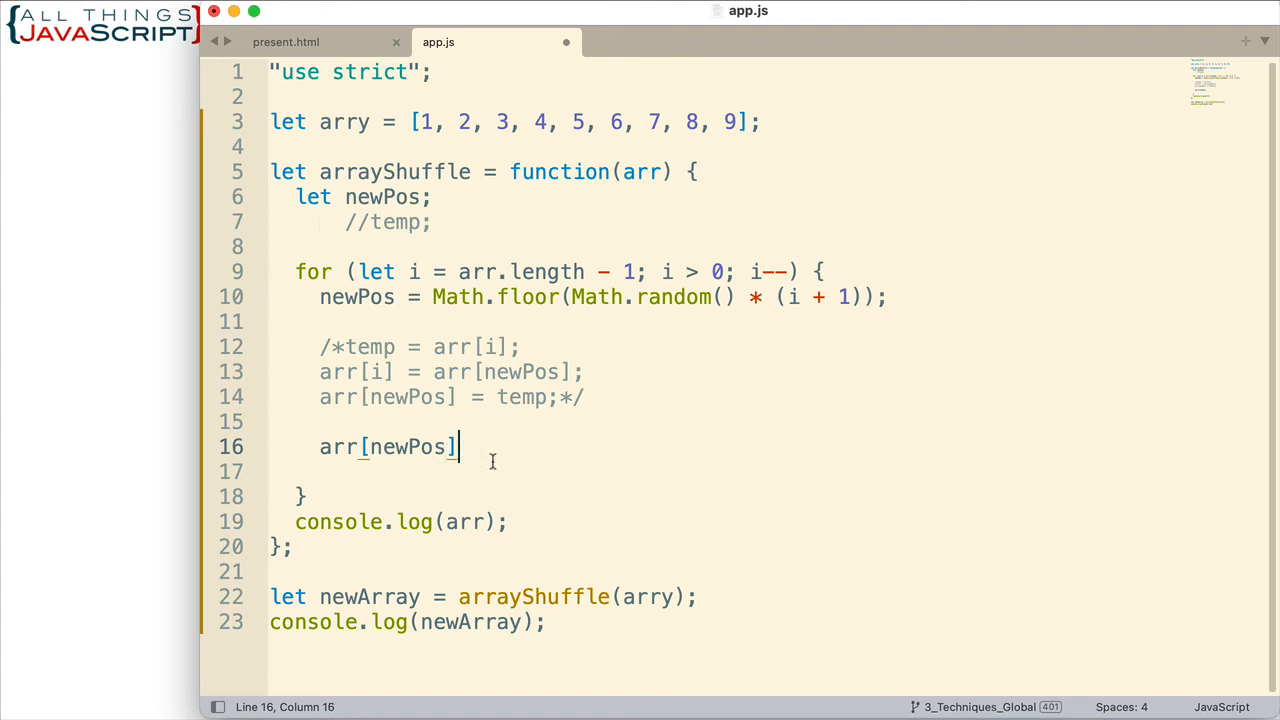
{"action": "type", "text": ", arr"}
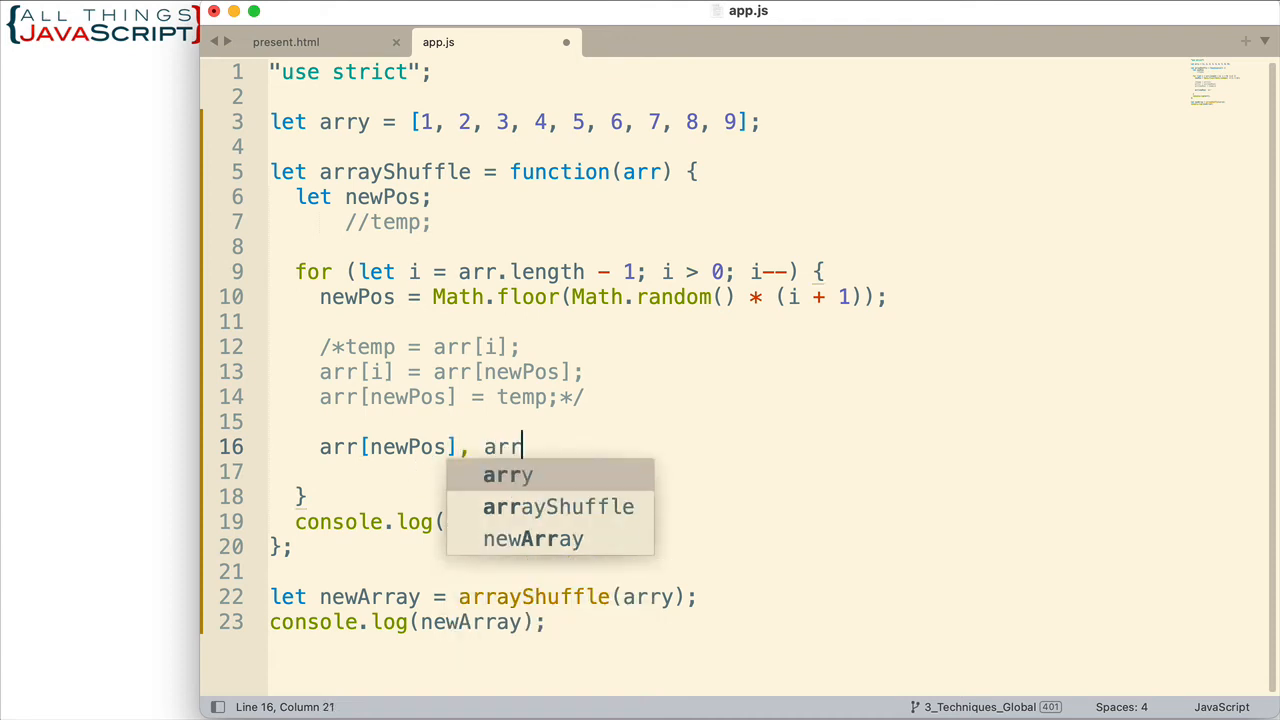
{"action": "type", "text": "["}
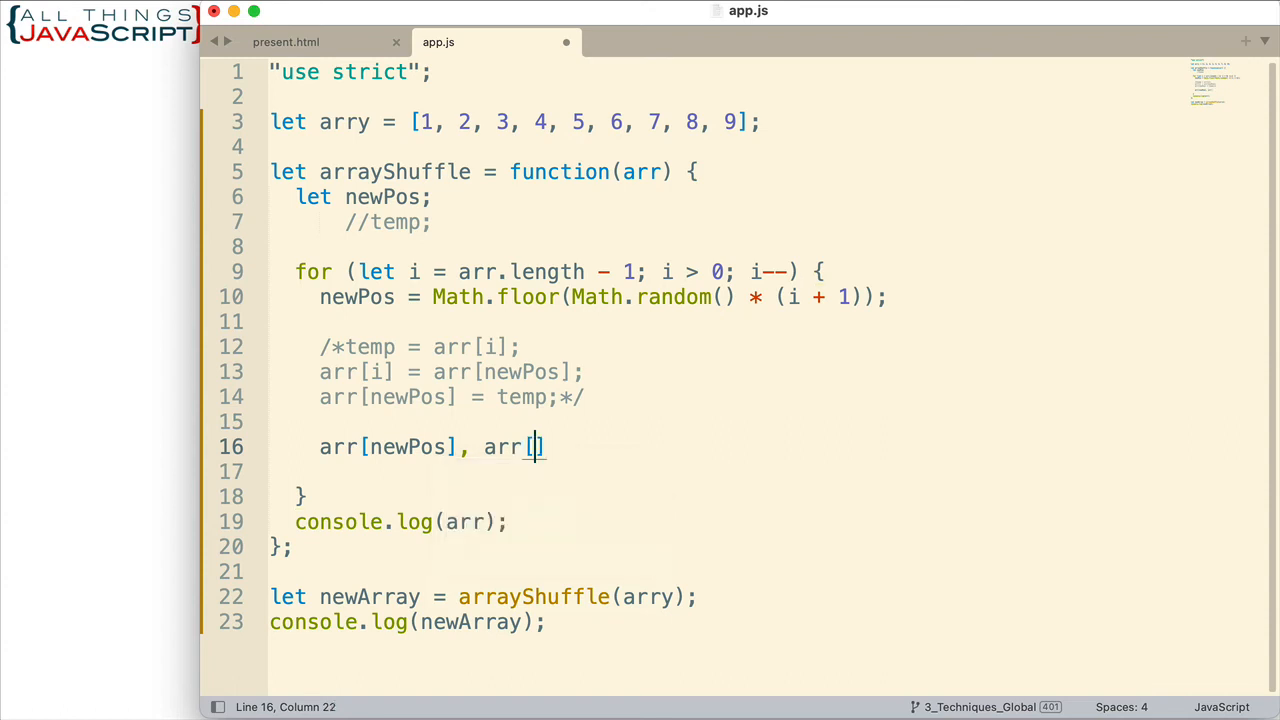
{"action": "type", "text": "i]"}
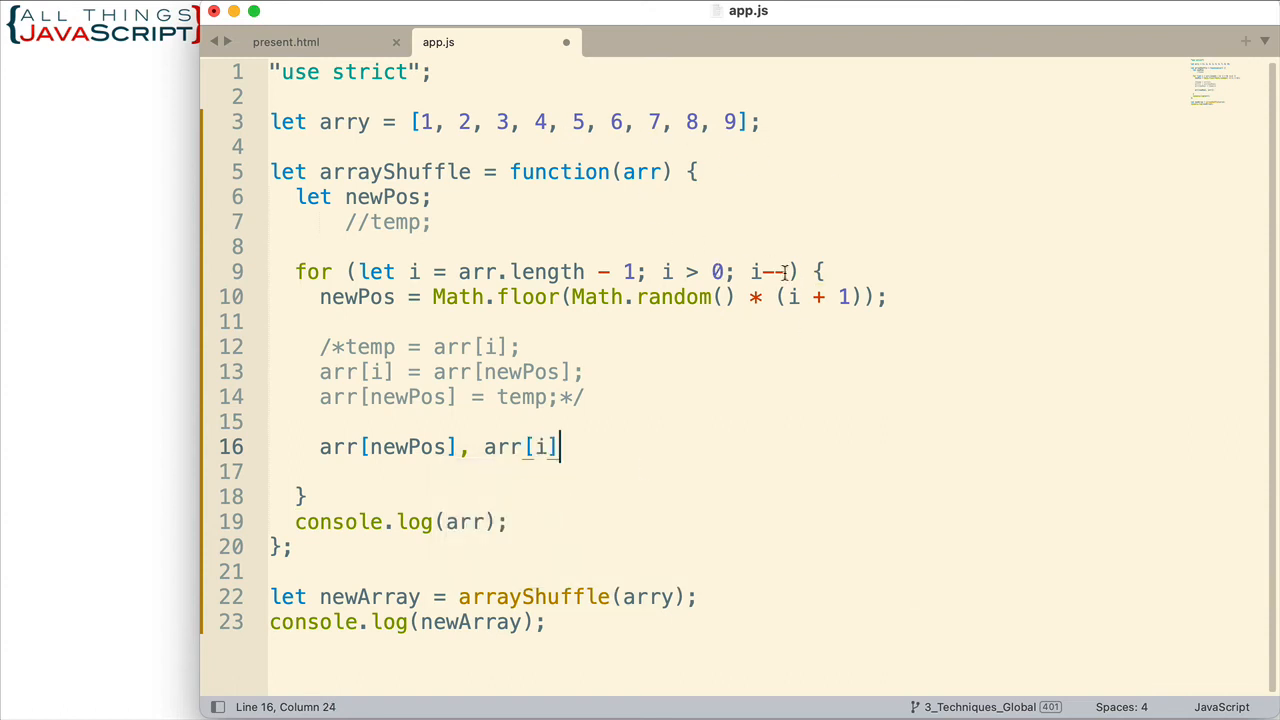
{"action": "mouse_move", "coordinate": [504, 464]}
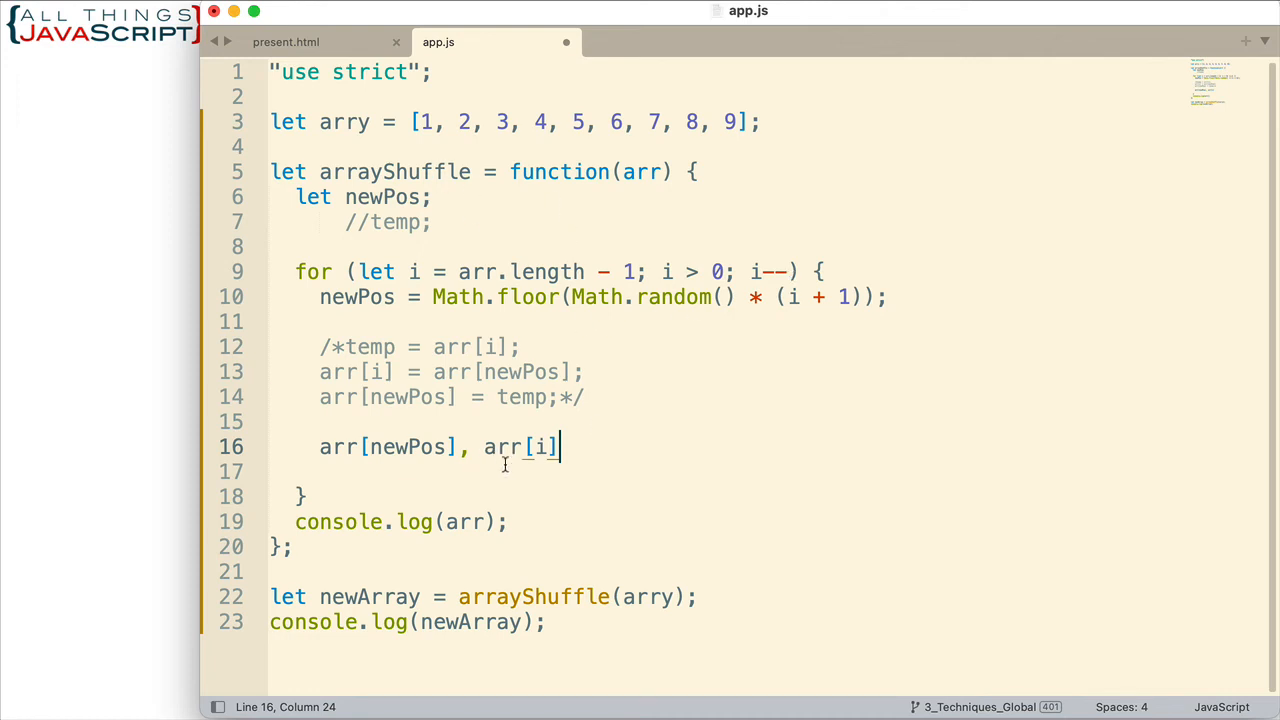
{"action": "mouse_move", "coordinate": [604, 464]}
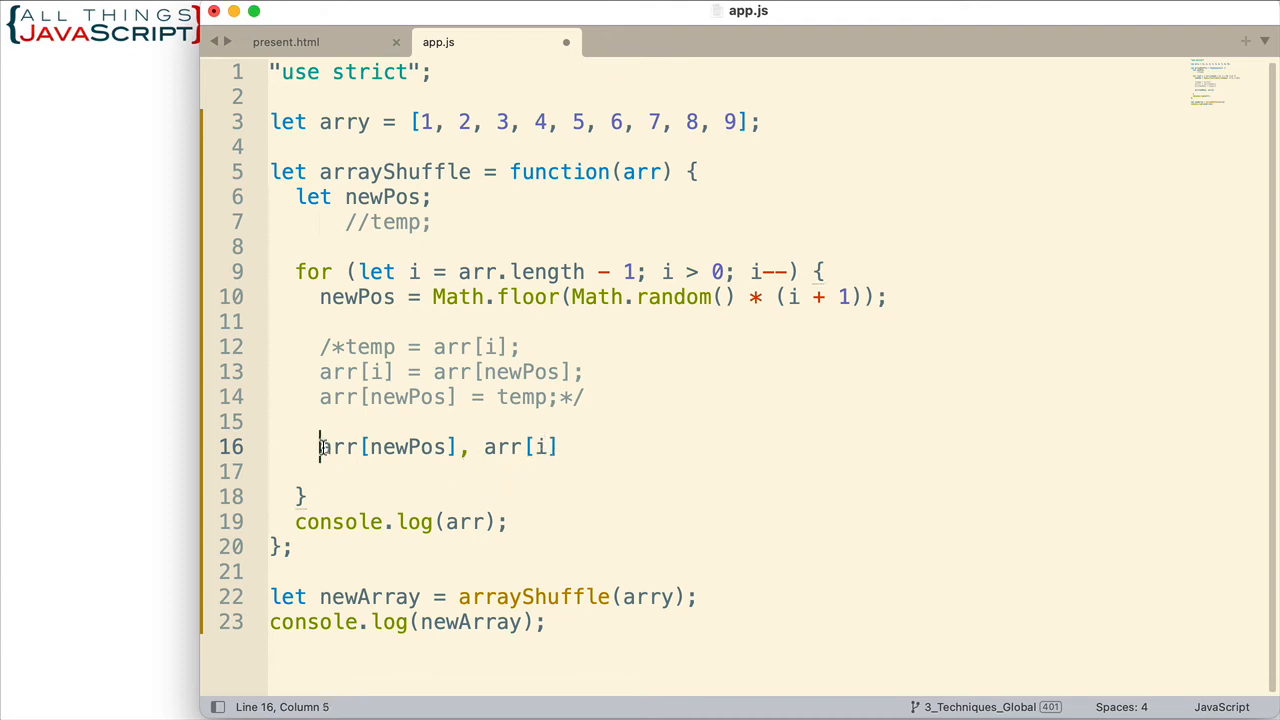
Wrap it in brackets as [arr[newPos], arr[i]]; and add the = before it
{"action": "type", "text": "["}
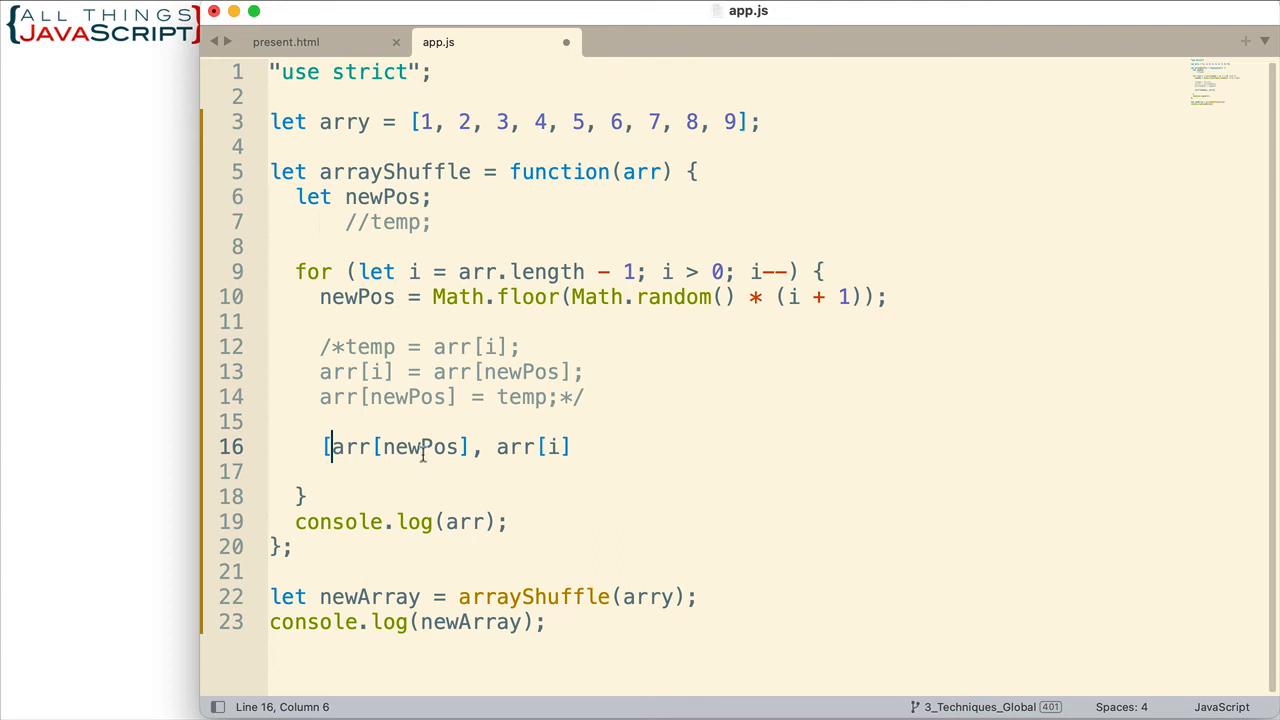
{"action": "type", "text": "]"}
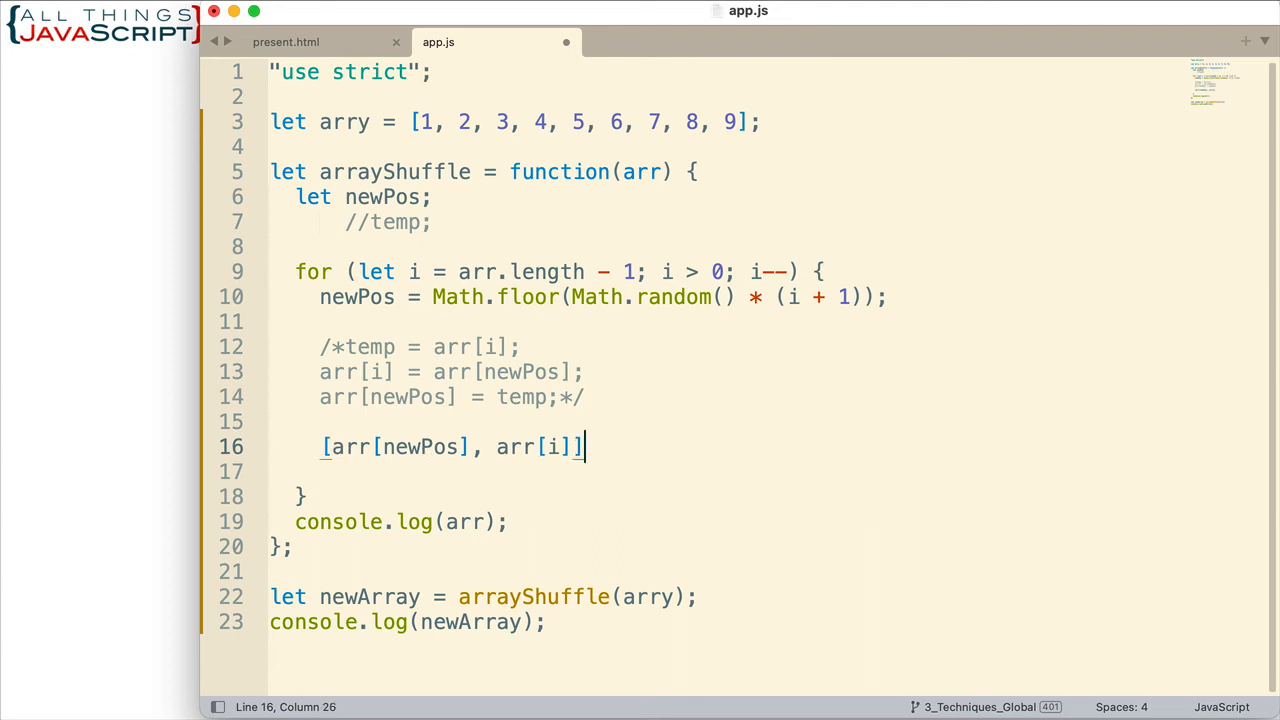
{"action": "type", "text": ";"}
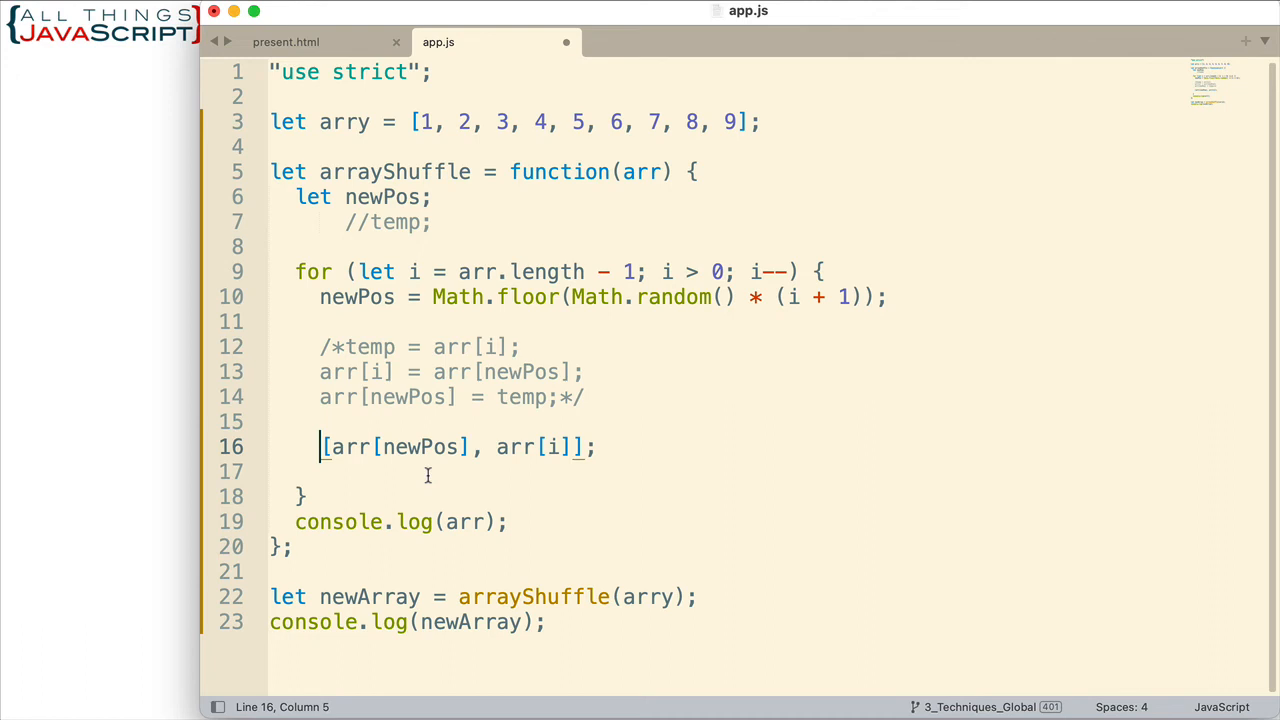
{"action": "type", "text": "="}
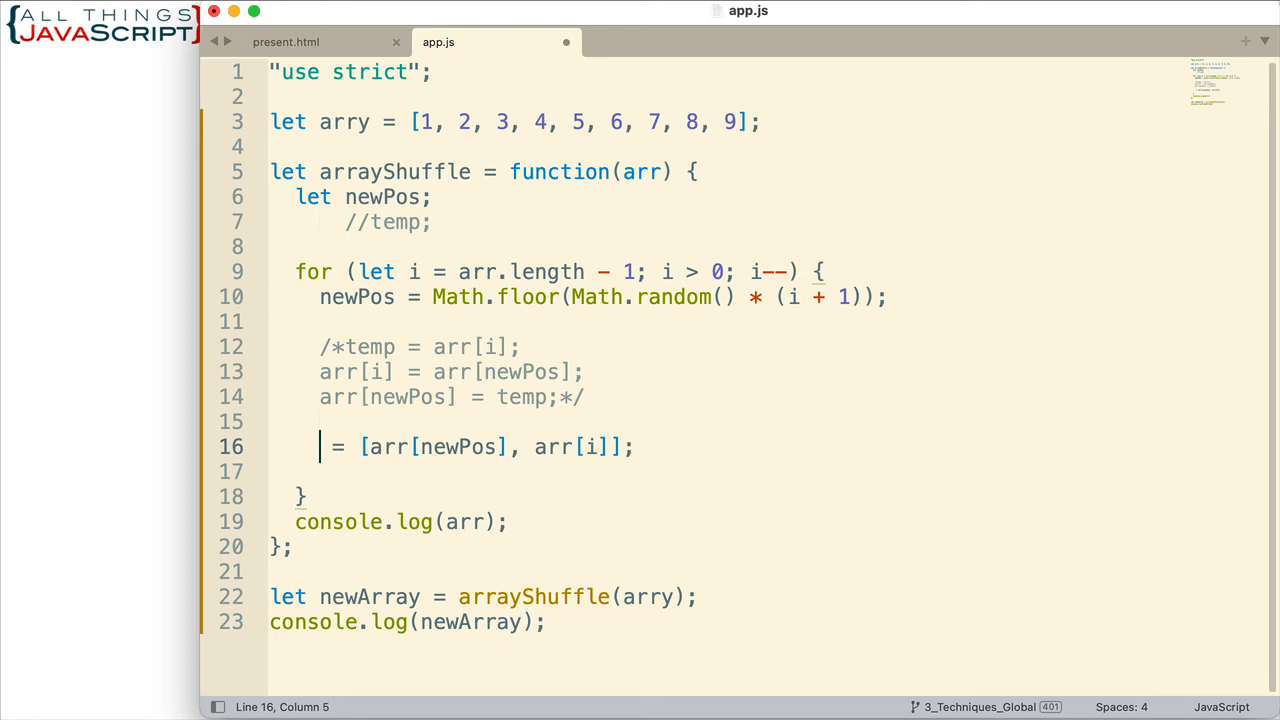
Add the left-hand array so line 16 reads [arr[i], arr[newPos]] = [arr[newPos], arr[i]];
{"action": "type", "text": "["}
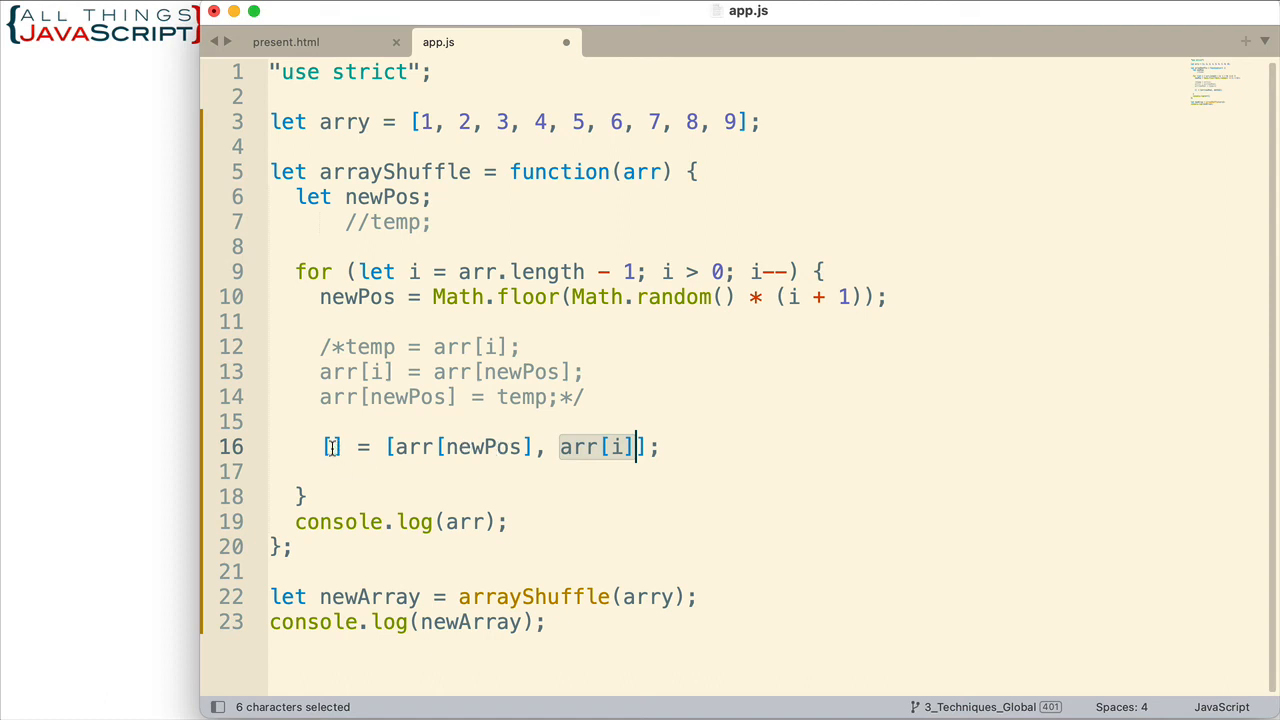
{"action": "type", "text": "arr[i"}
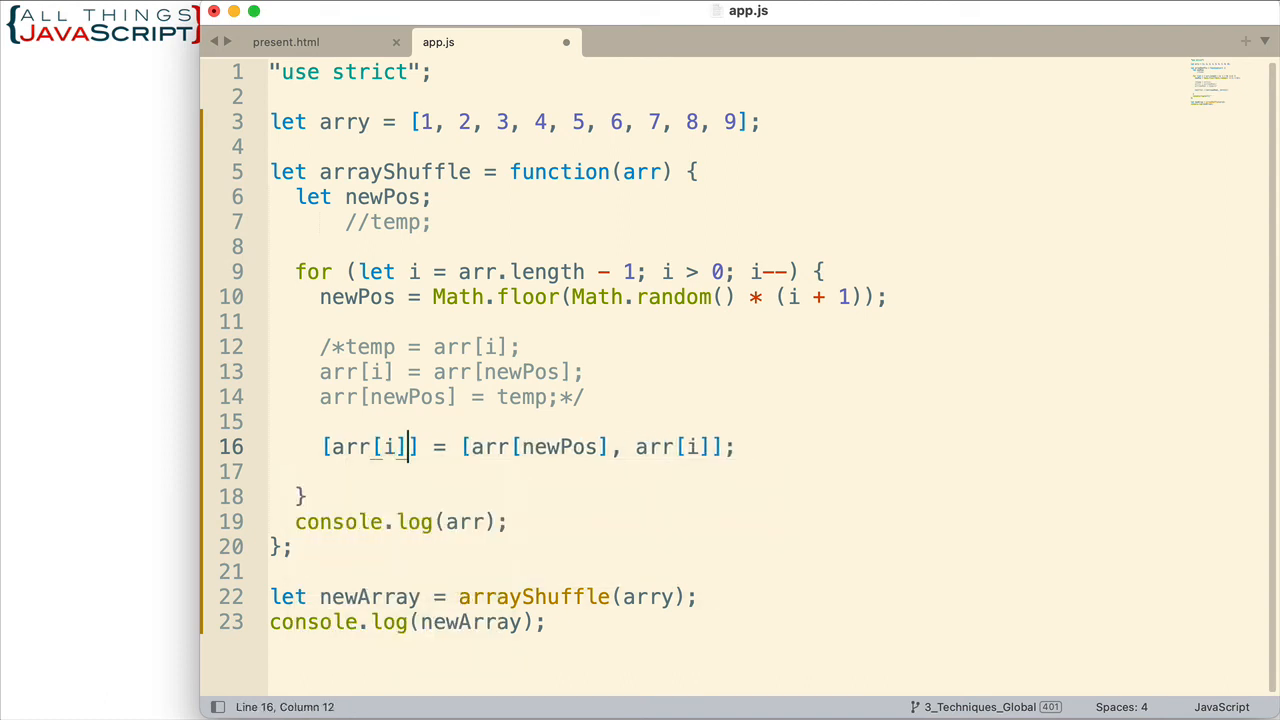
{"action": "type", "text": ","}
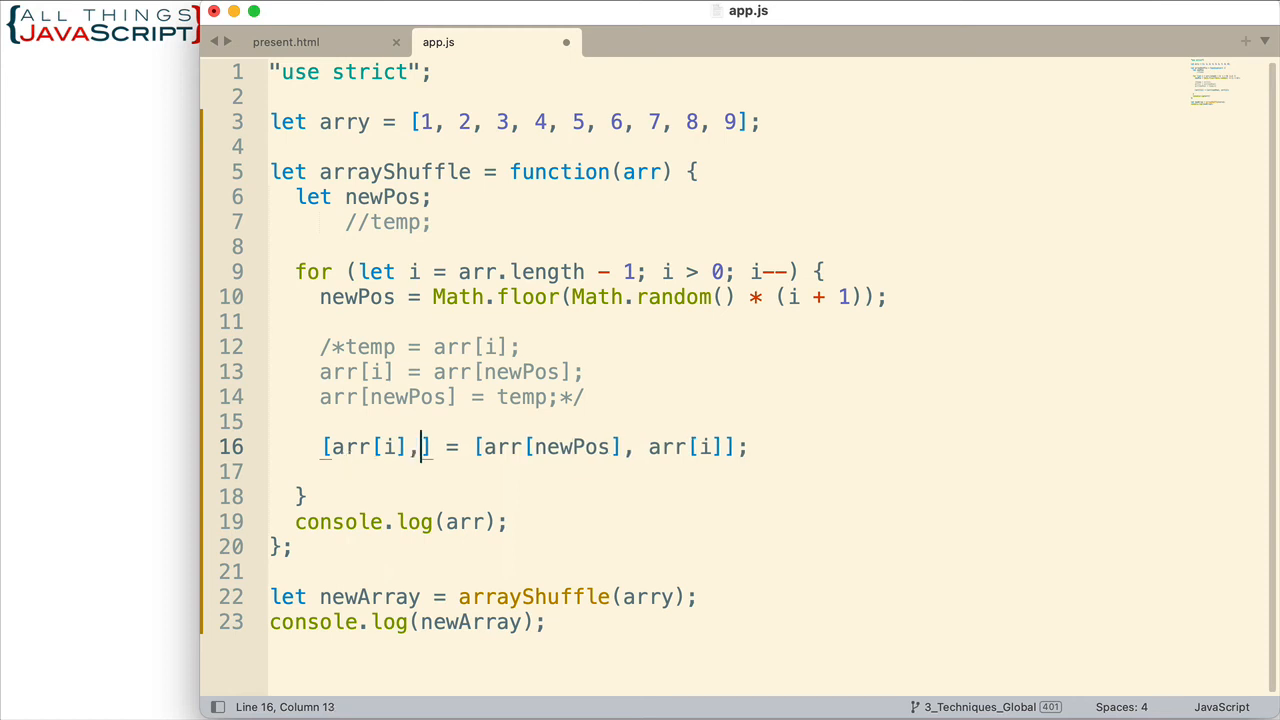
{"action": "type", "text": "arr[newPos"}
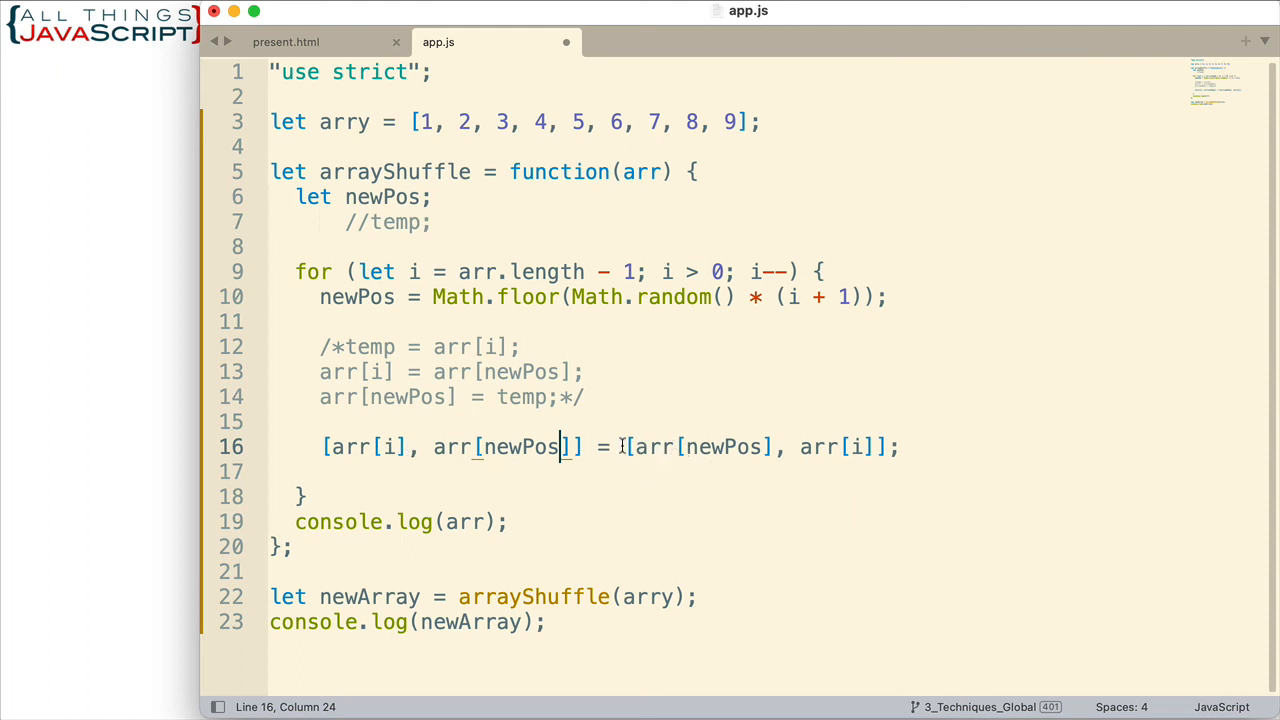
{"action": "left_click_drag", "start_coordinate": [628, 446], "coordinate": [876, 446]}
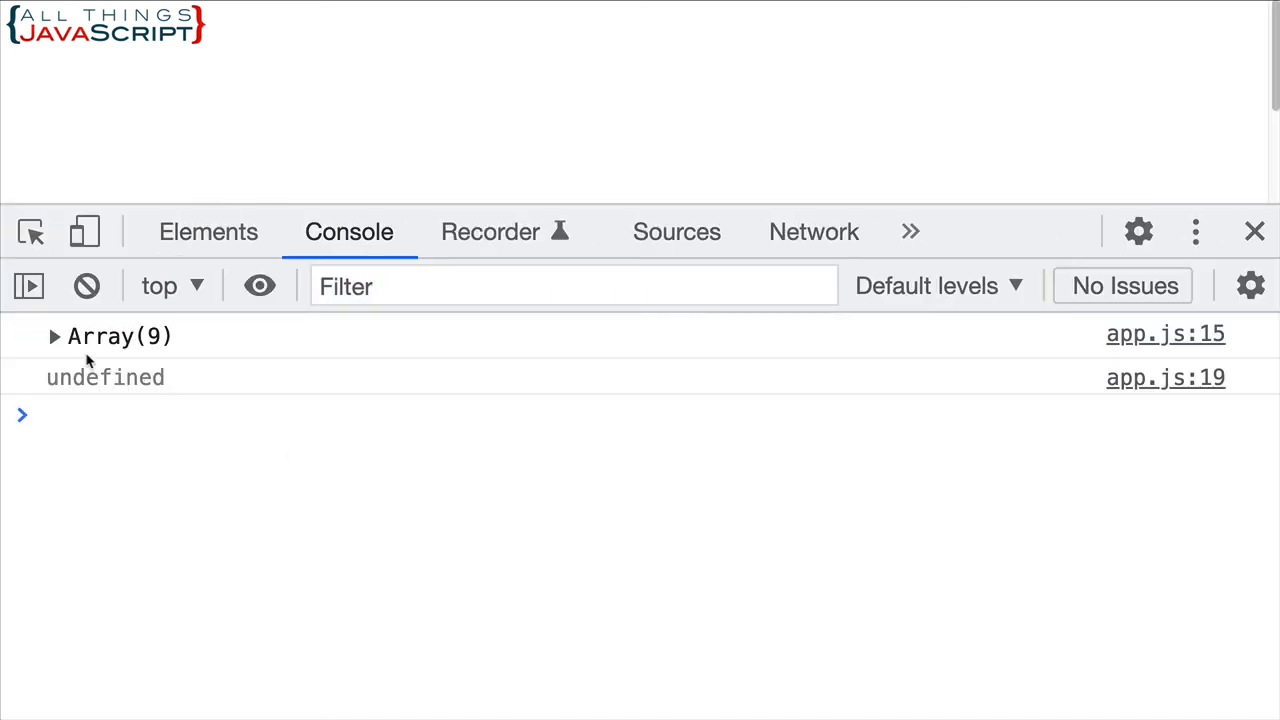
Expand the logged Array(9) to show the shuffled order 1, 9, 2, 3, 5, 6, 8, 7, 4
{"action": "left_click", "coordinate": [56, 336]}
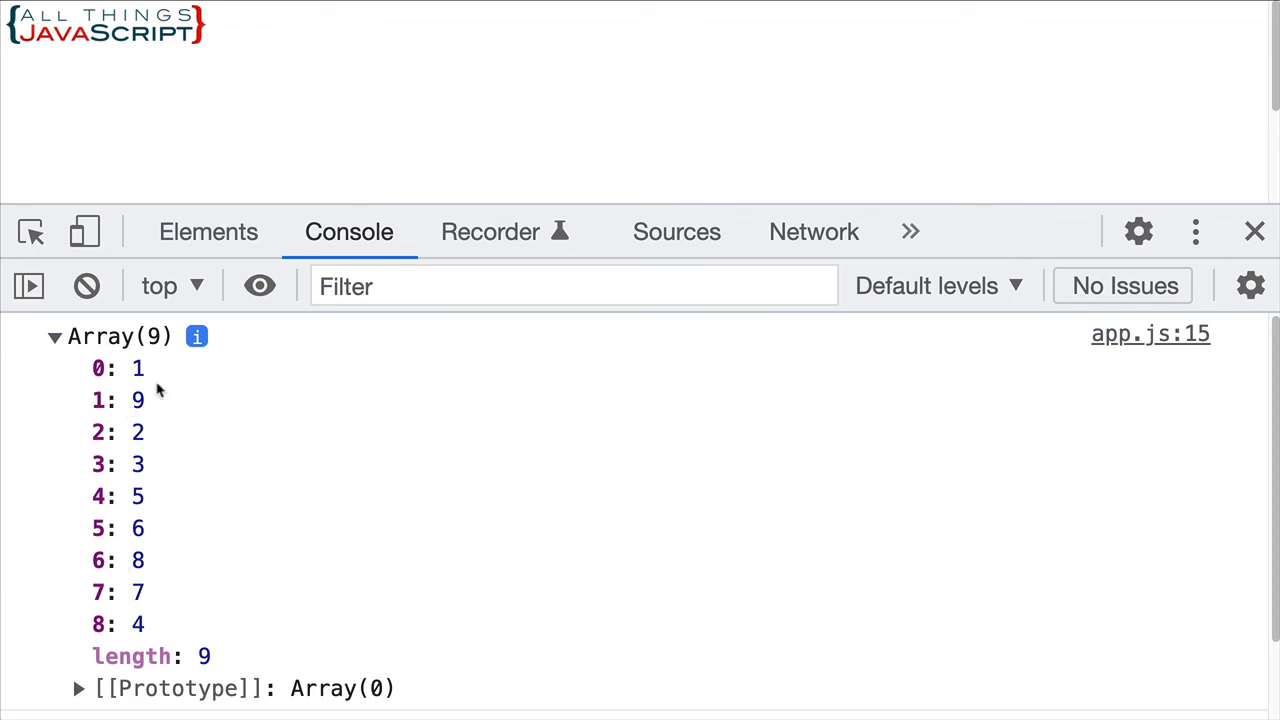
{"action": "mouse_move", "coordinate": [204, 632]}
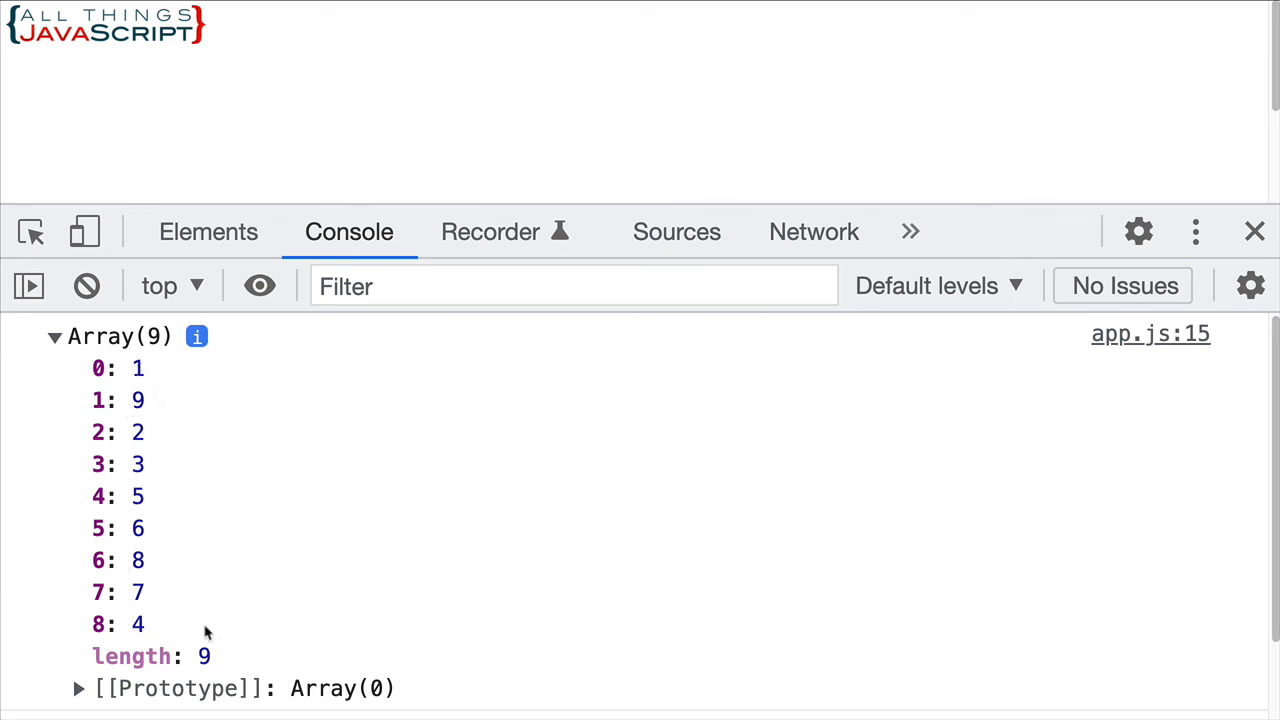
{"action": "mouse_move", "coordinate": [352, 560]}
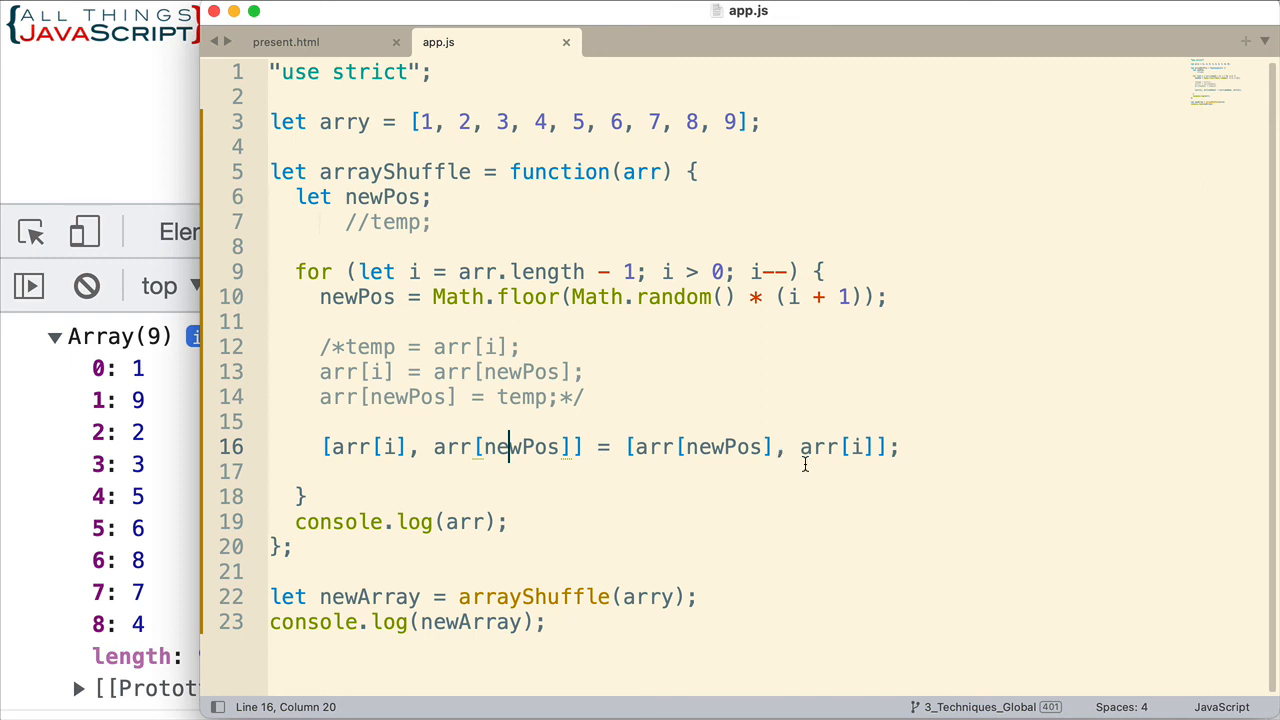
{"action": "mouse_move", "coordinate": [584, 446]}
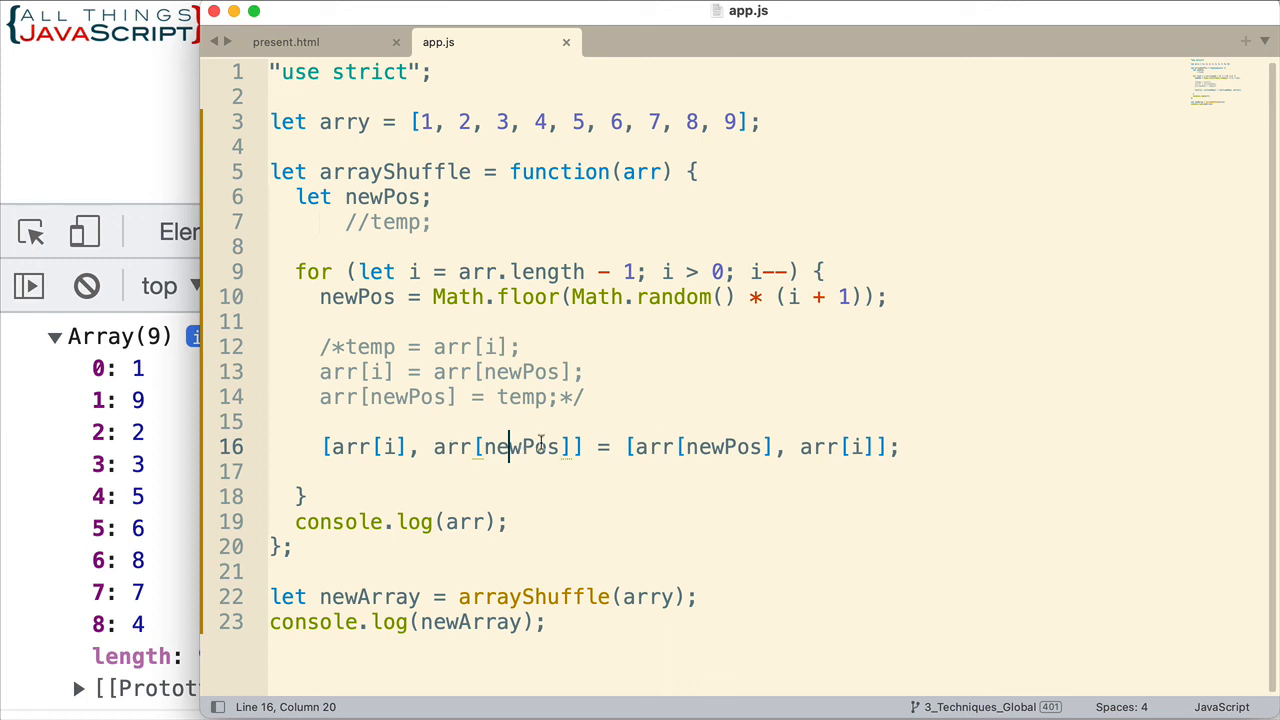
{"action": "mouse_move", "coordinate": [628, 462]}
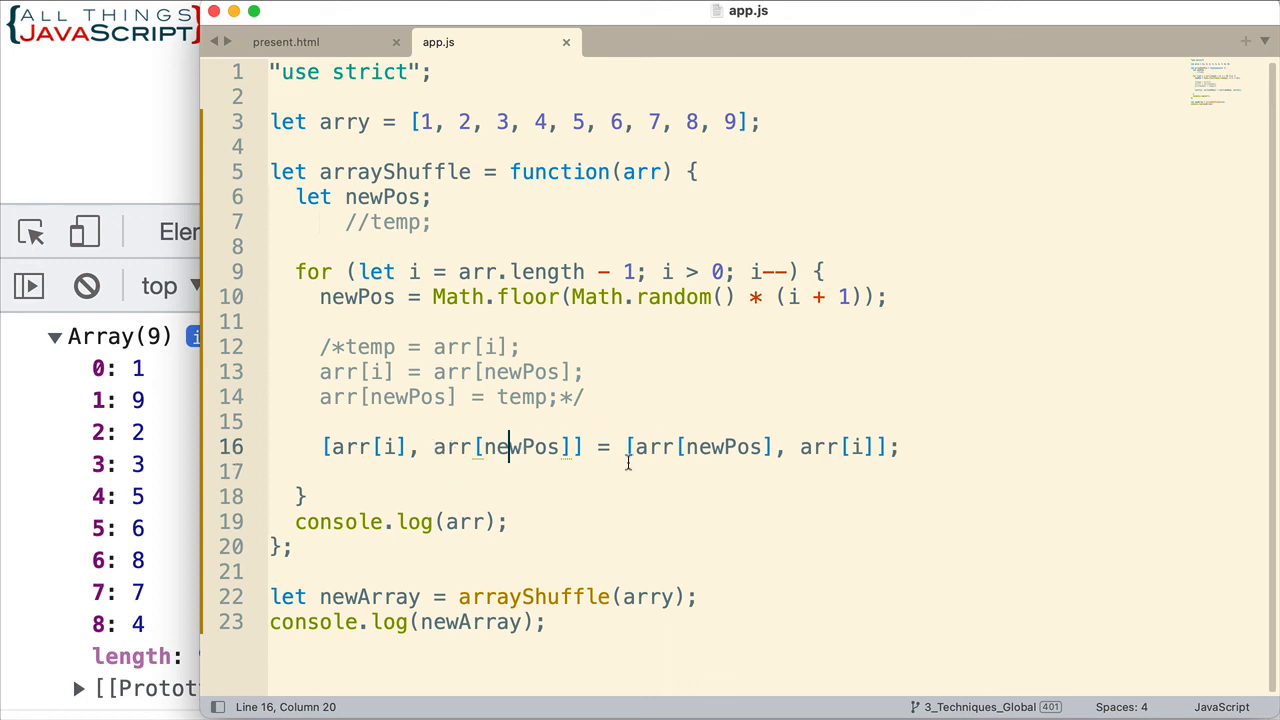
{"action": "mouse_move", "coordinate": [340, 452]}
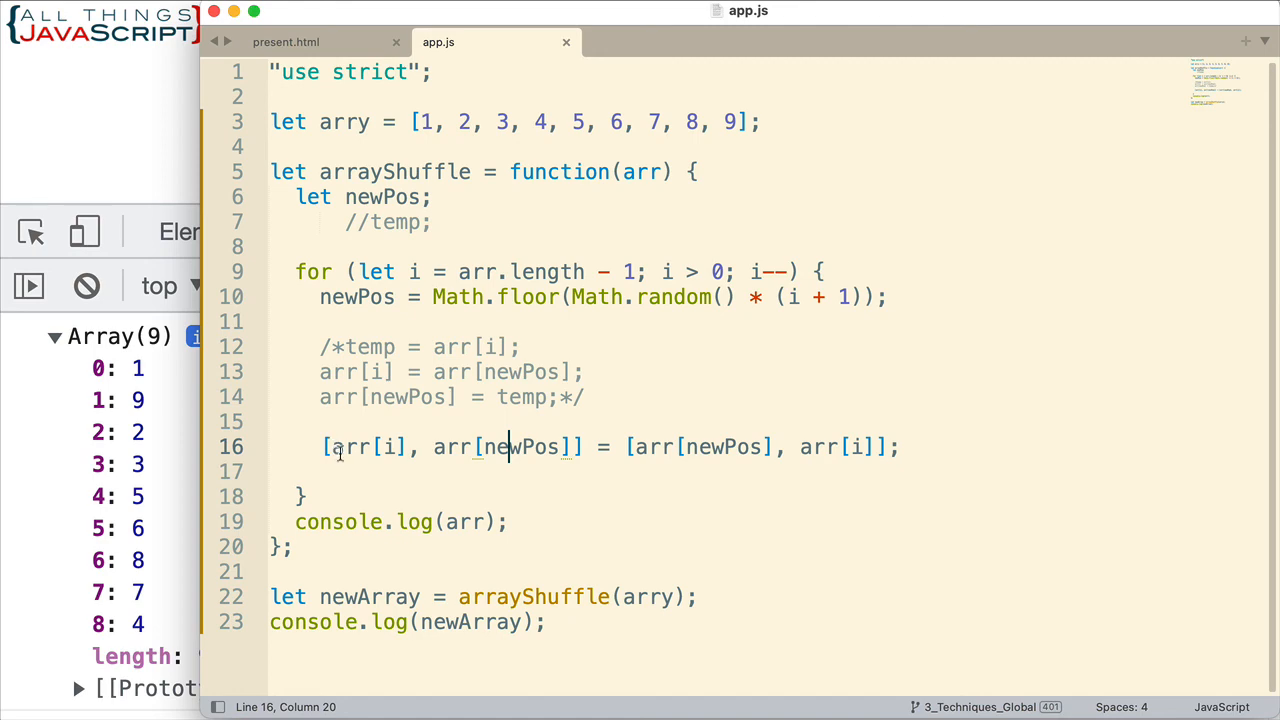
{"action": "mouse_move", "coordinate": [762, 496]}
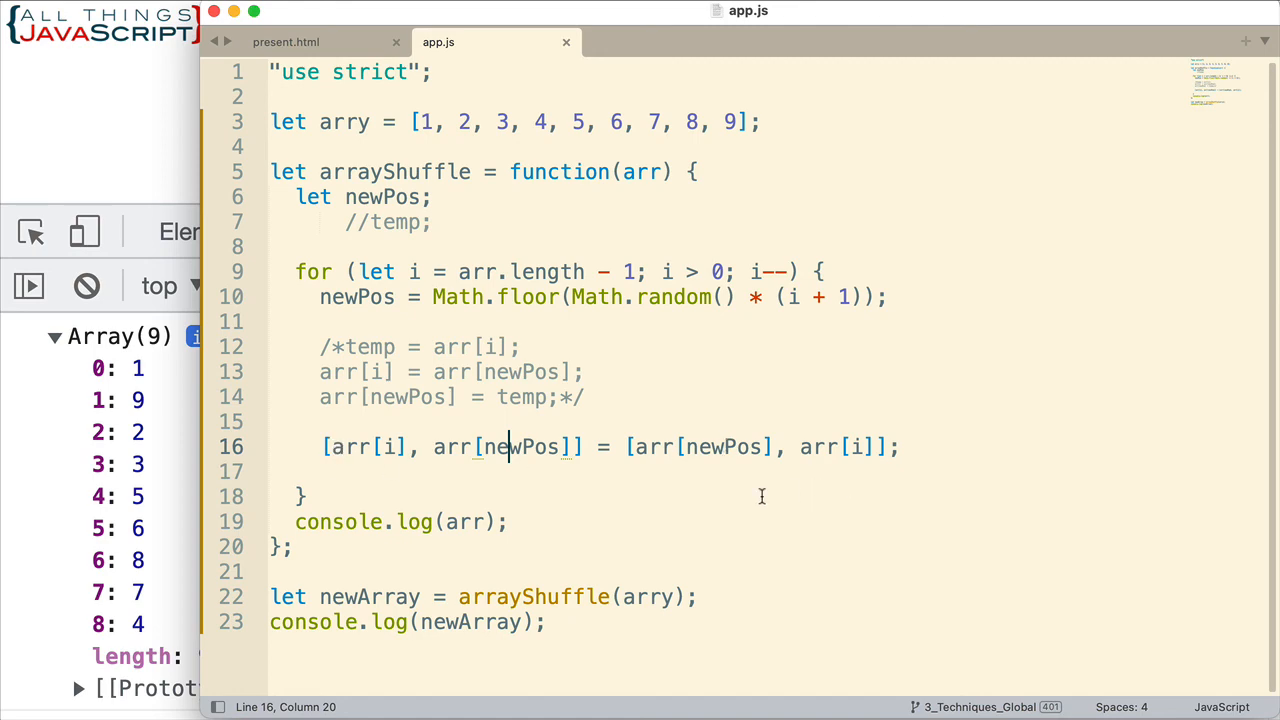